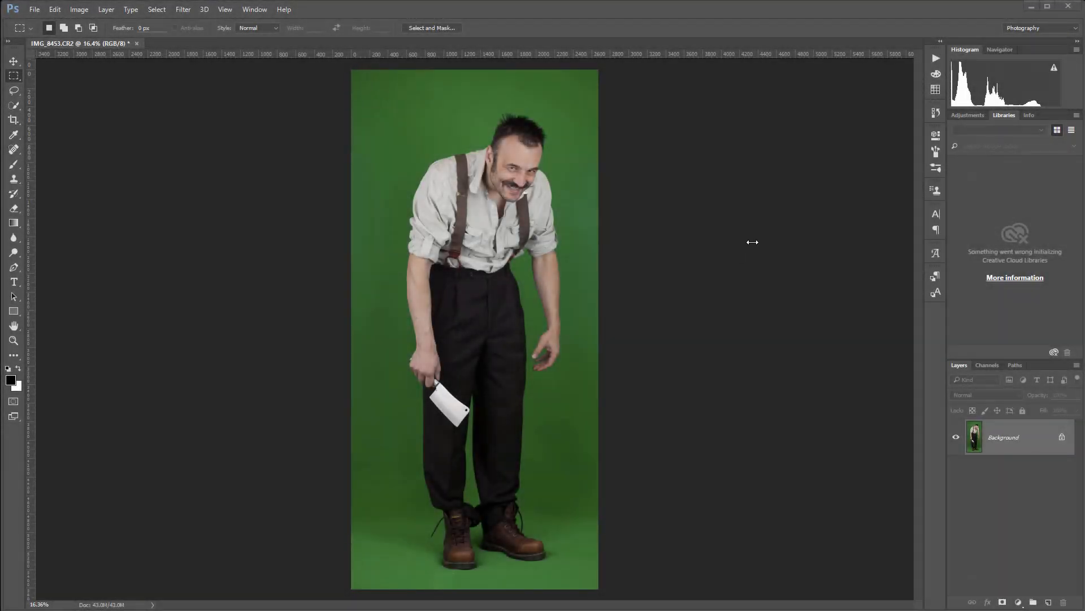
mouse_move(601, 293)
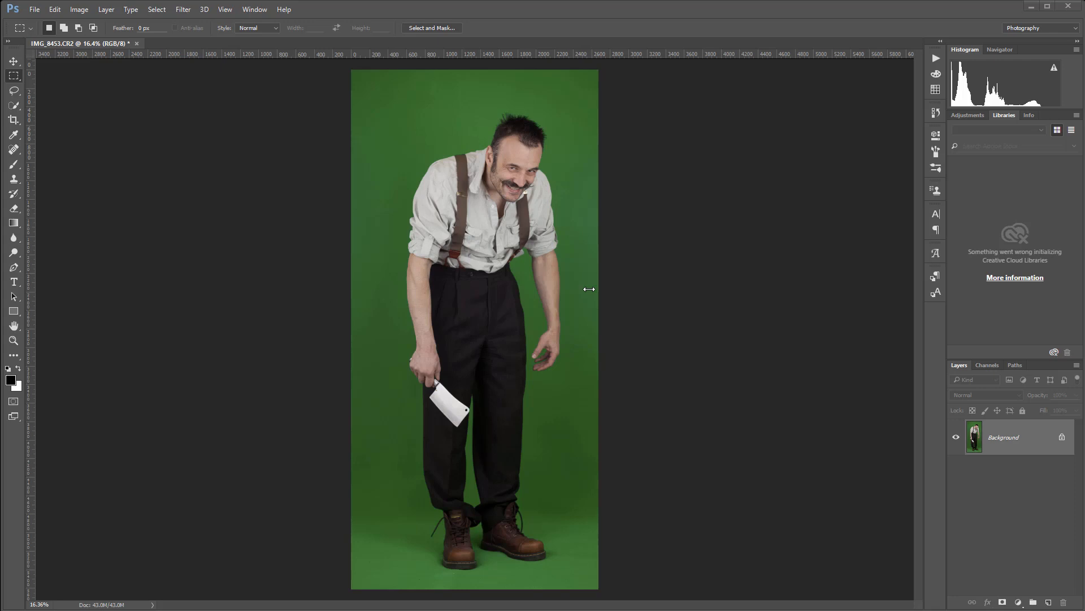
mouse_move(475, 565)
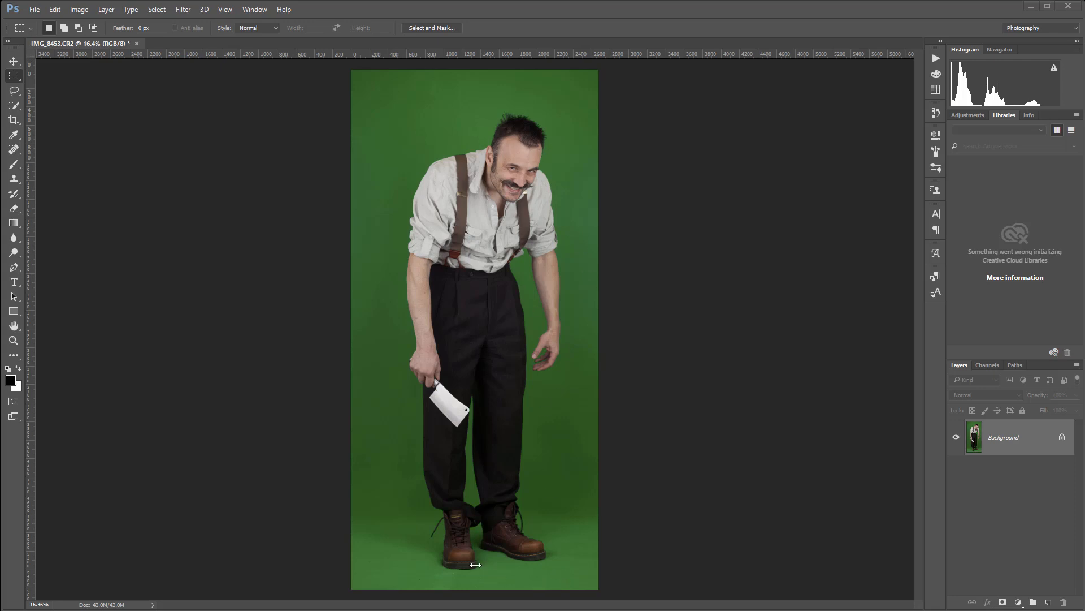
mouse_move(491, 464)
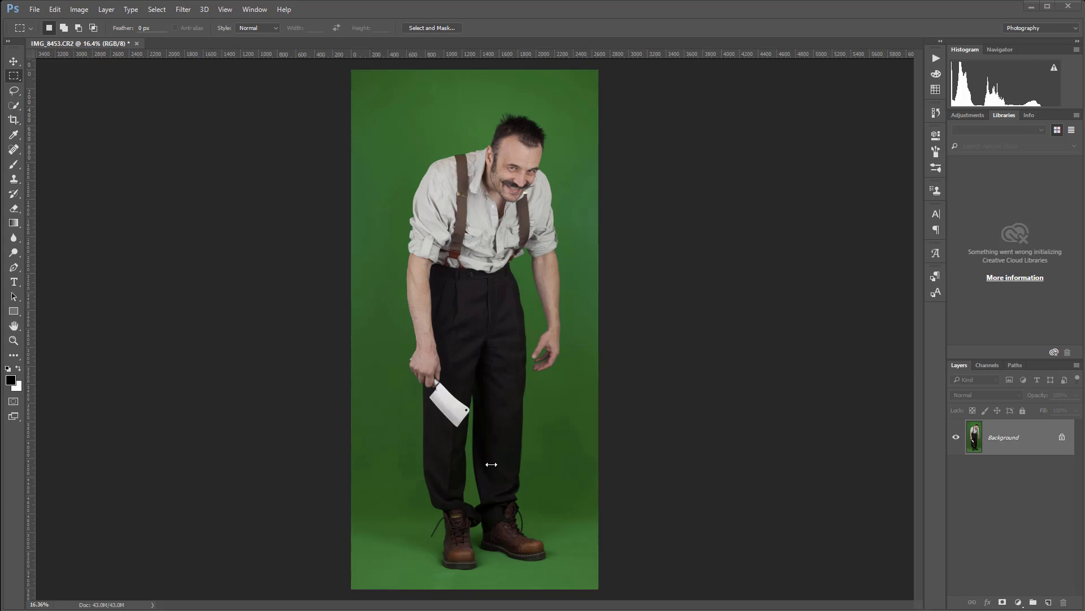
mouse_move(485, 238)
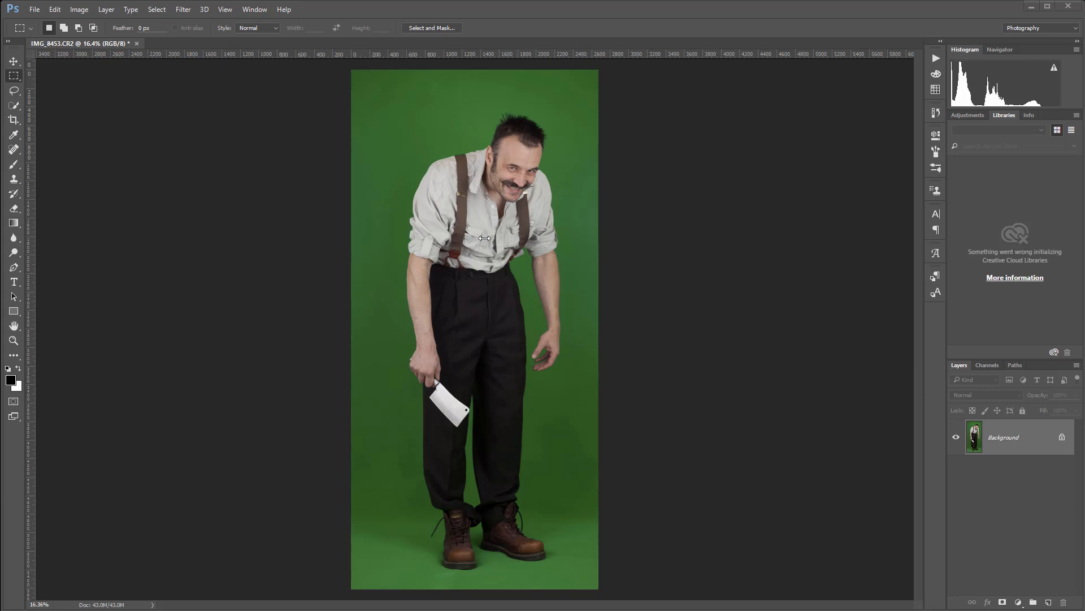
mouse_move(546, 170)
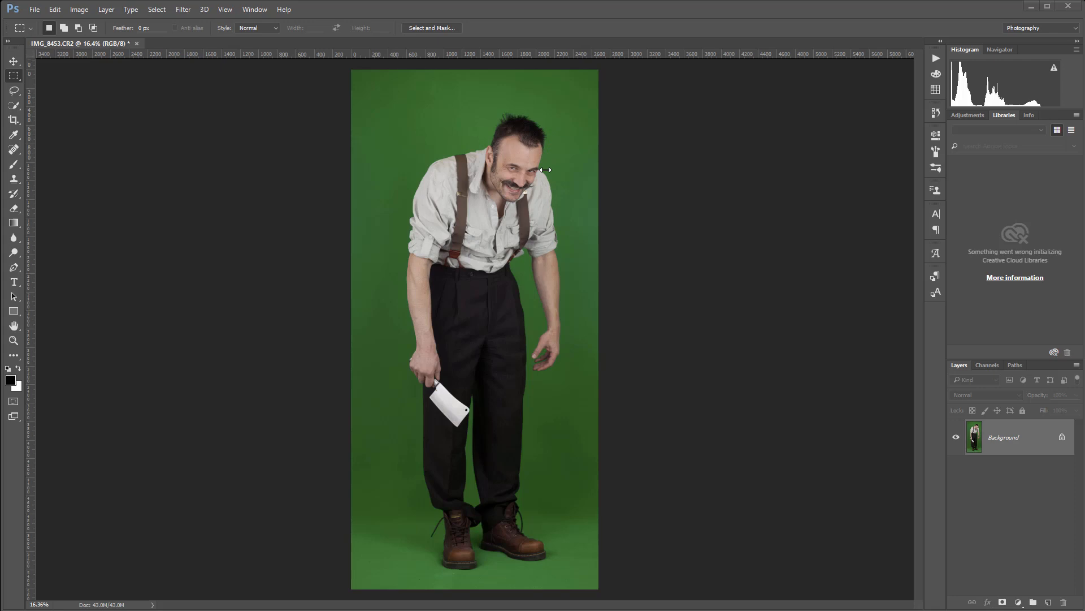
mouse_move(528, 284)
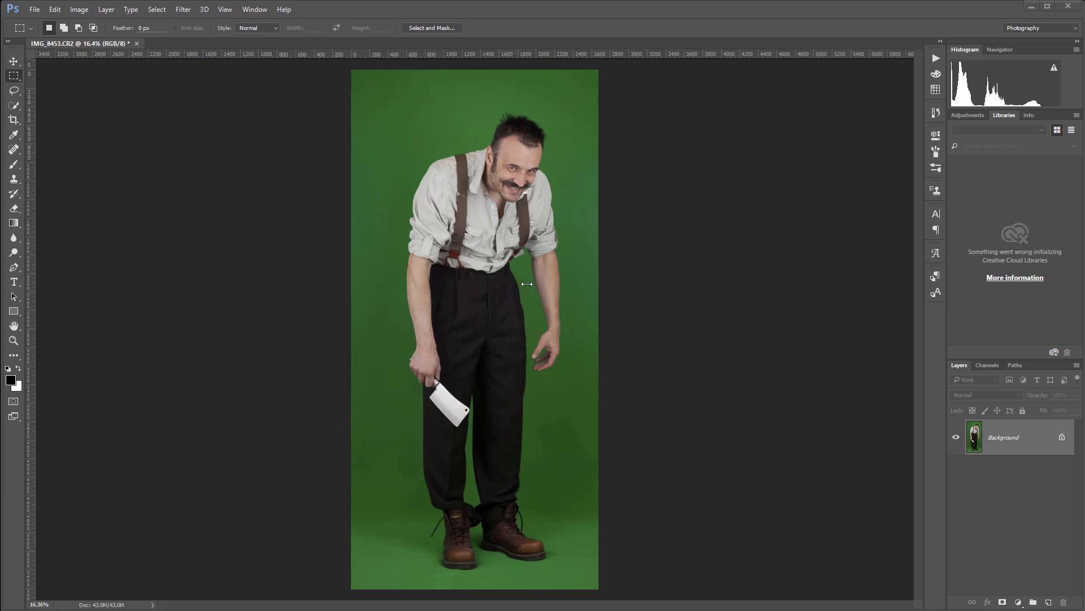
mouse_move(557, 250)
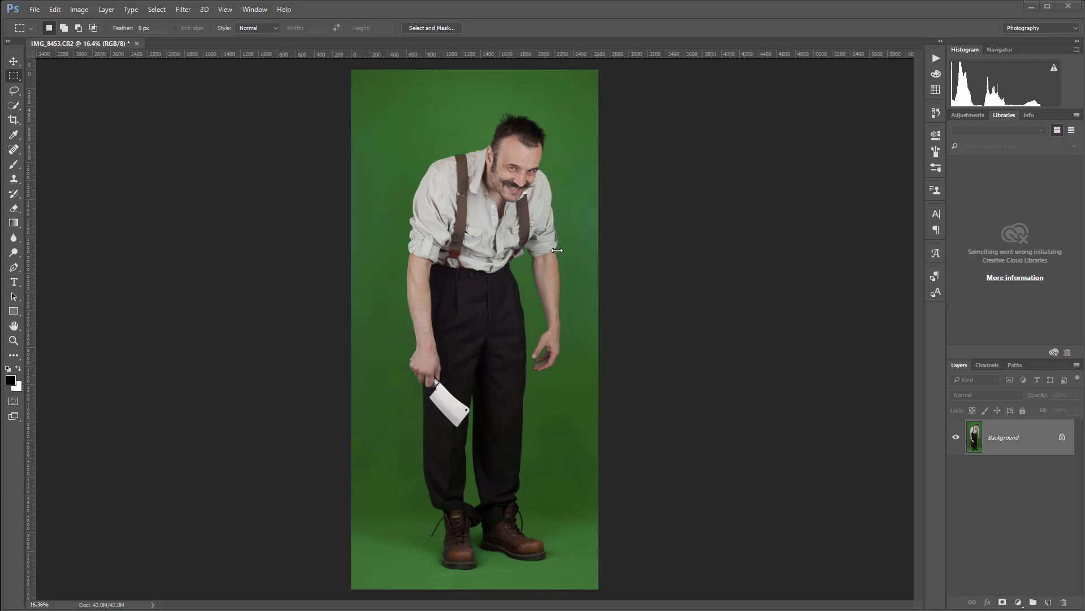
mouse_move(525, 185)
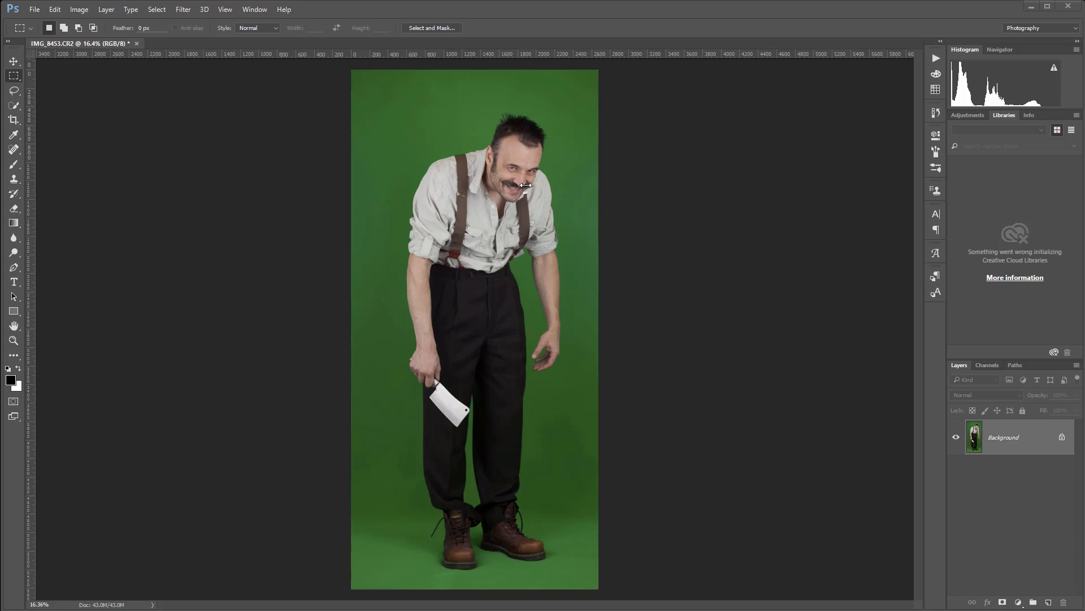
mouse_move(571, 154)
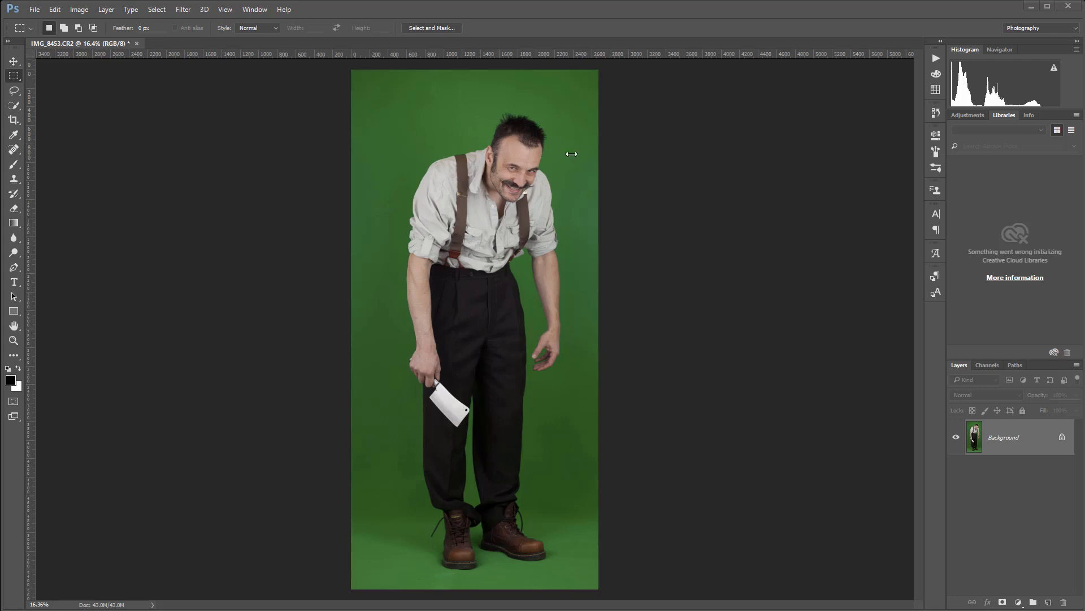
mouse_move(531, 380)
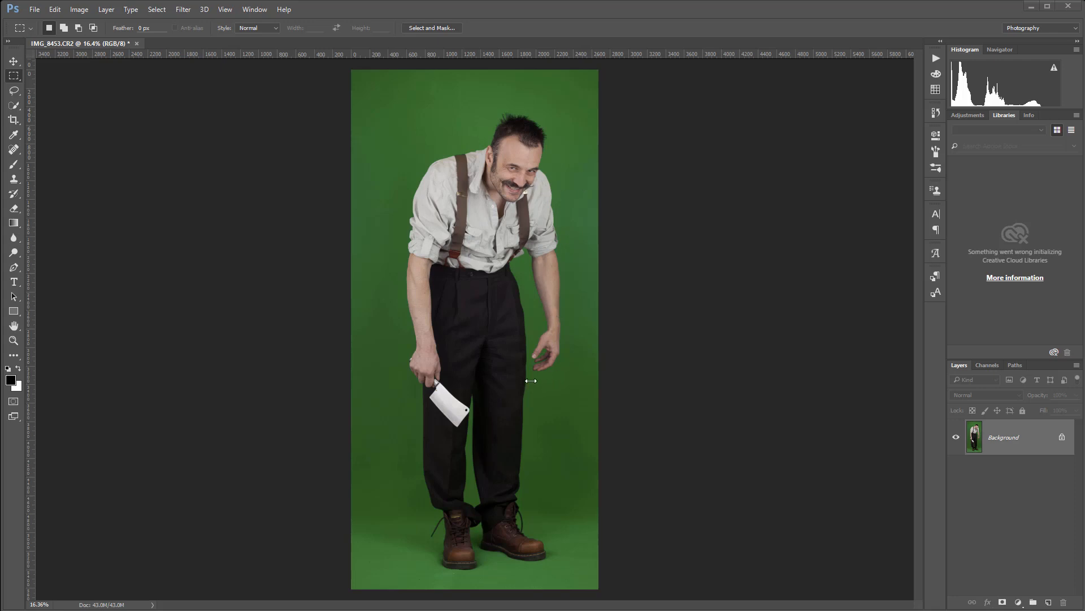
mouse_move(490, 257)
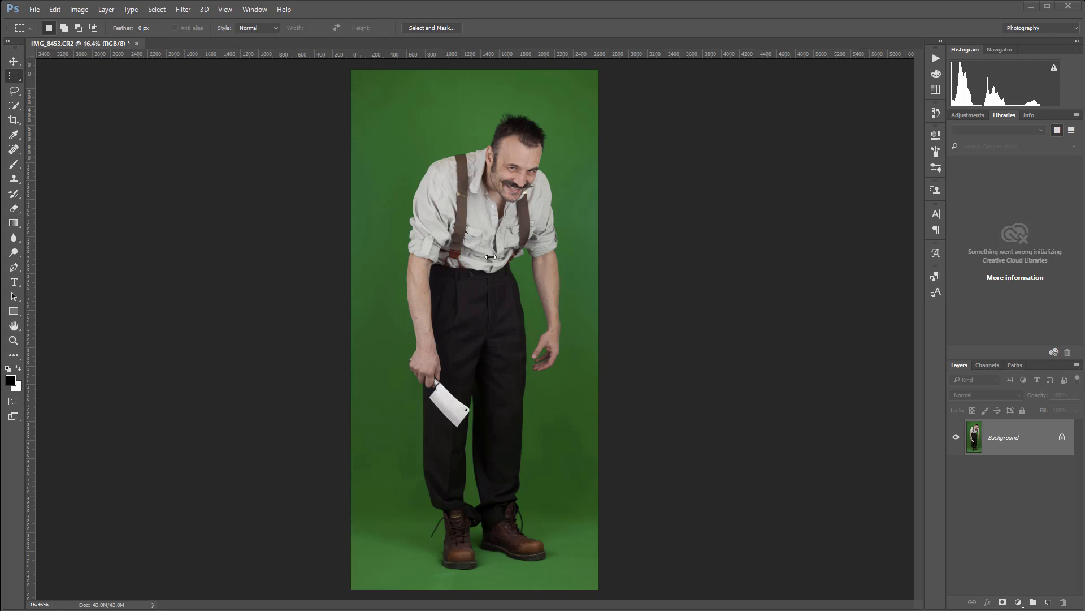
mouse_move(355, 223)
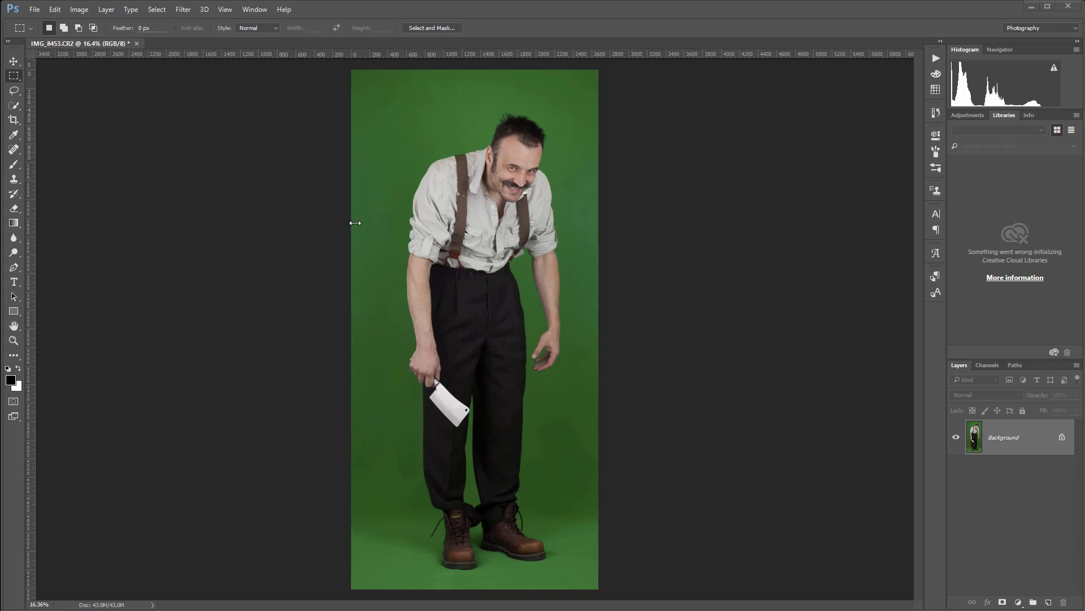
mouse_move(531, 133)
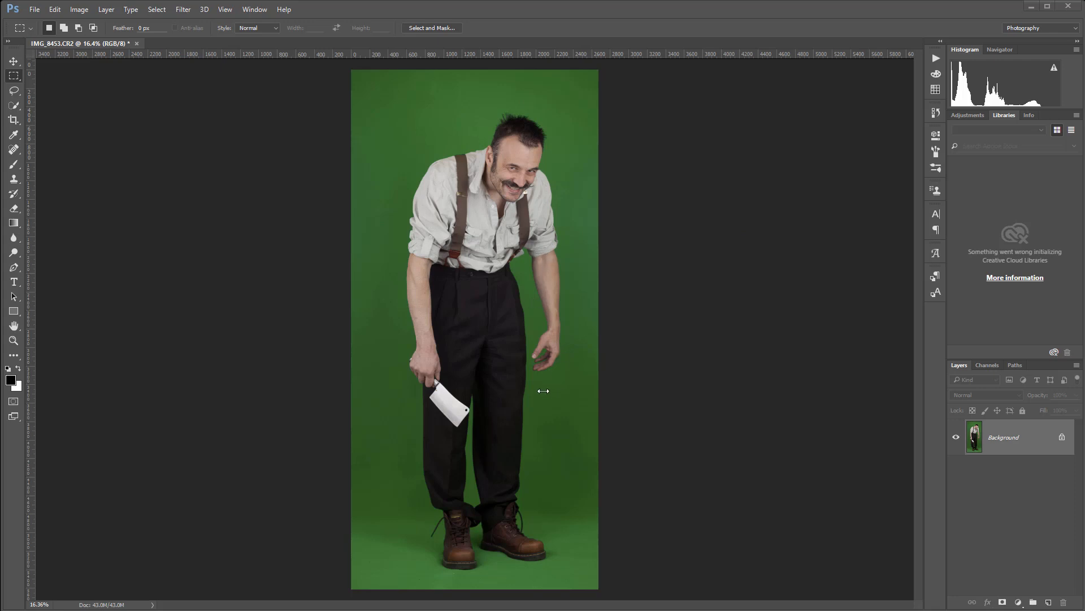
mouse_move(503, 397)
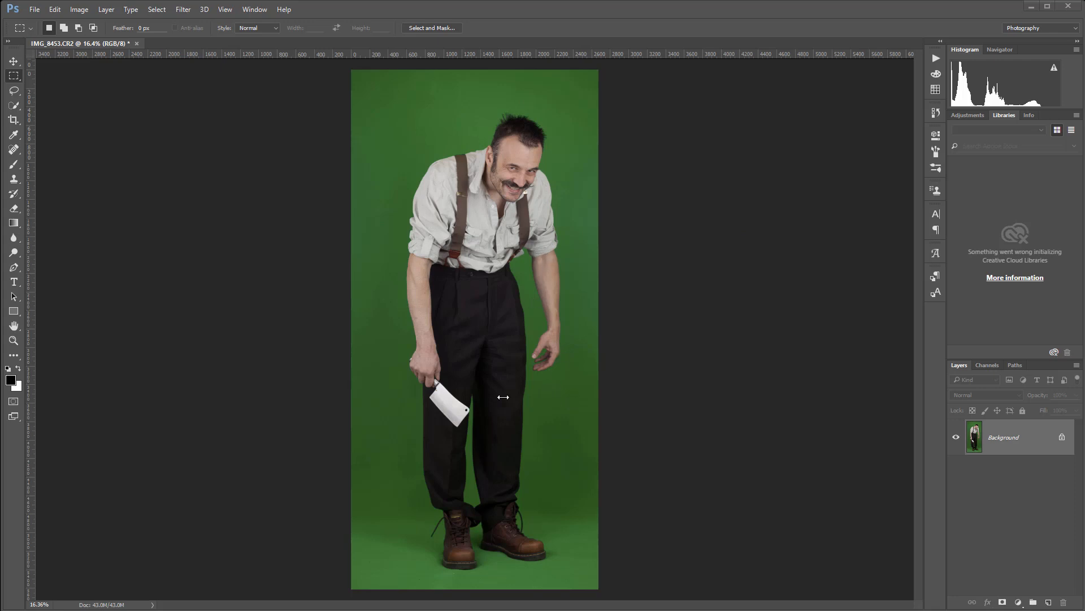
mouse_move(558, 273)
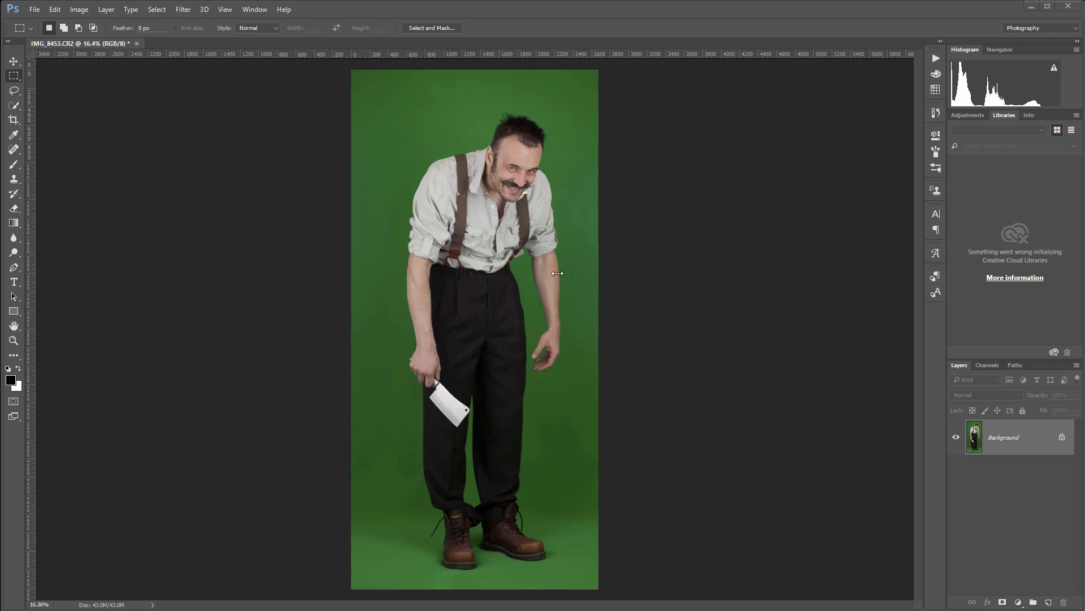
mouse_move(616, 180)
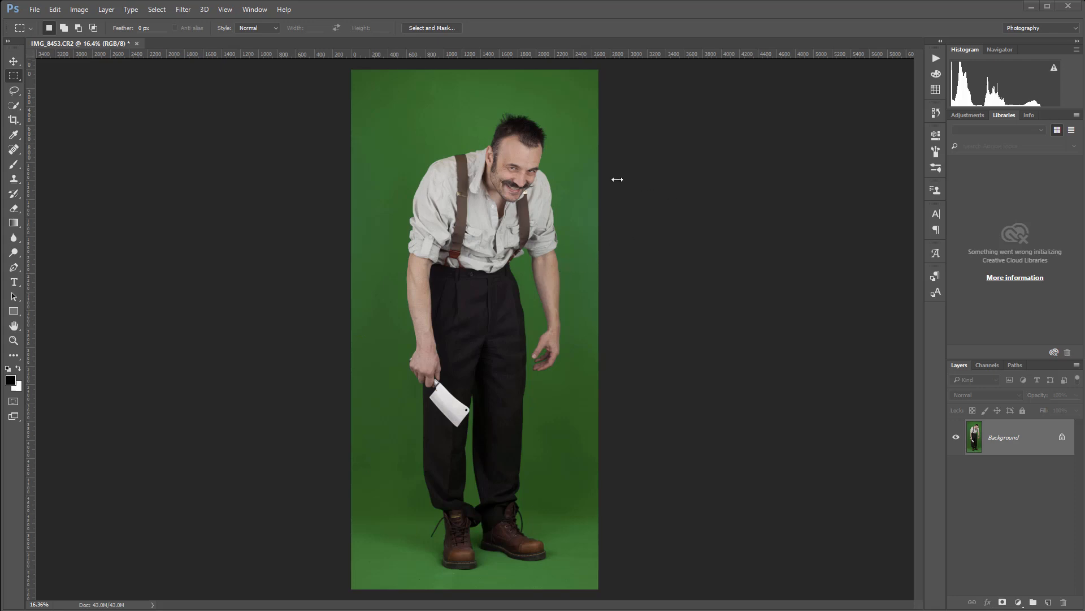
mouse_move(550, 150)
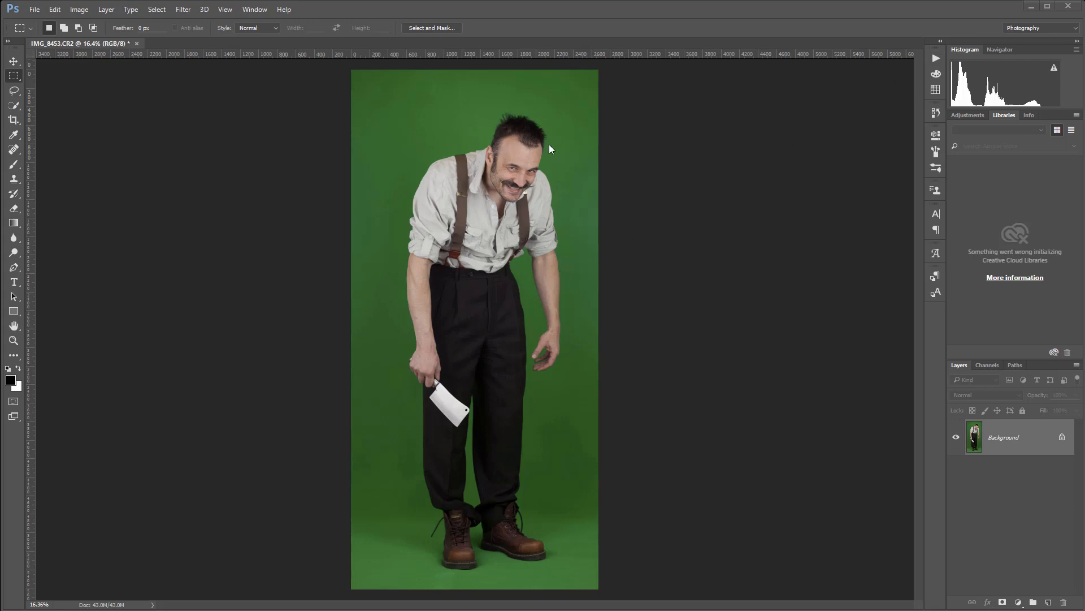
mouse_move(552, 330)
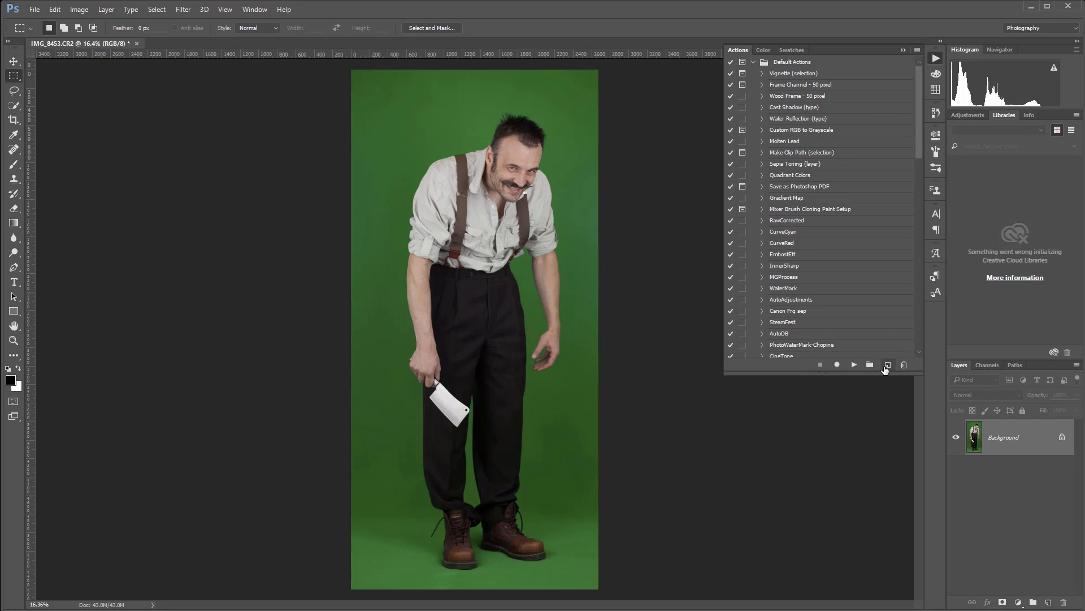
- Create a green-labelled action named 'GreenScreen' and start recording it
click(887, 364)
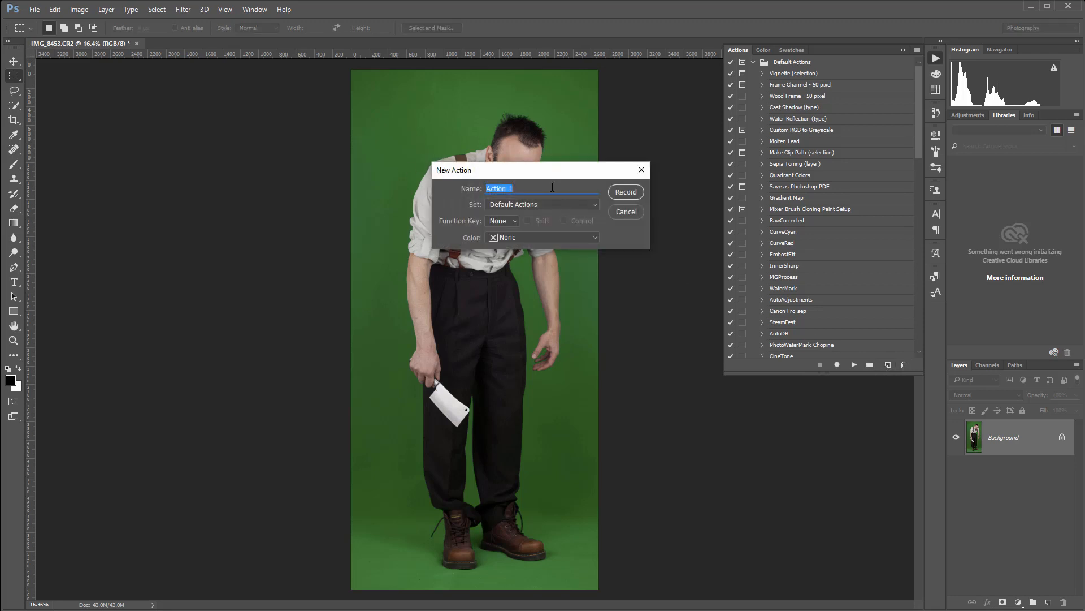
text(Green)
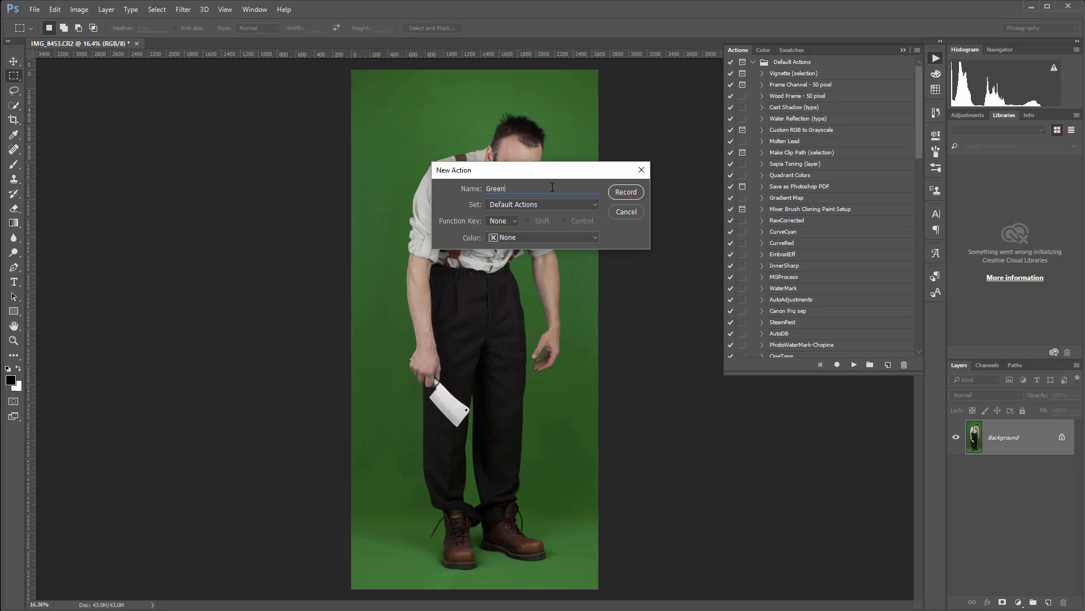
text(Screen)
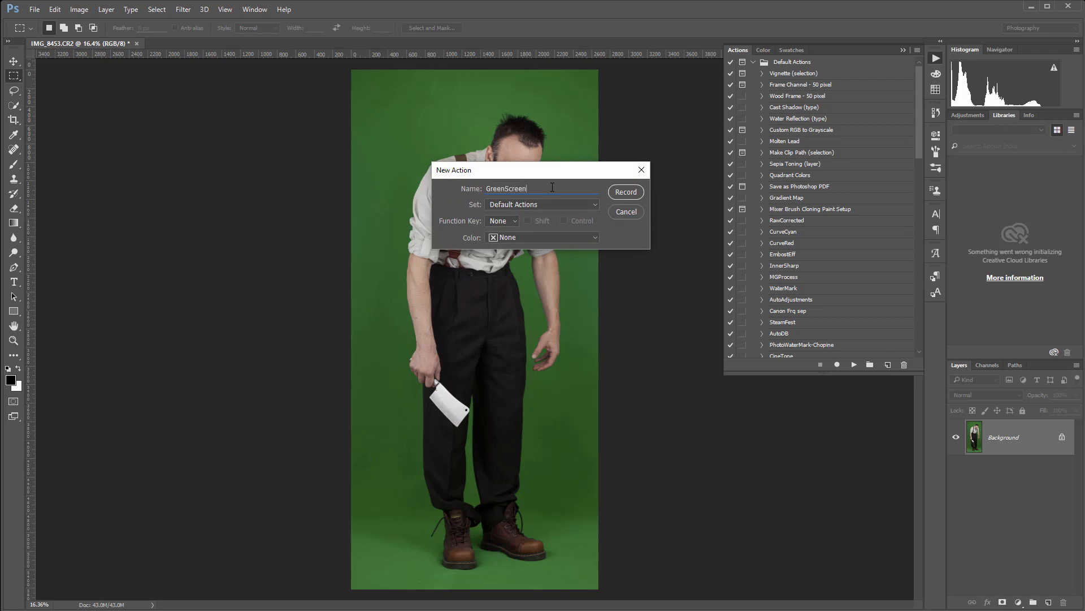
mouse_move(491, 213)
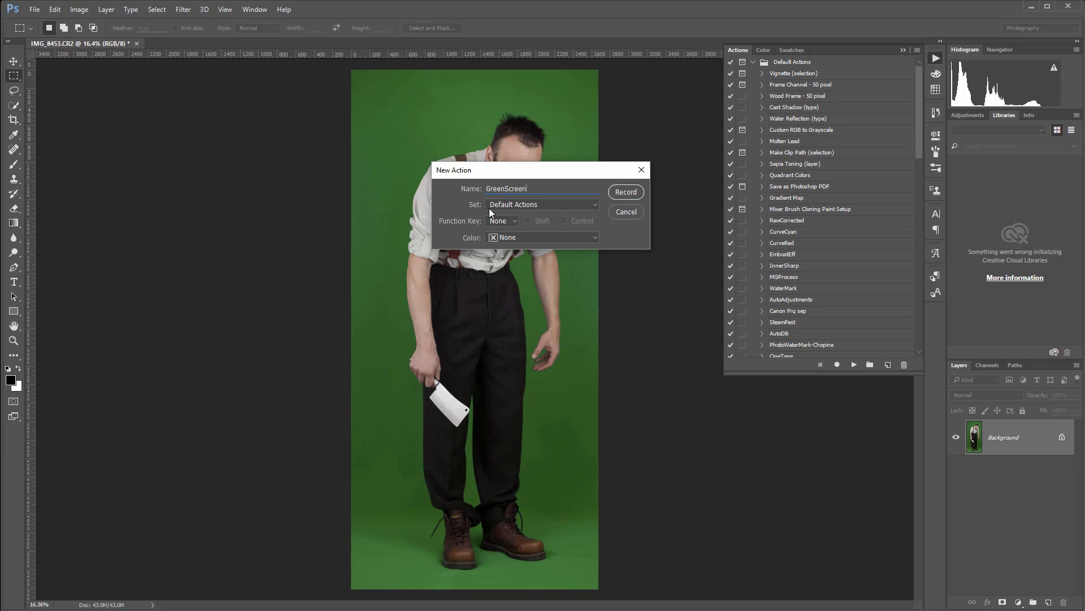
mouse_move(605, 228)
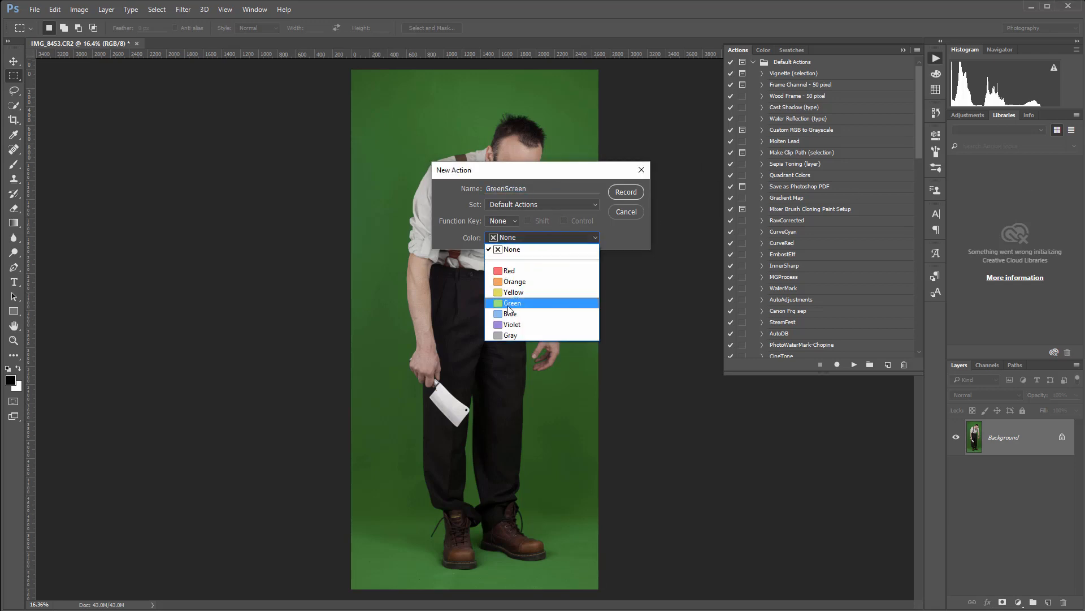
click(512, 303)
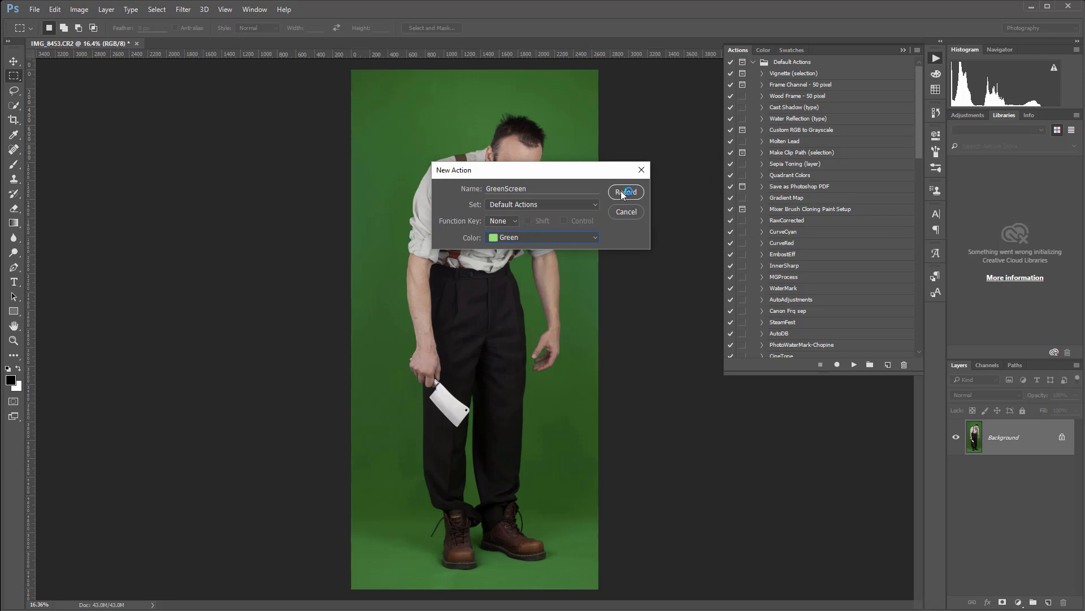
click(624, 191)
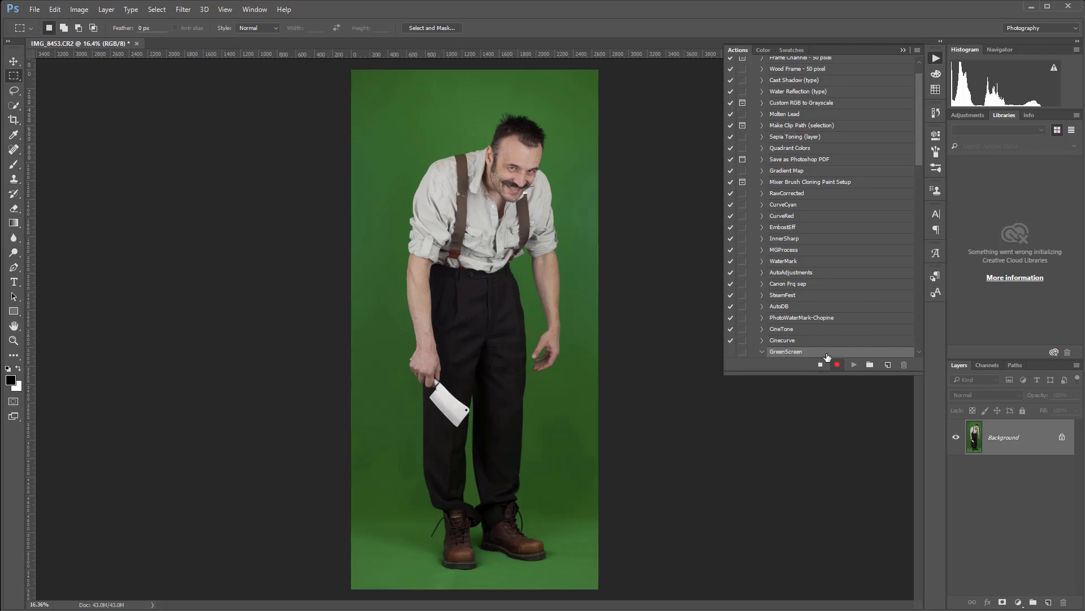
mouse_move(864, 371)
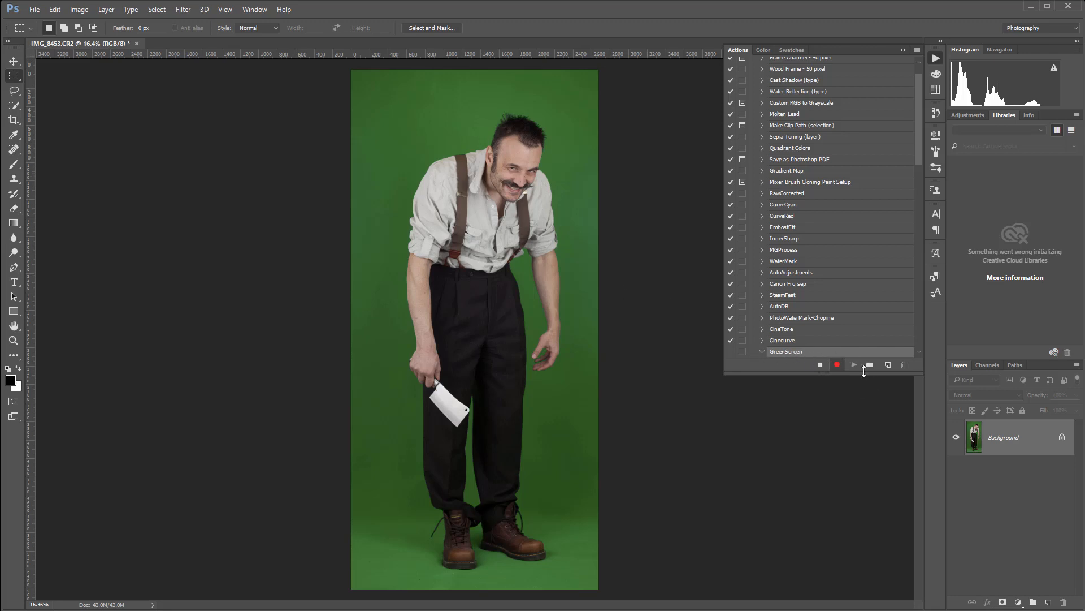
mouse_move(1031, 450)
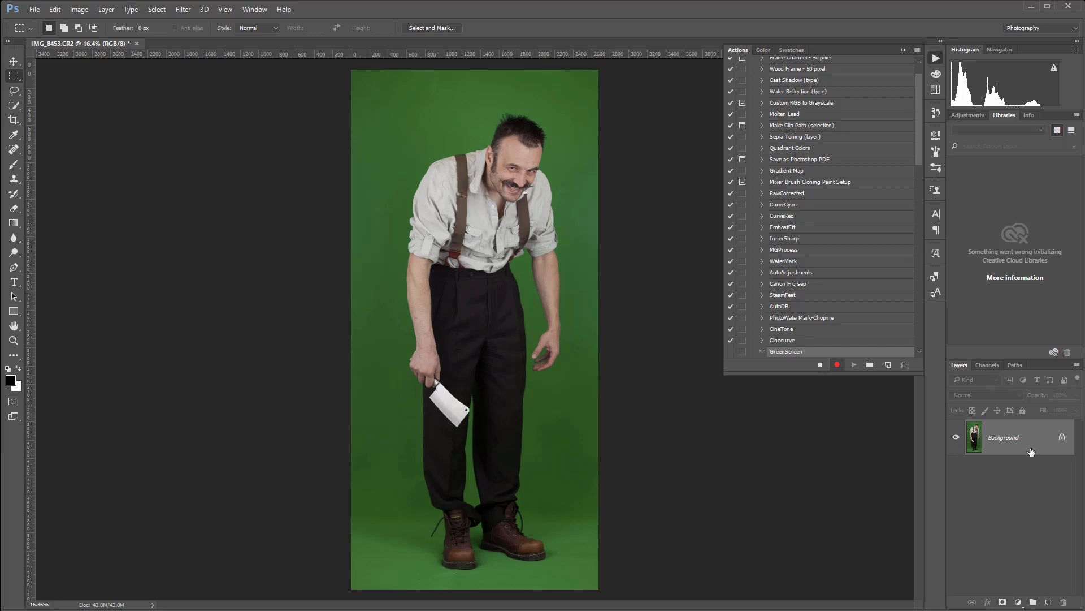
mouse_move(772, 398)
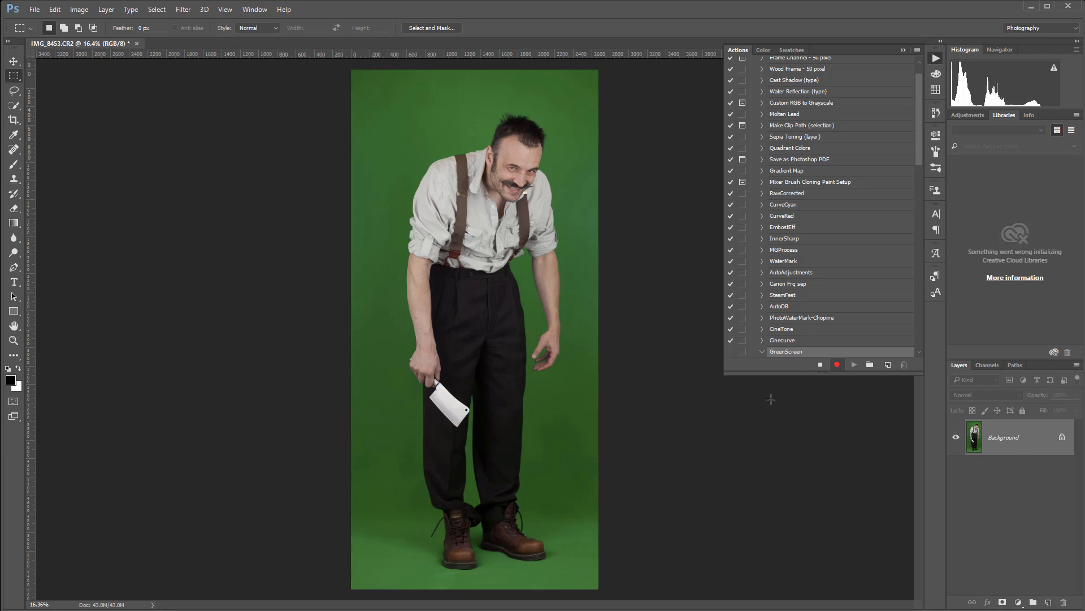
mouse_move(805, 162)
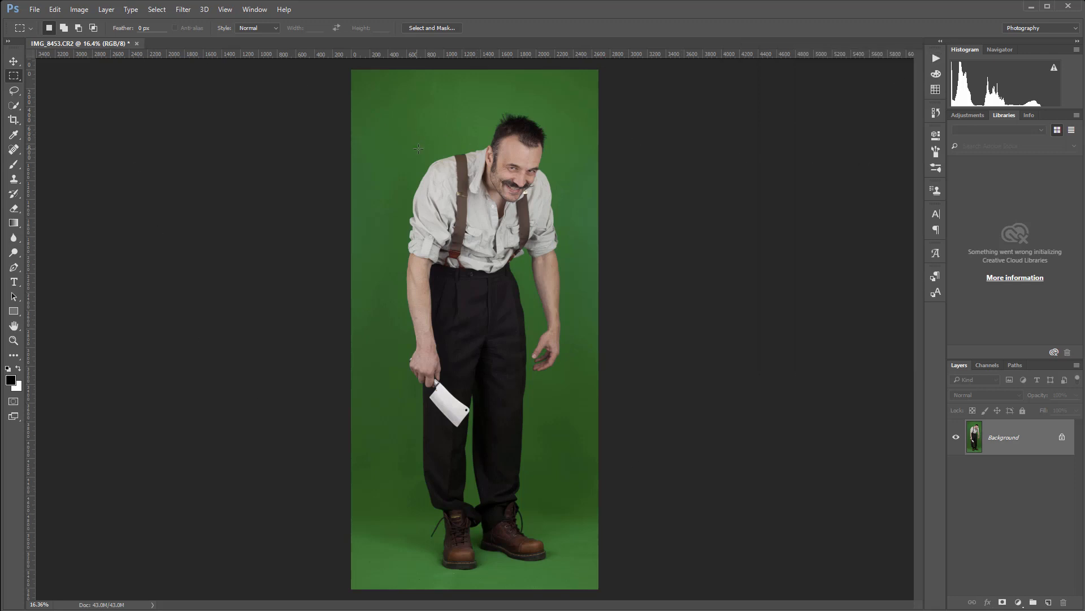
mouse_move(528, 259)
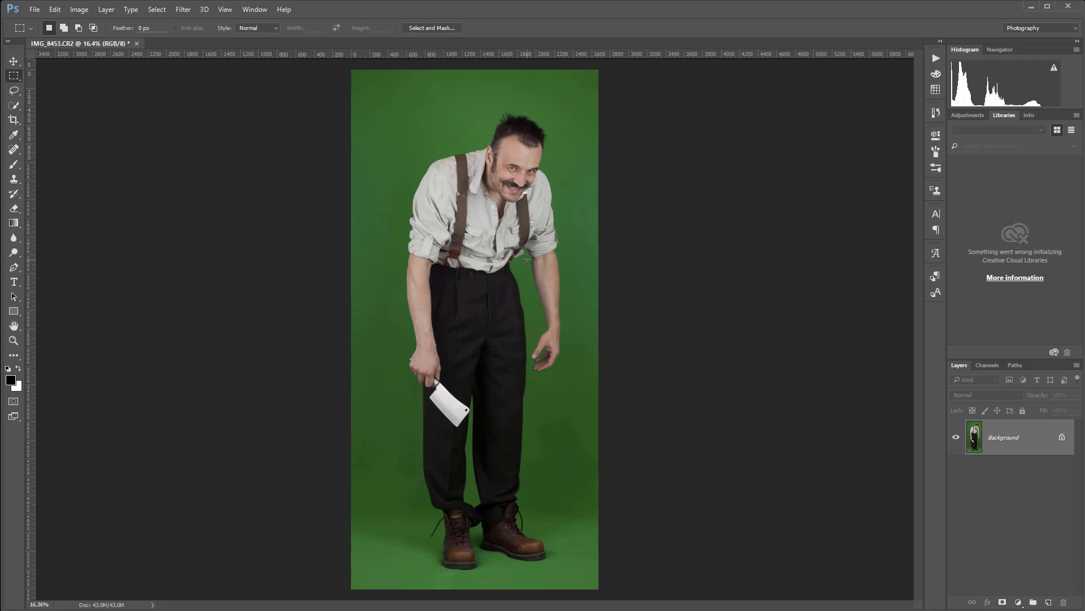
- Convert the photo to Lab Color through Image > Mode
click(78, 9)
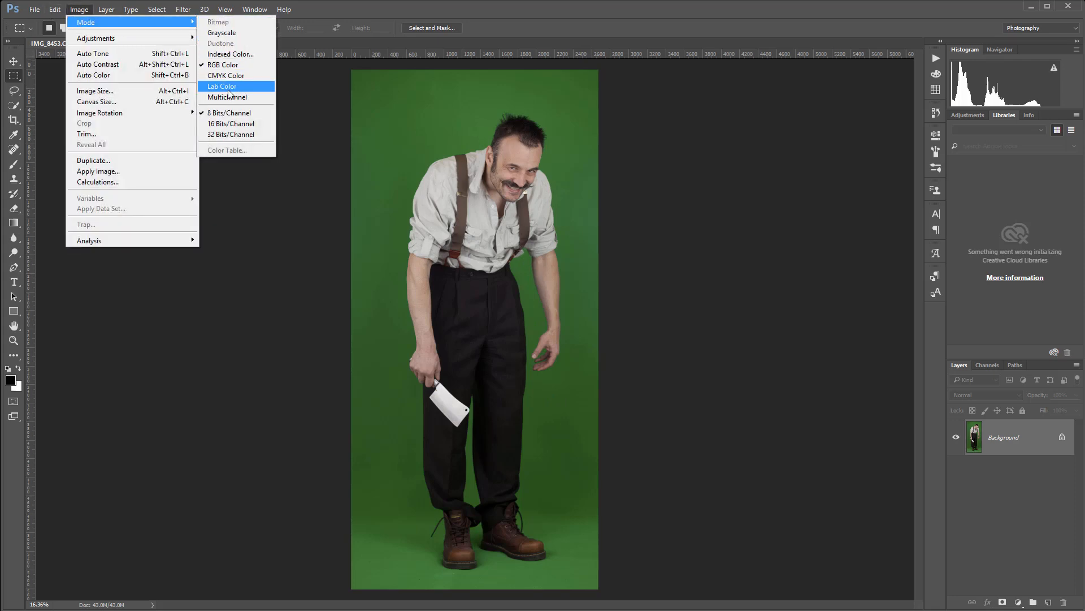
click(222, 86)
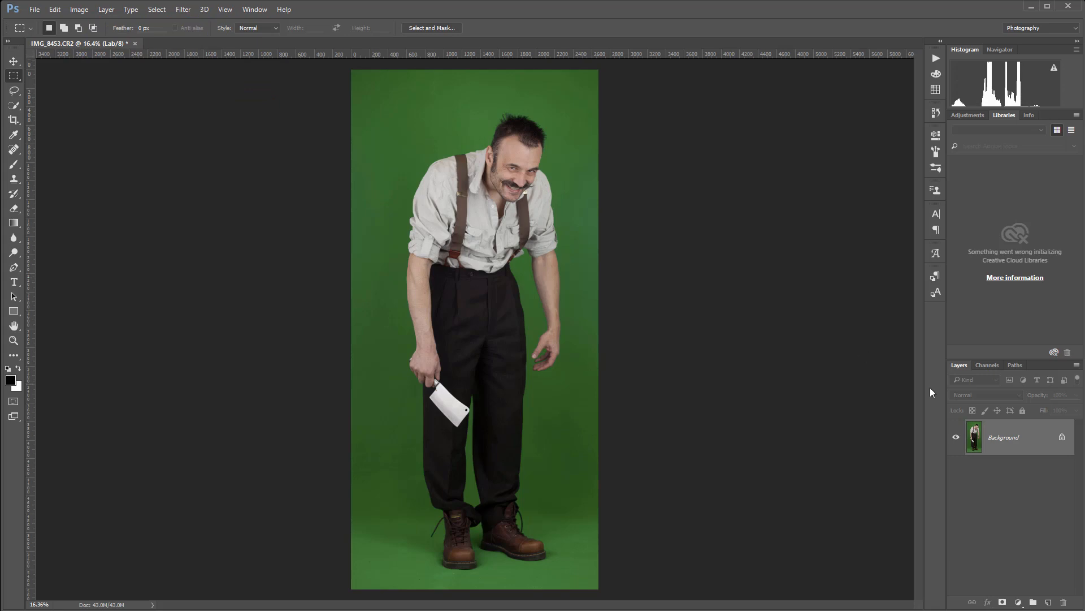
mouse_move(595, 358)
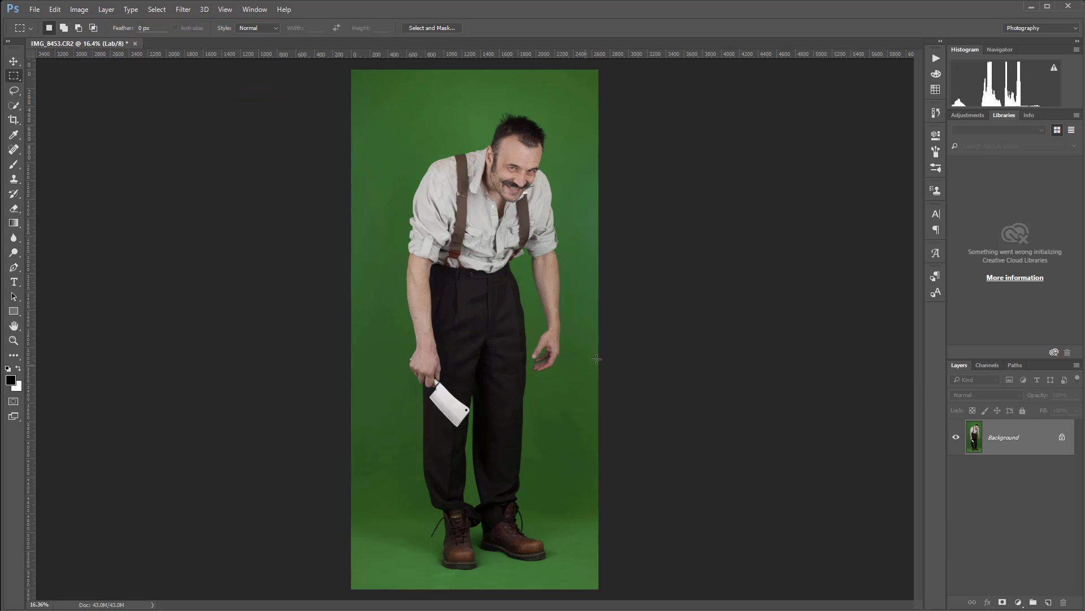
mouse_move(552, 540)
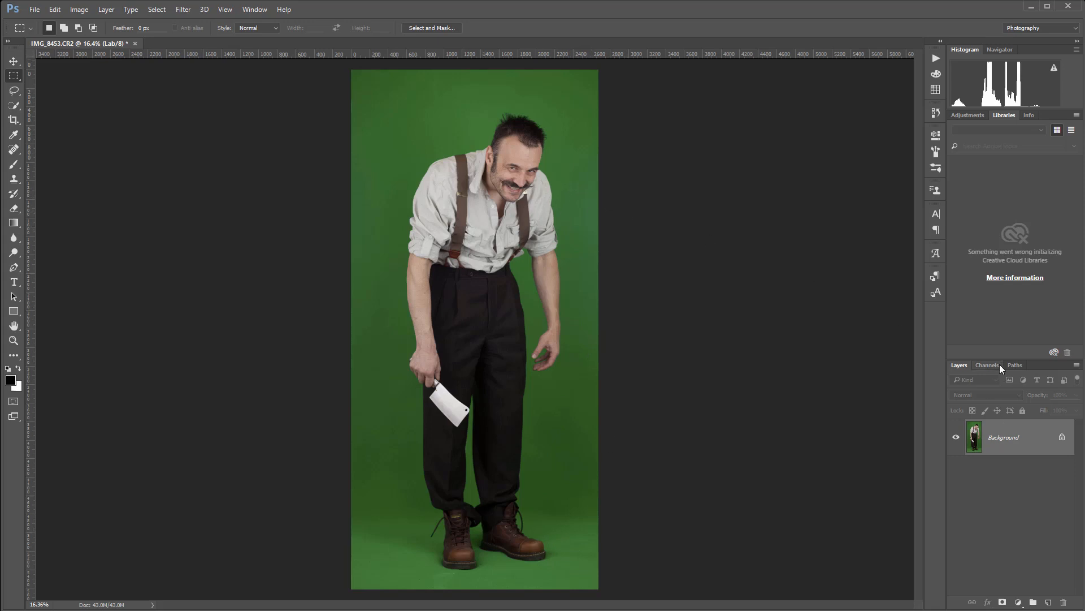
- Show the Channels panel and view only the a channel
click(987, 364)
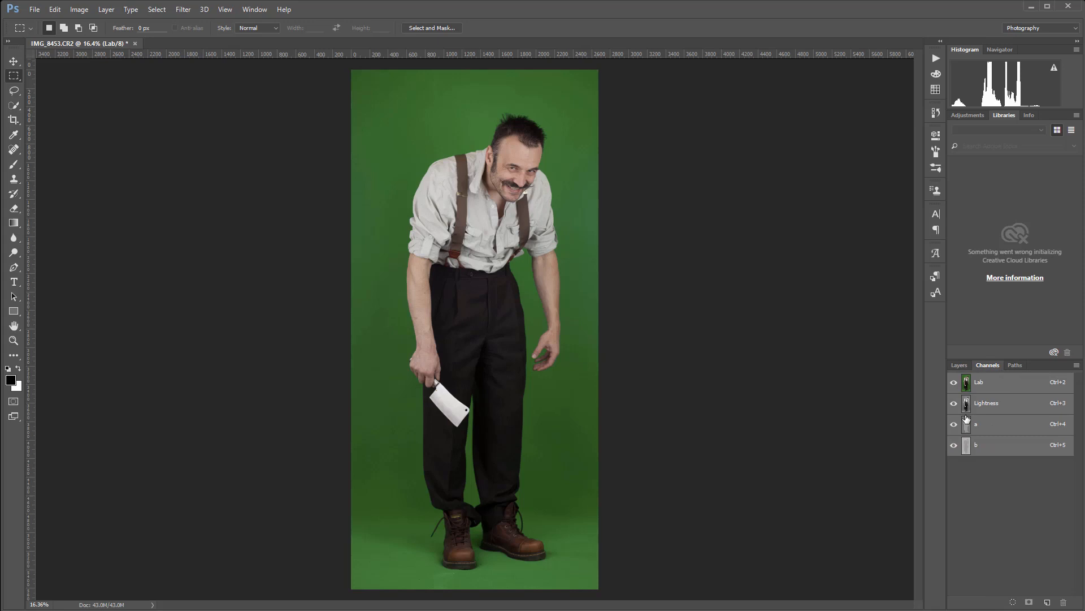
mouse_move(991, 422)
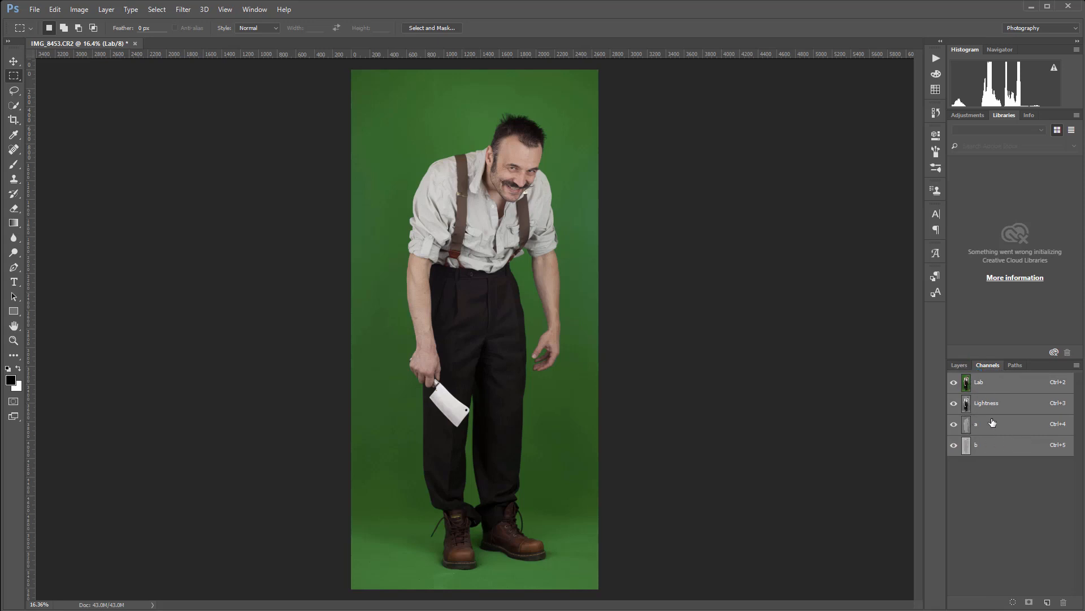
mouse_move(973, 404)
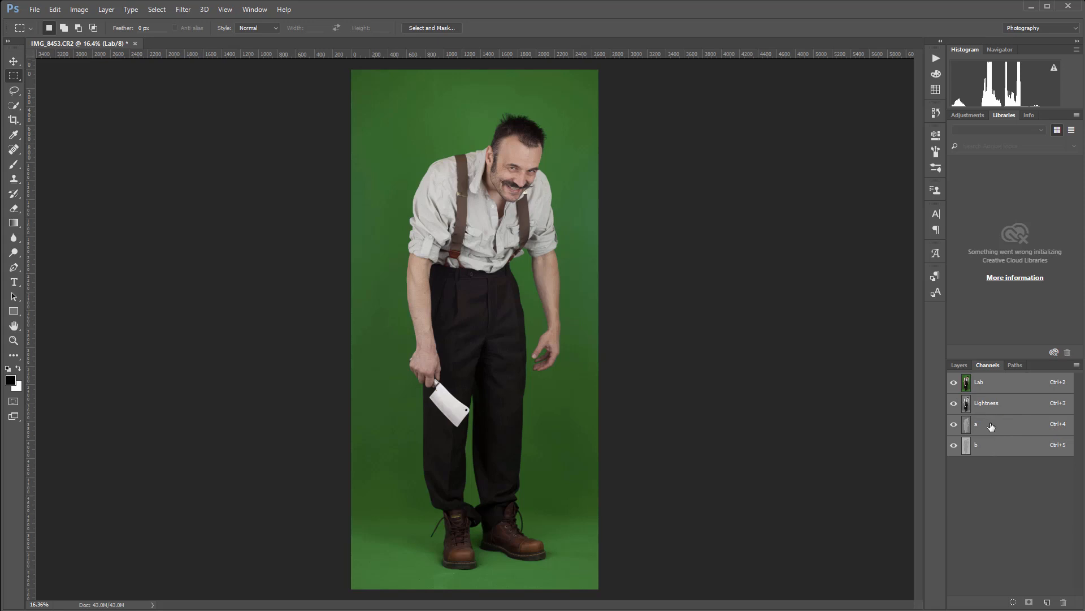
click(990, 424)
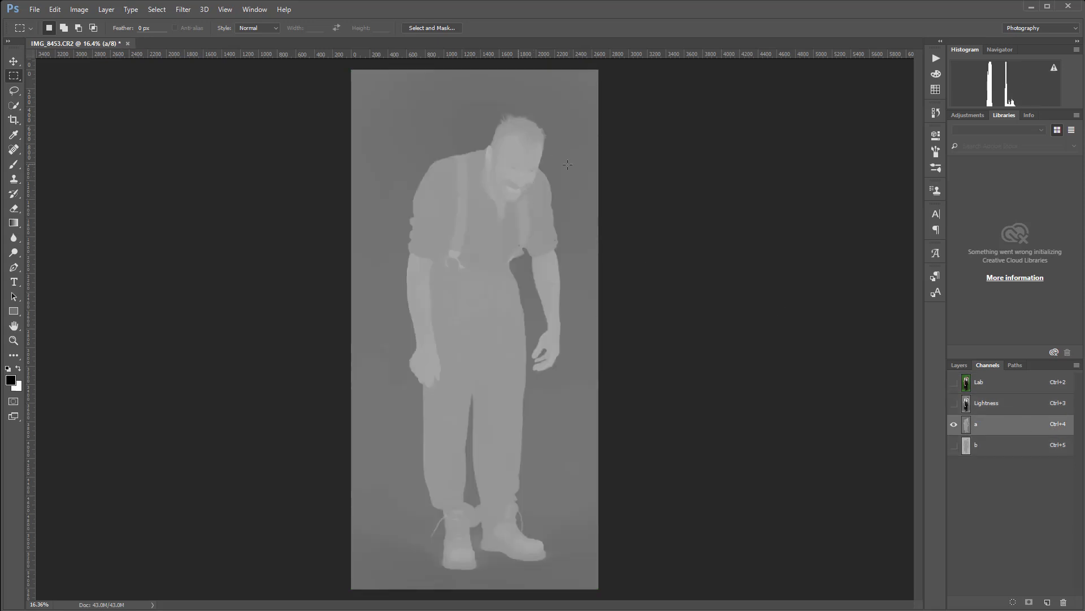
mouse_move(479, 188)
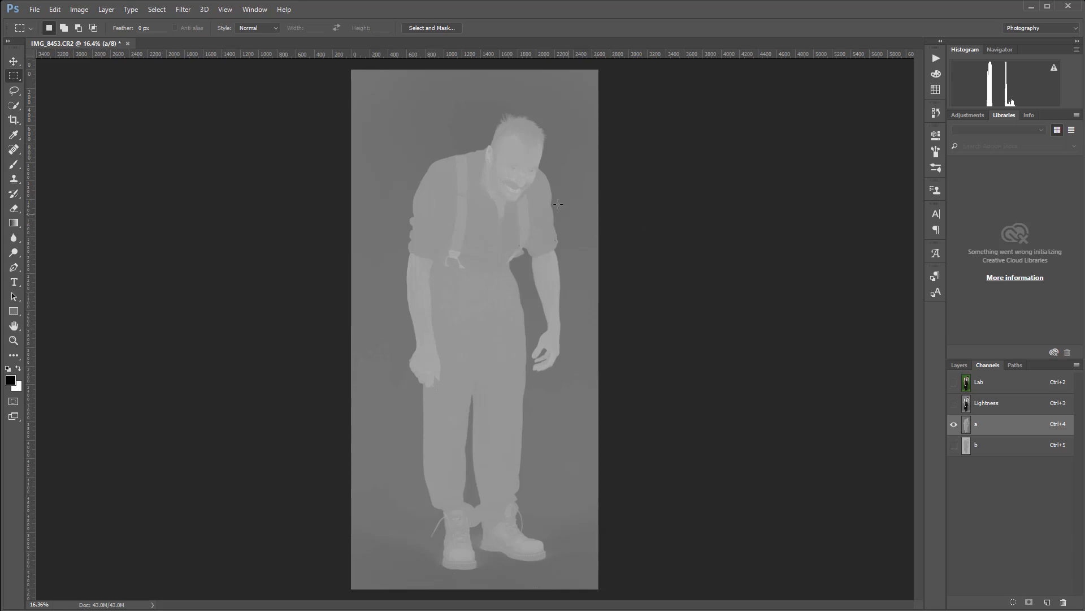
mouse_move(521, 303)
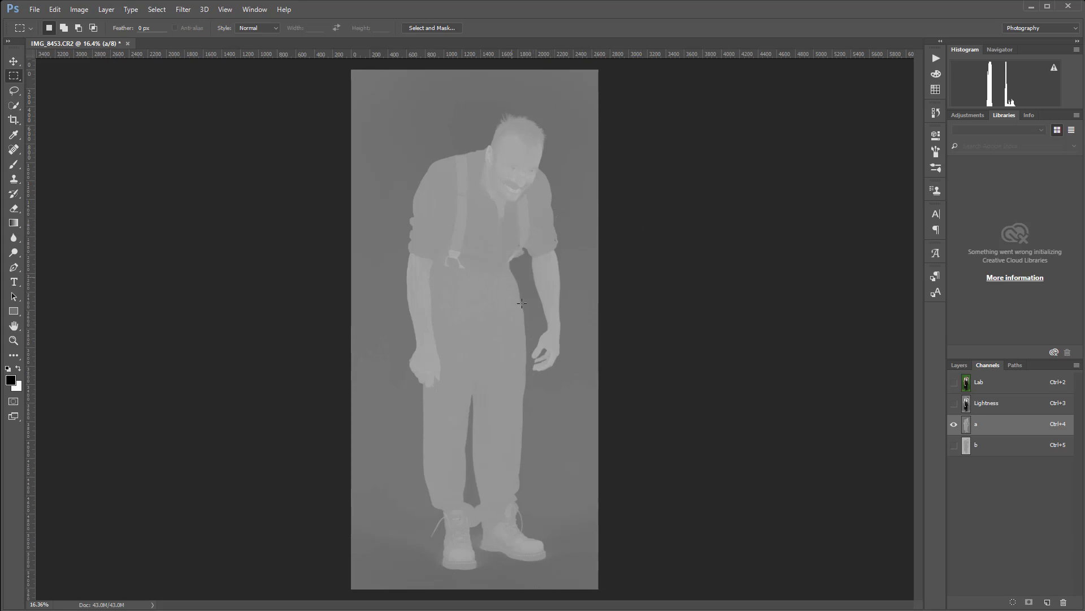
mouse_move(517, 332)
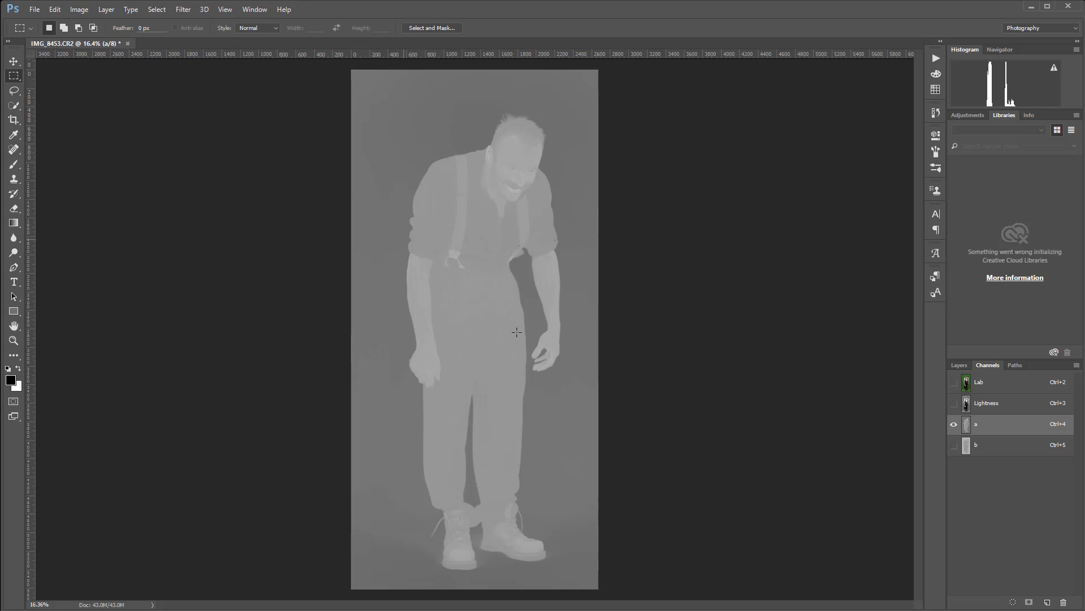
mouse_move(999, 429)
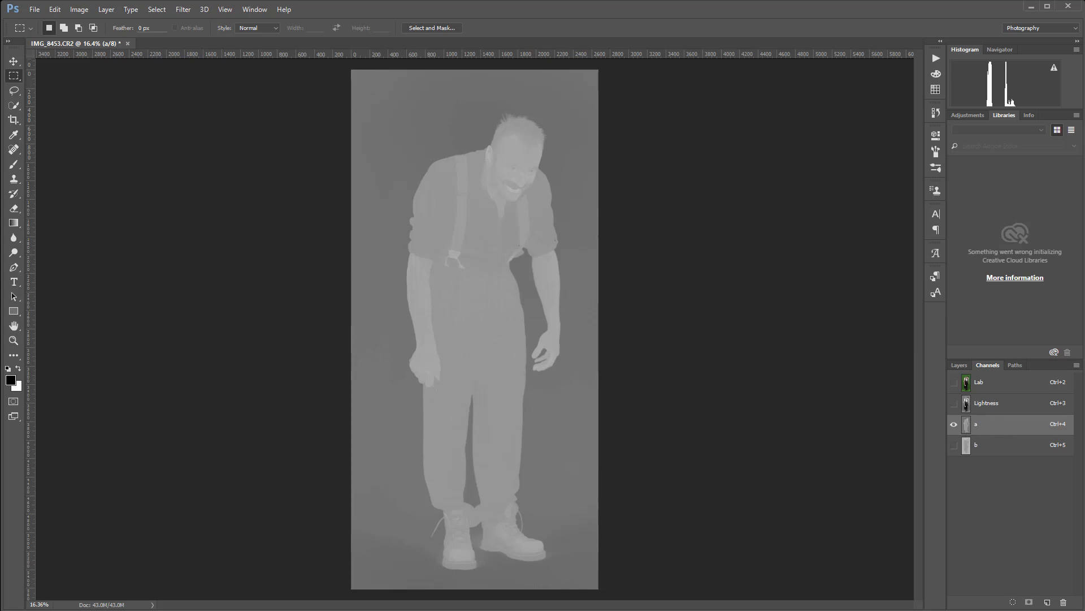
mouse_move(392, 240)
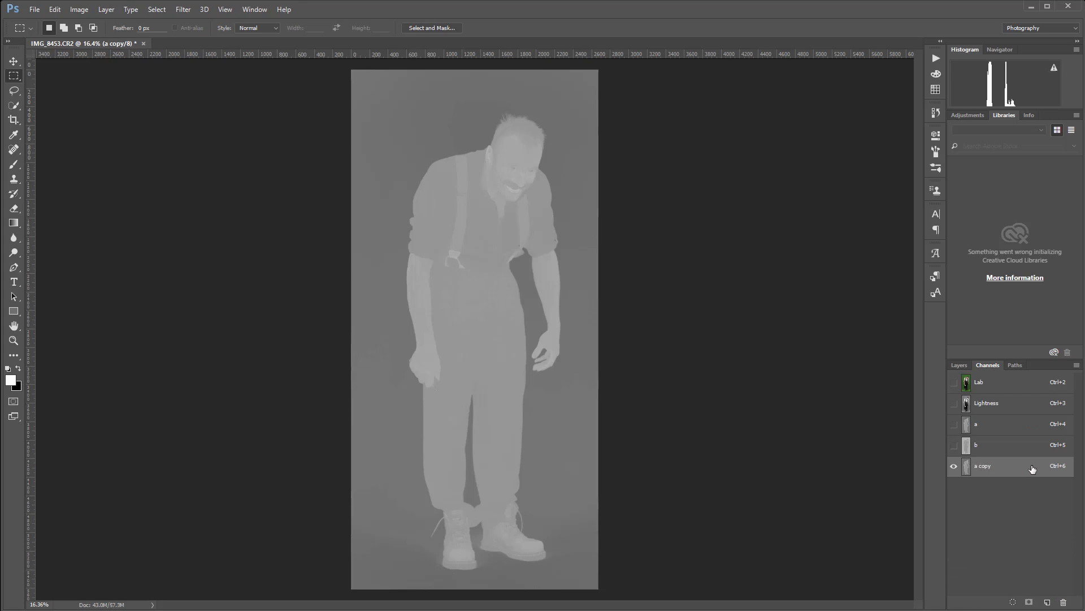
mouse_move(736, 288)
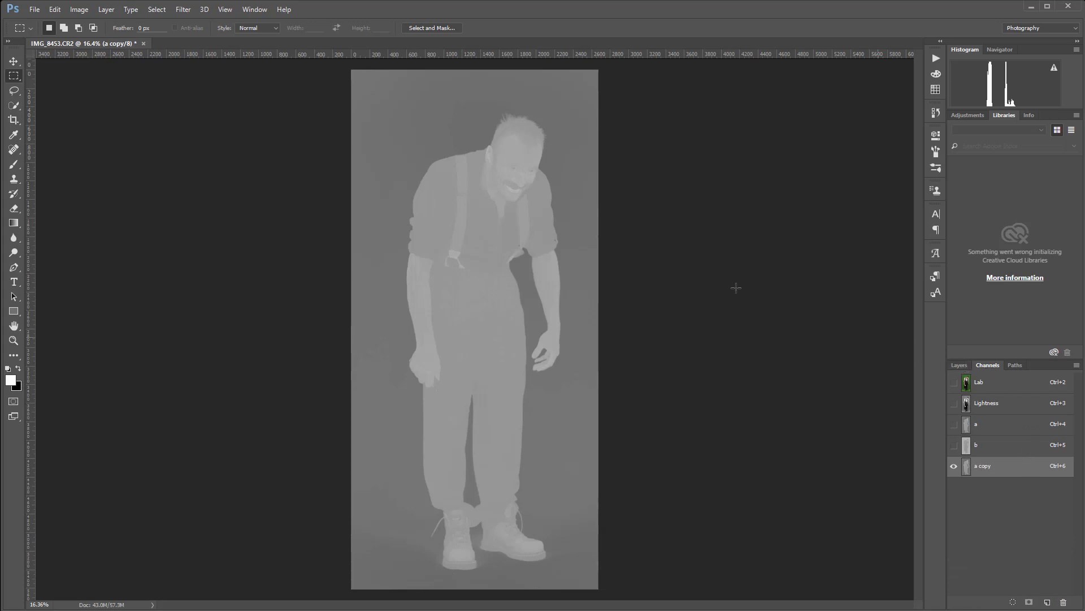
mouse_move(686, 313)
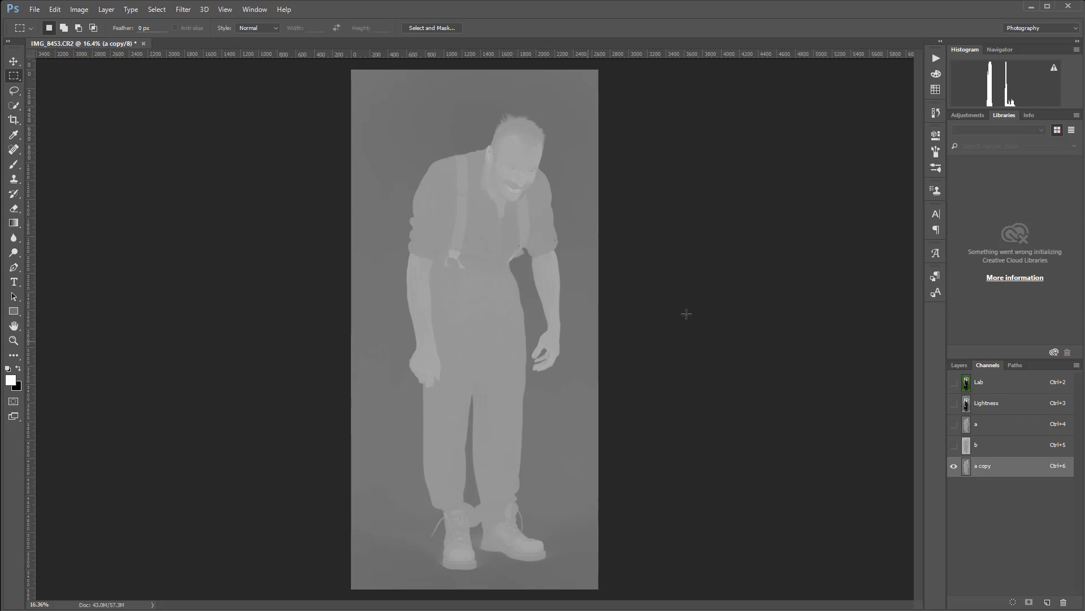
mouse_move(409, 192)
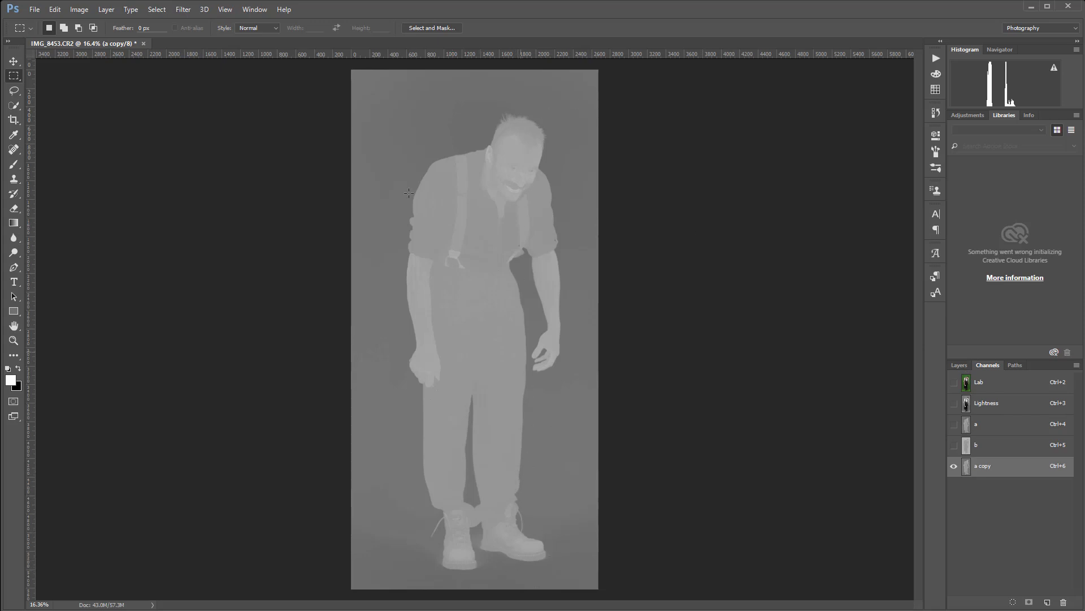
mouse_move(542, 346)
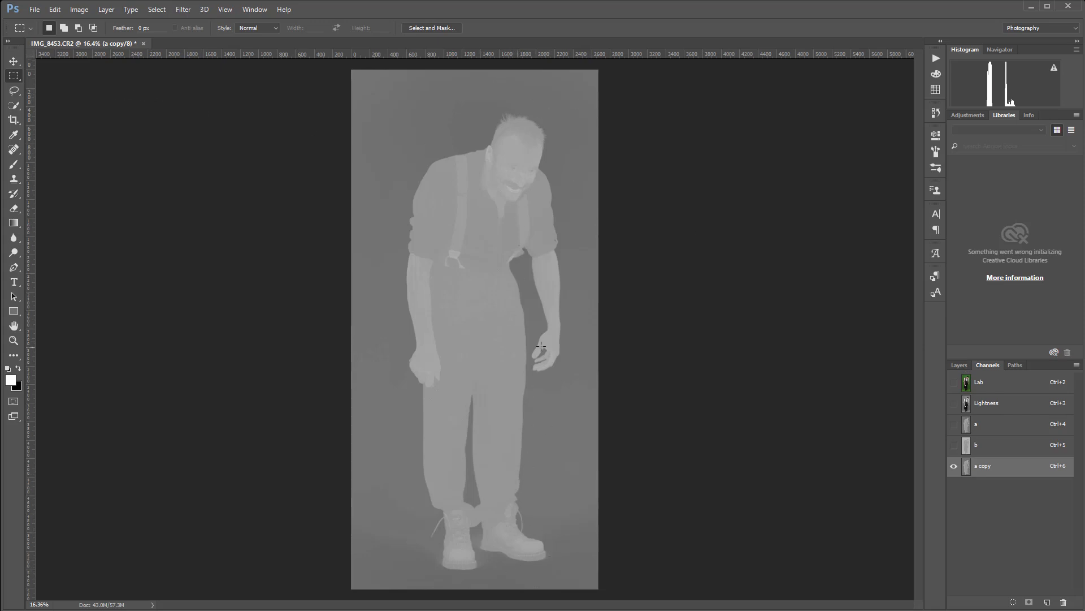
mouse_move(523, 323)
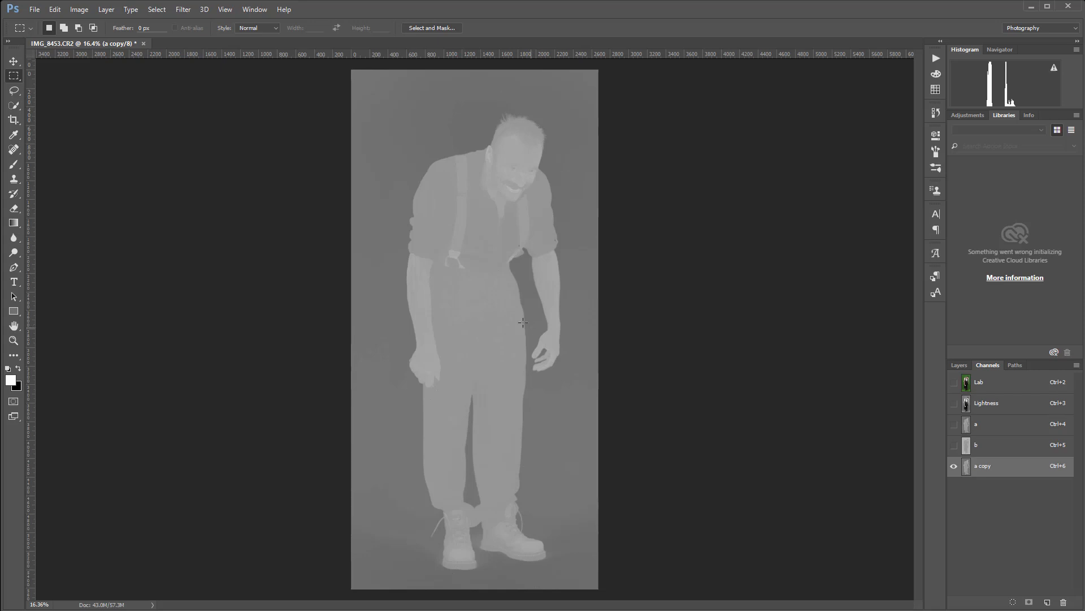
mouse_move(522, 321)
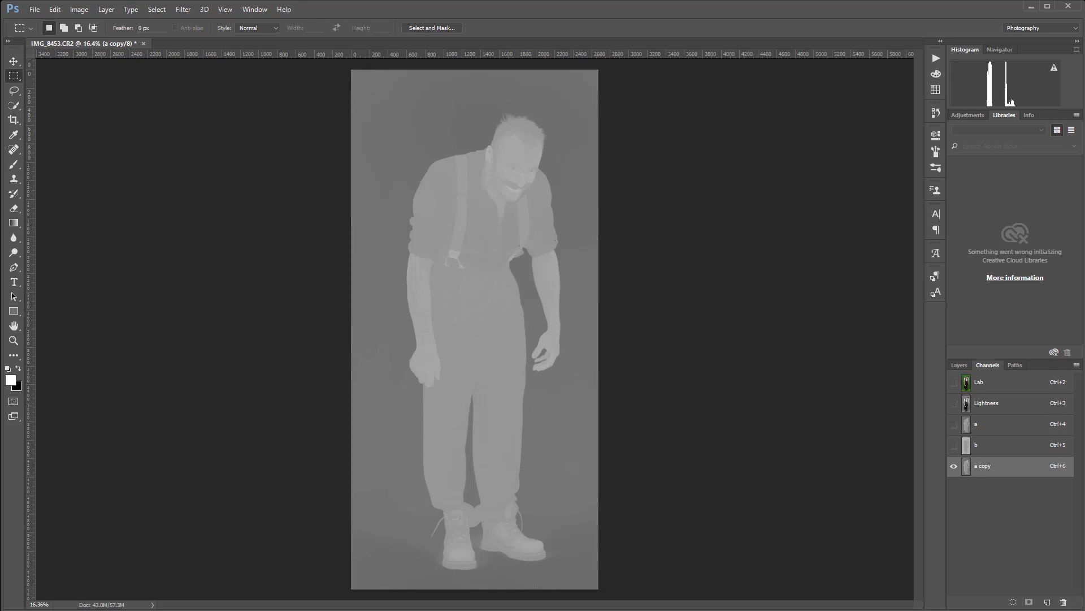
mouse_move(429, 345)
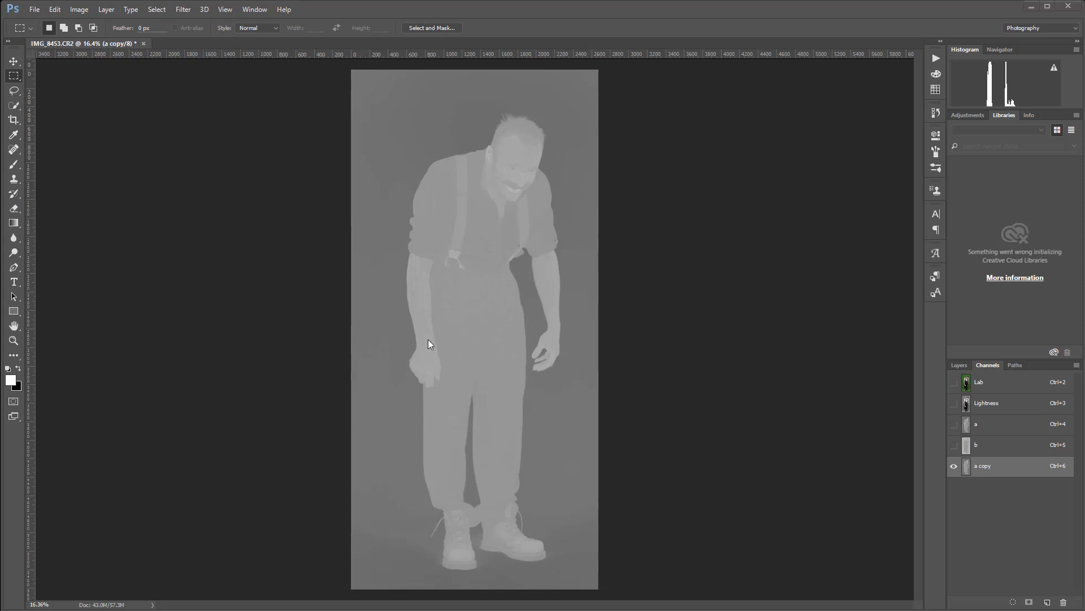
mouse_move(528, 119)
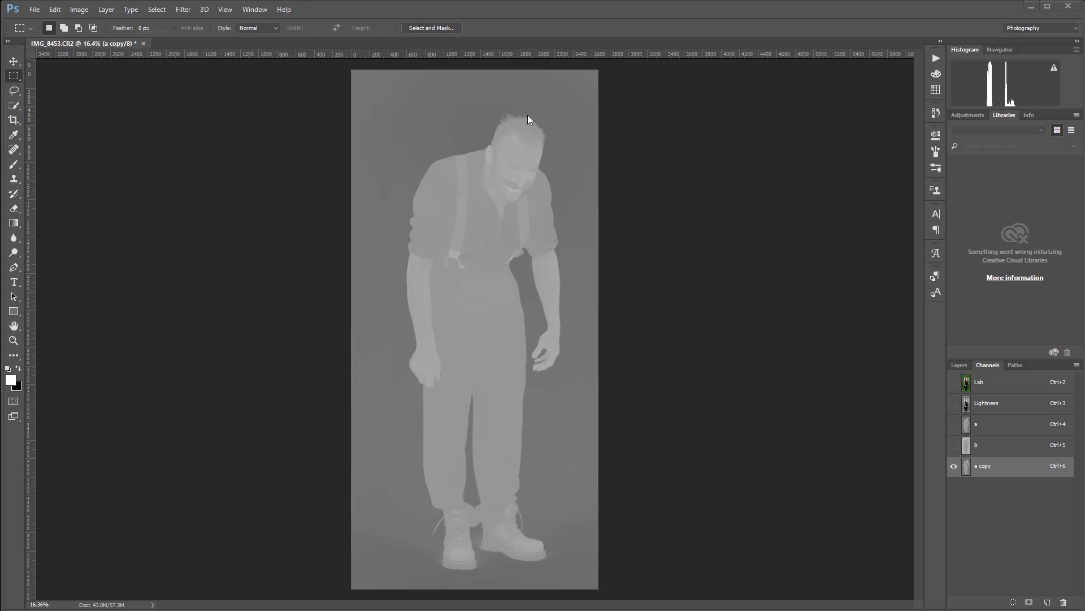
click(78, 9)
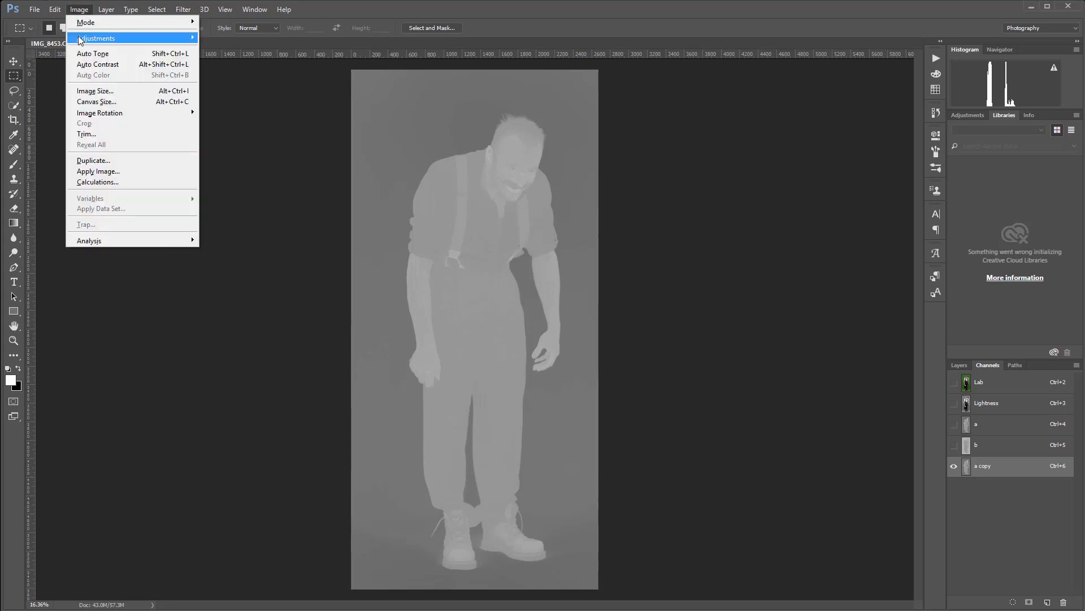
click(86, 22)
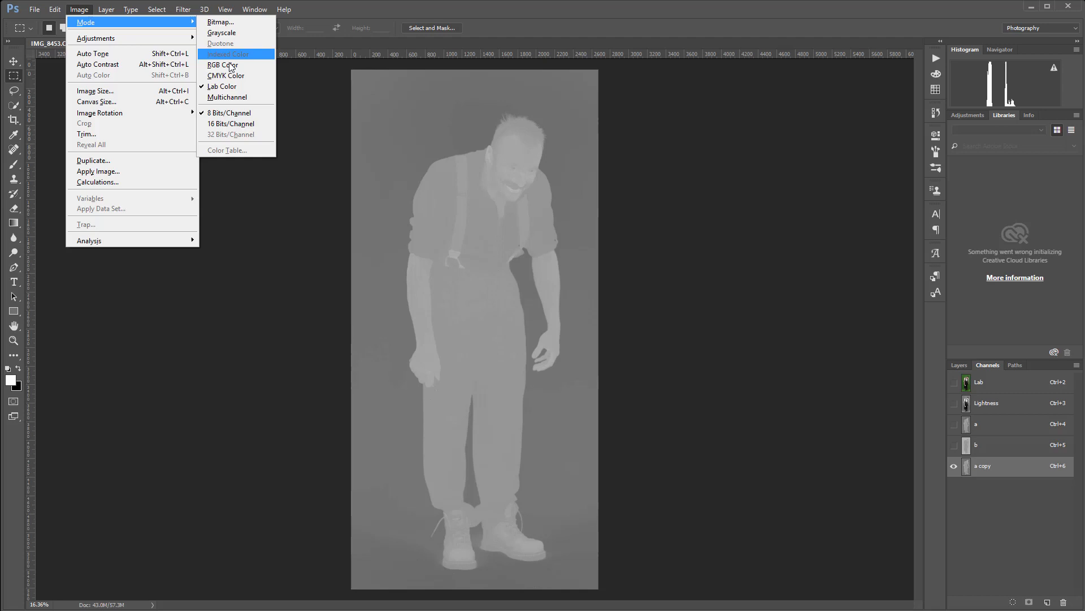
click(223, 64)
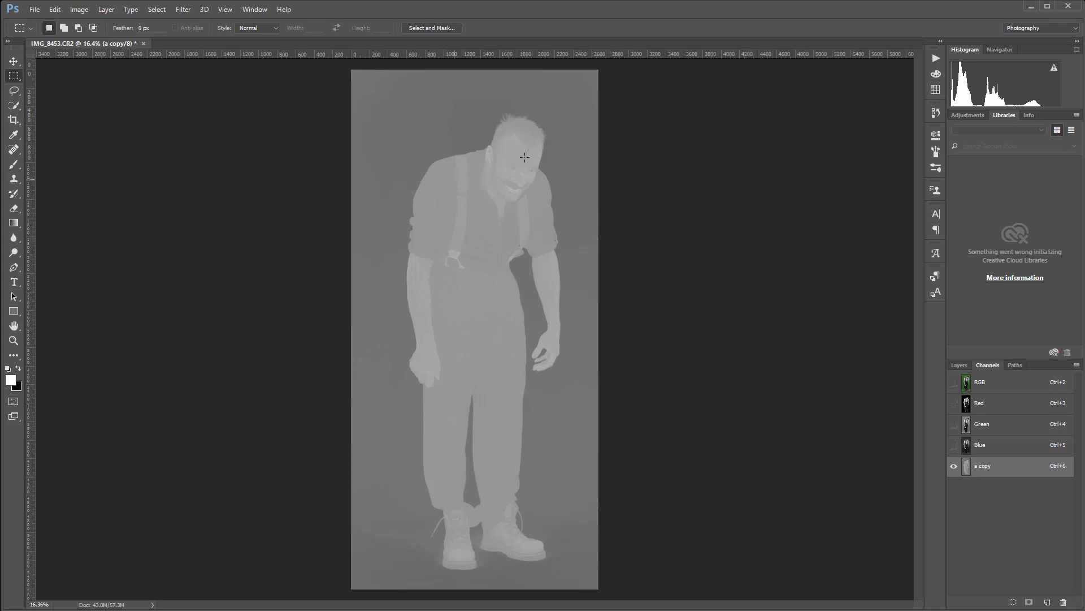
mouse_move(545, 543)
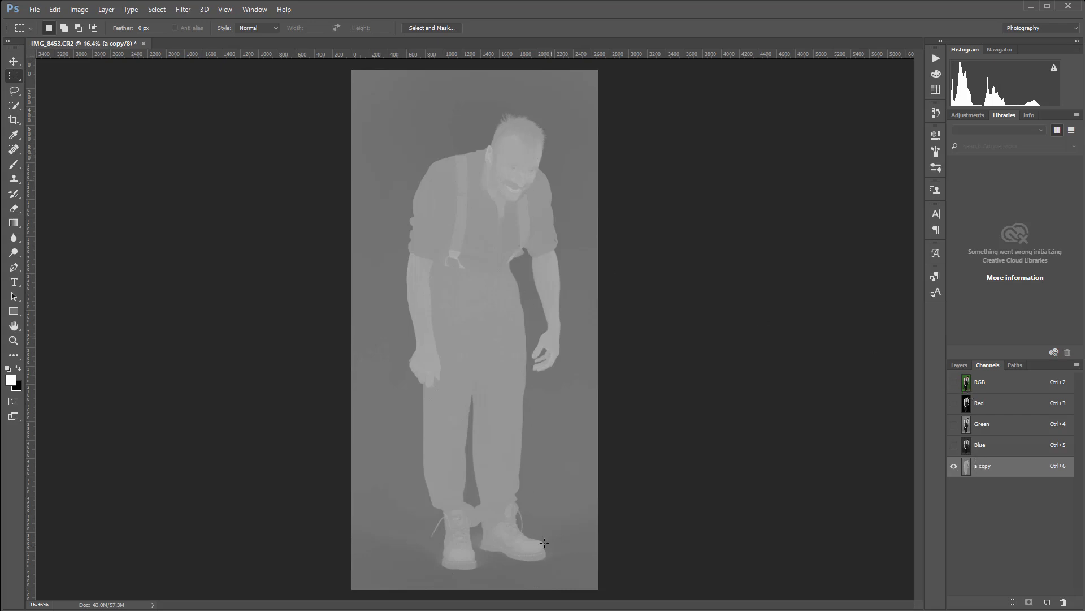
mouse_move(493, 497)
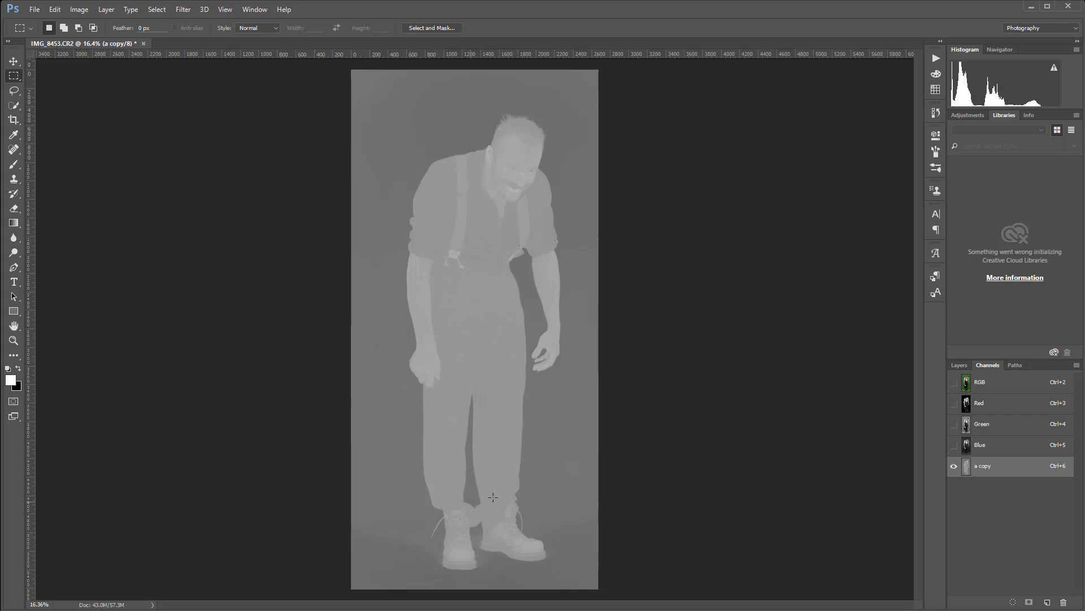
mouse_move(478, 155)
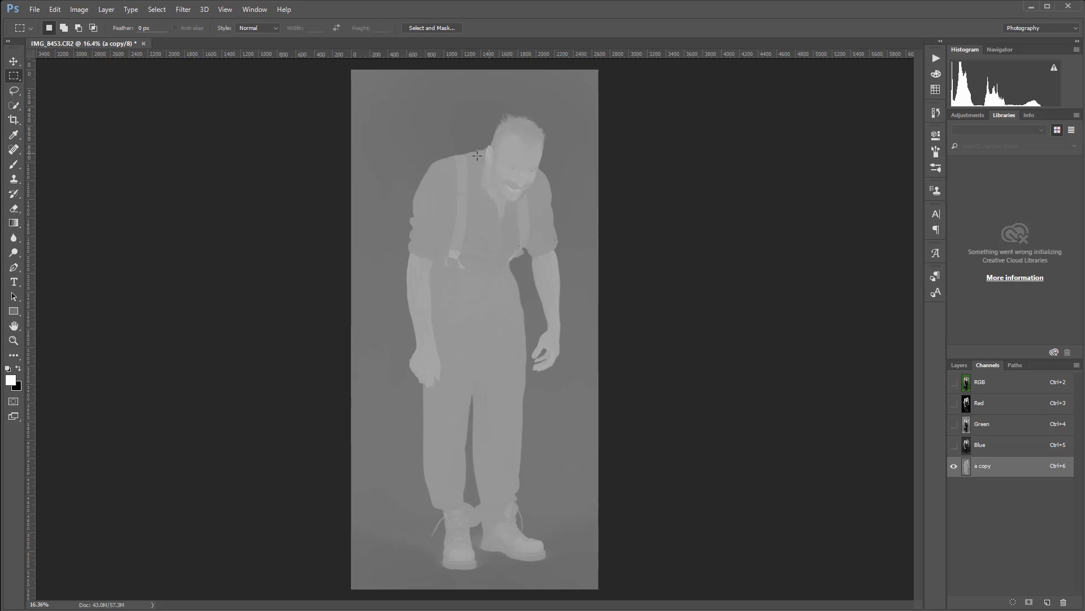
mouse_move(573, 426)
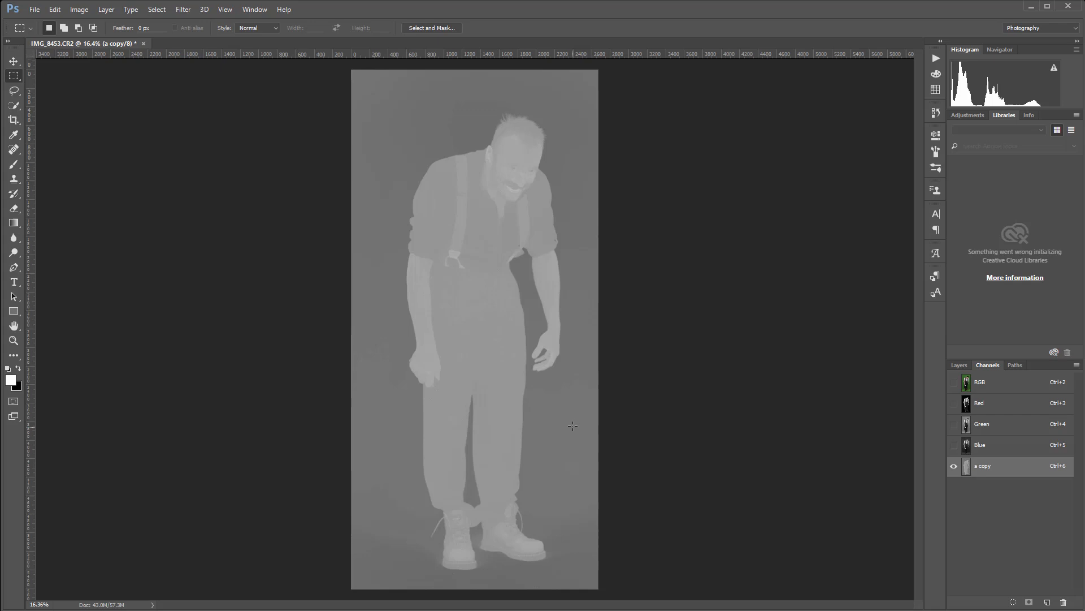
mouse_move(559, 166)
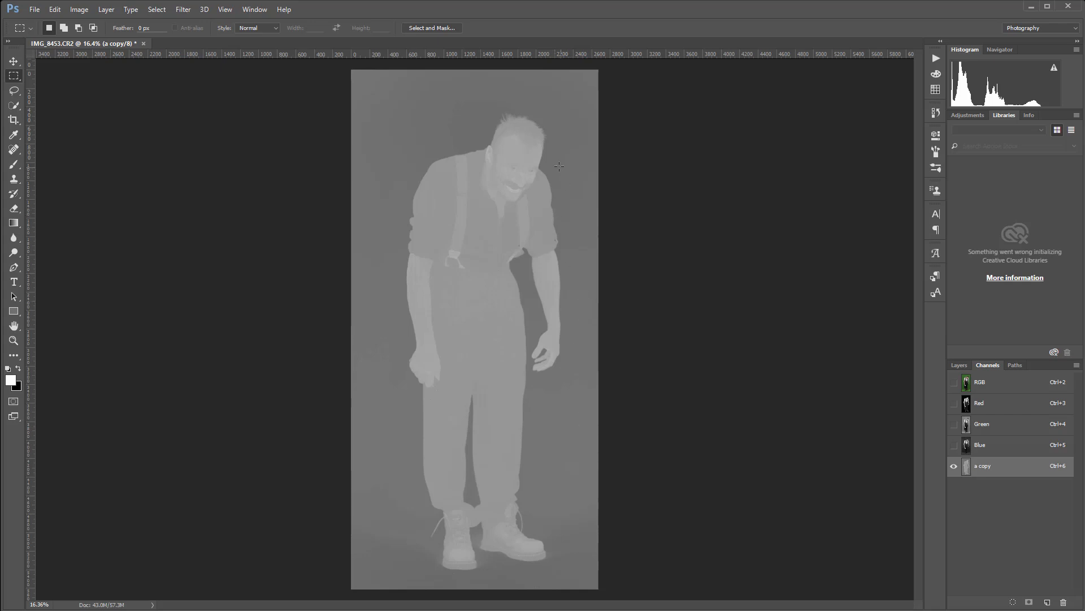
mouse_move(554, 256)
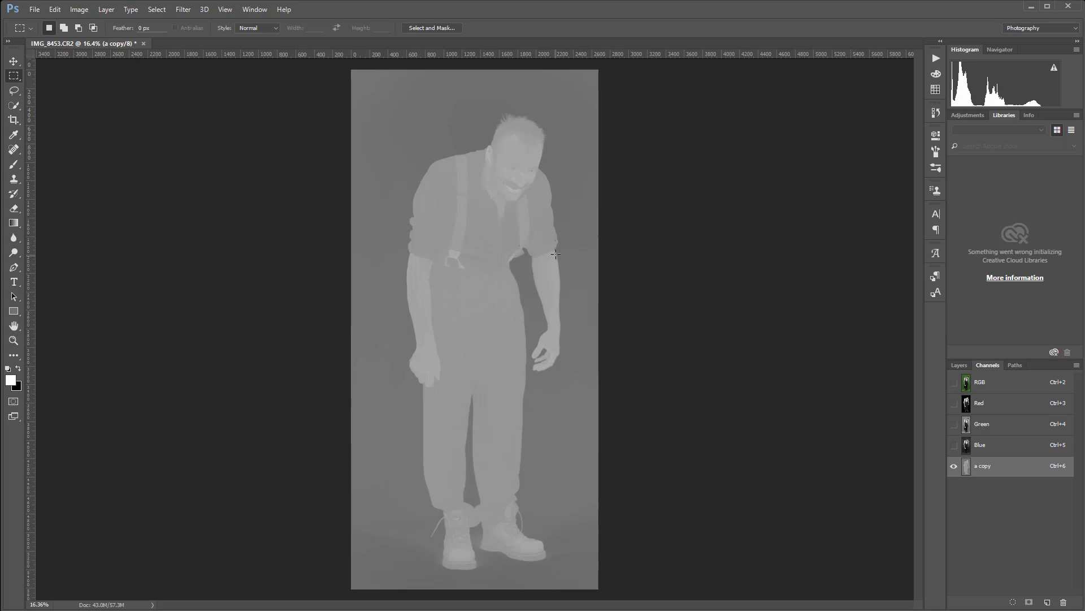
mouse_move(585, 129)
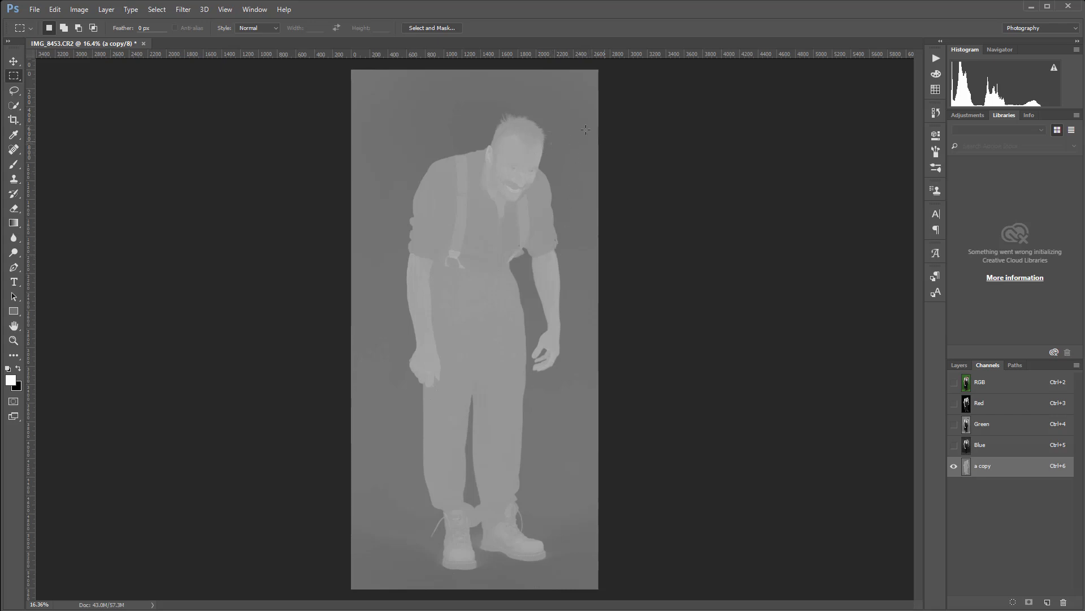
mouse_move(485, 500)
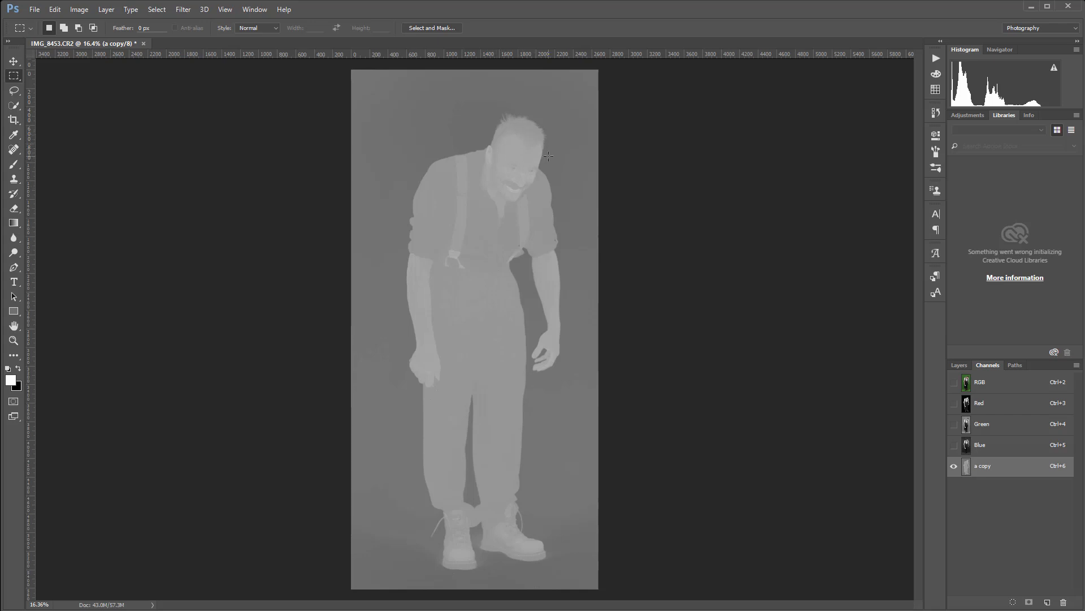
mouse_move(424, 335)
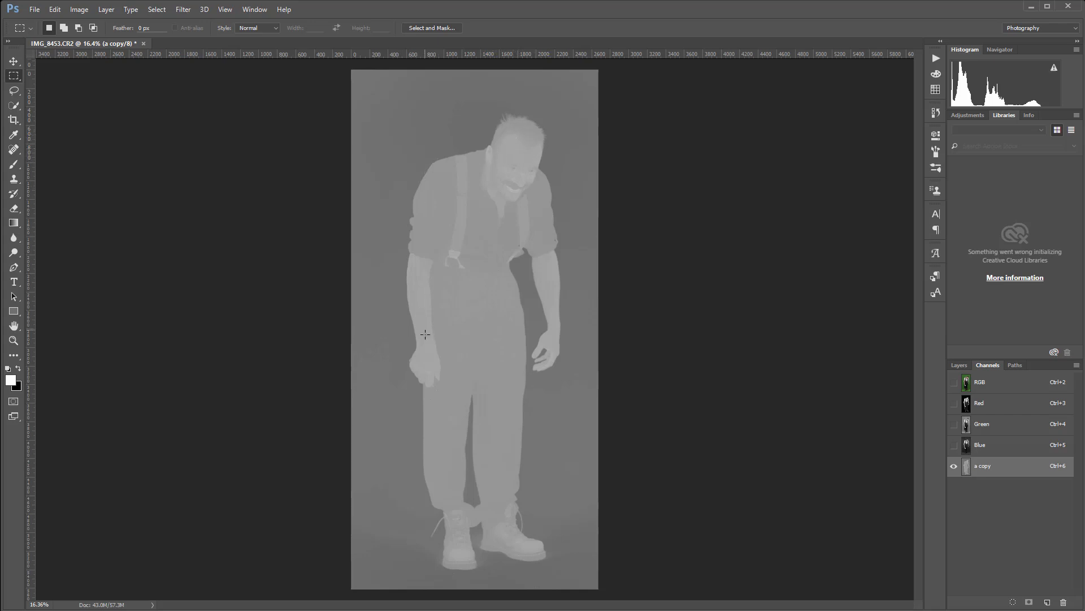
mouse_move(471, 430)
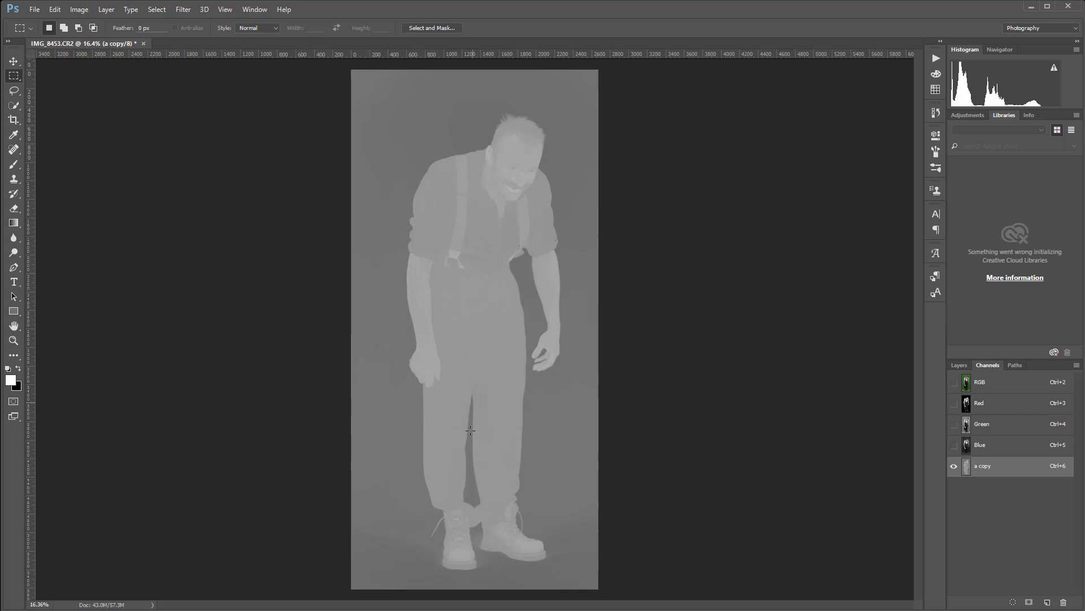
mouse_move(597, 386)
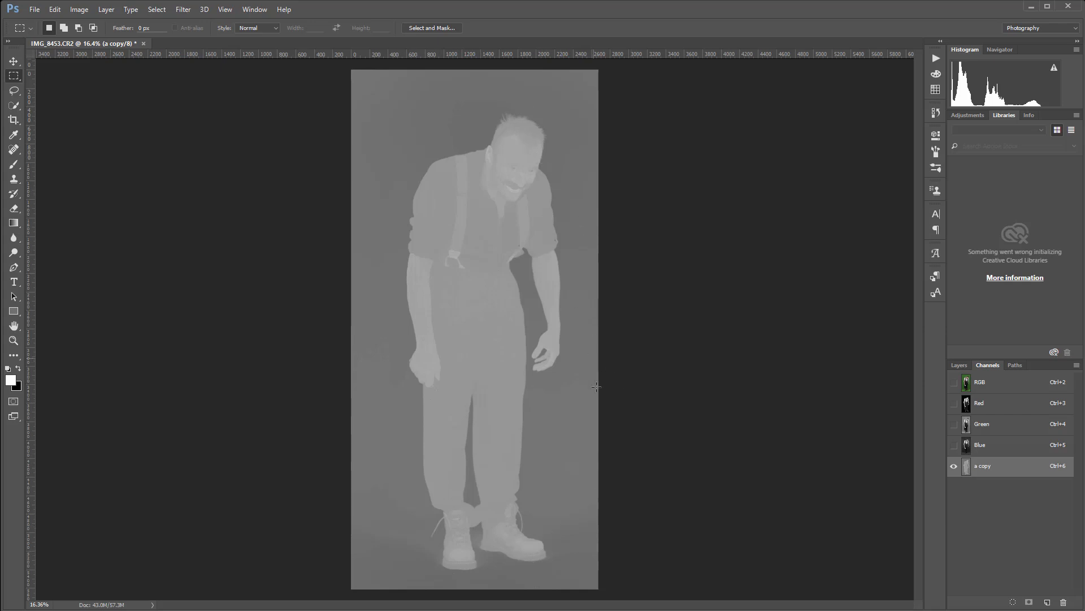
mouse_move(247, 83)
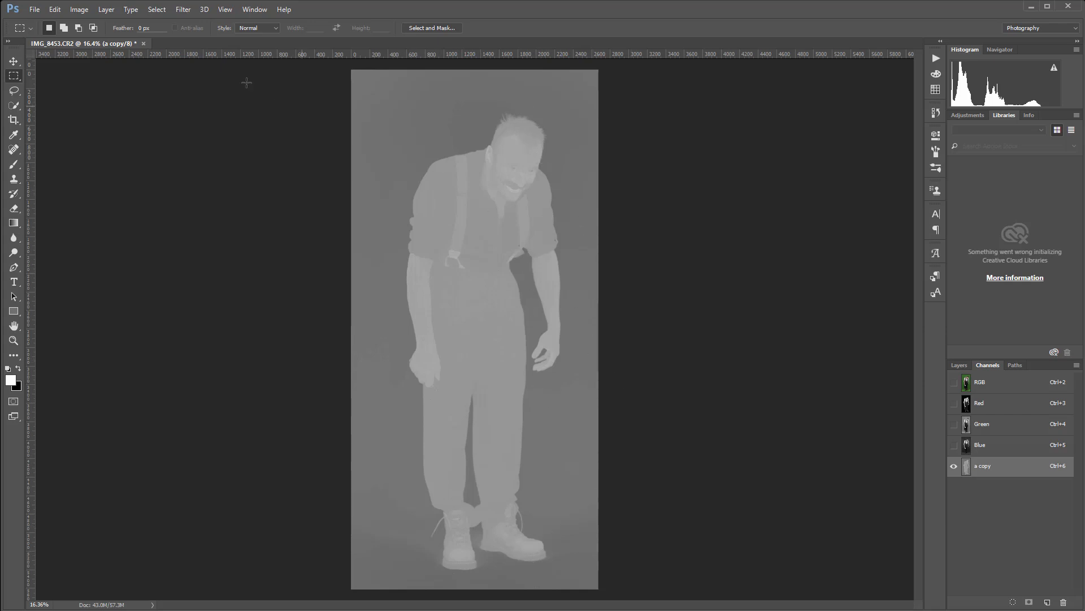
- Fill the channel with White in Overlay mode to brighten the man
click(54, 9)
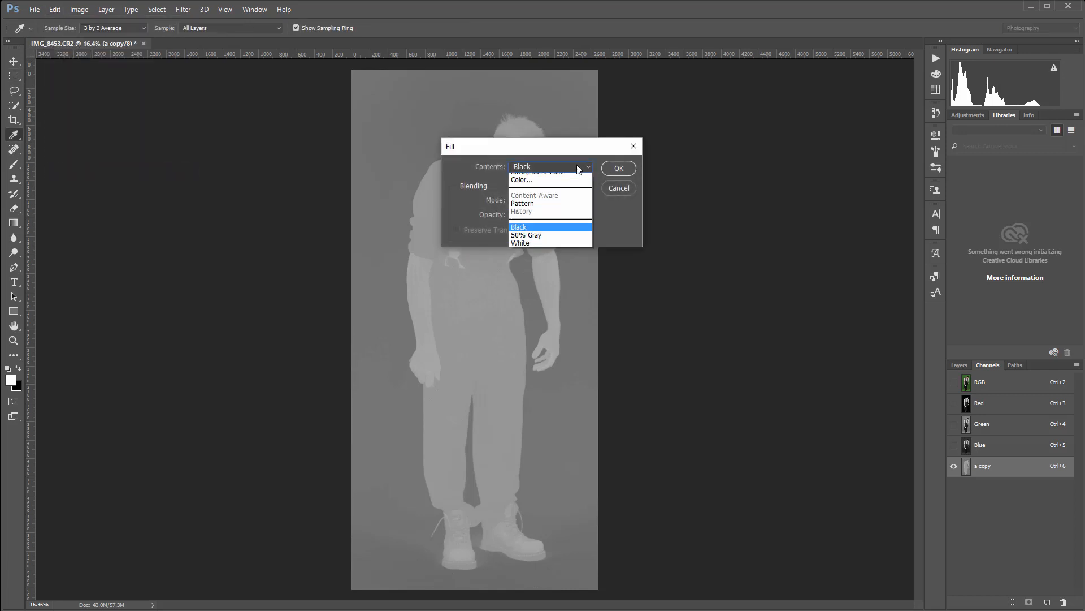
click(520, 243)
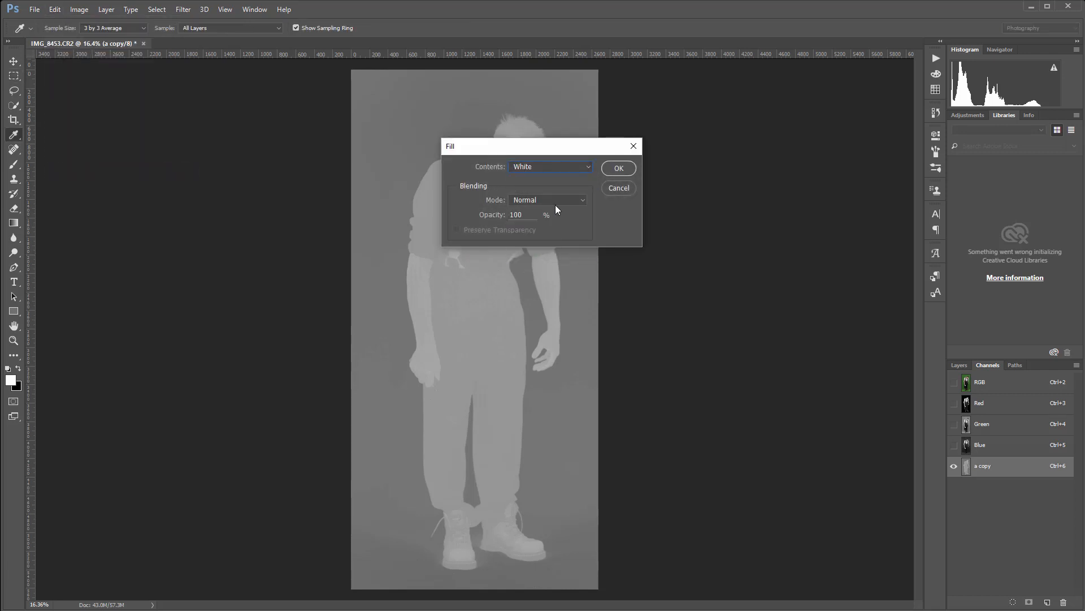
click(547, 200)
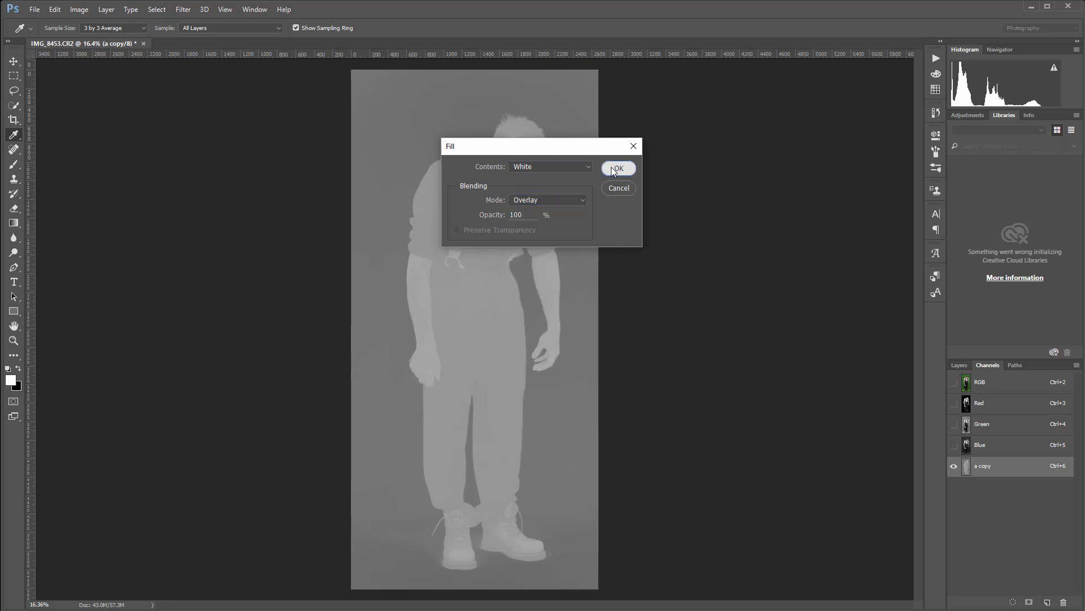
click(617, 167)
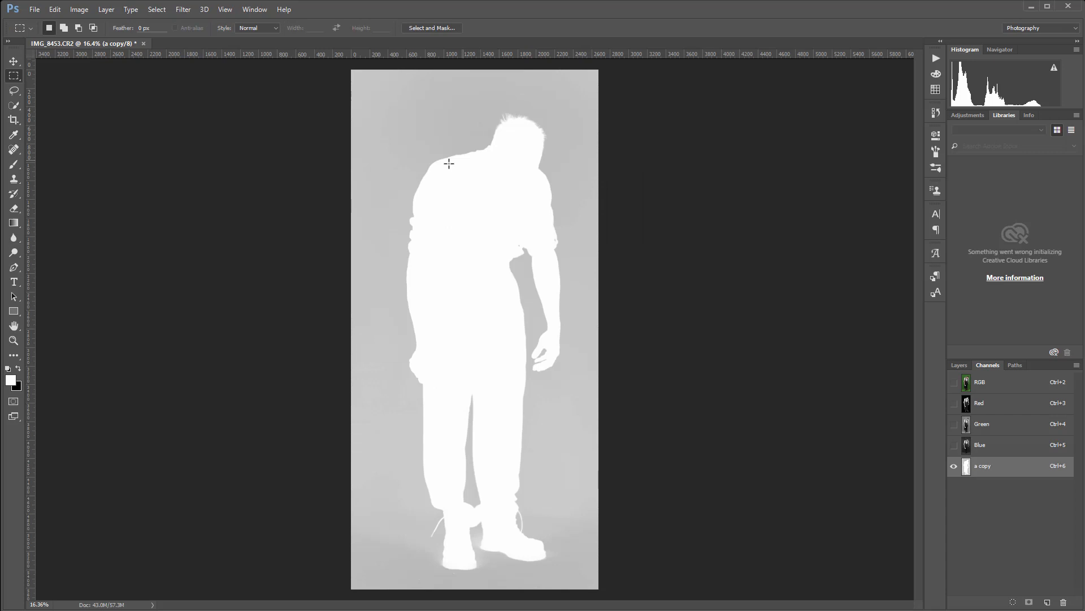
mouse_move(509, 471)
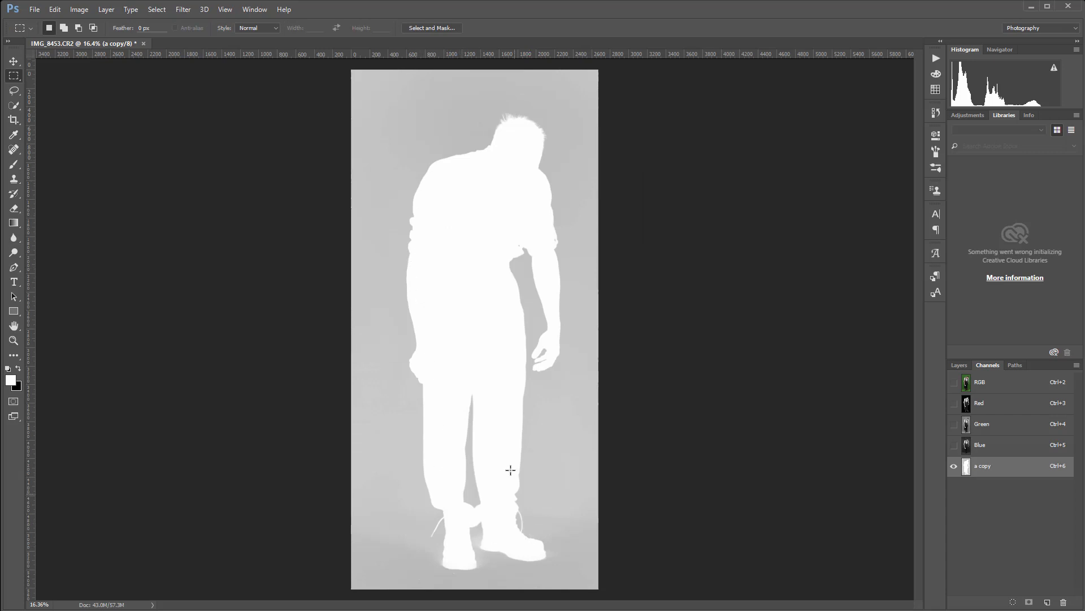
mouse_move(105, 73)
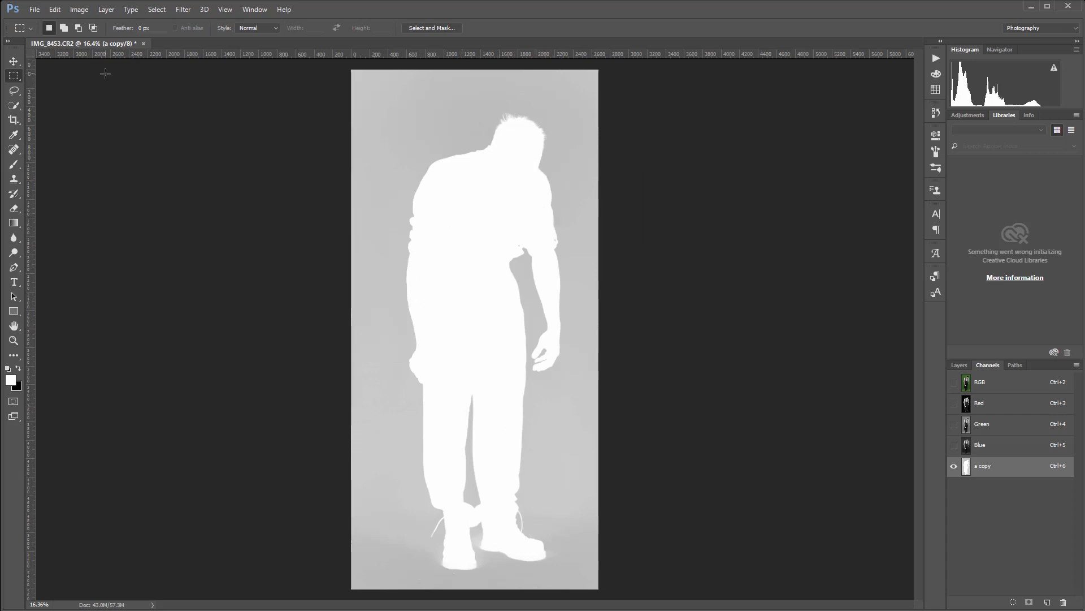
- Fill the channel with Black in Overlay mode to darken the background
click(54, 9)
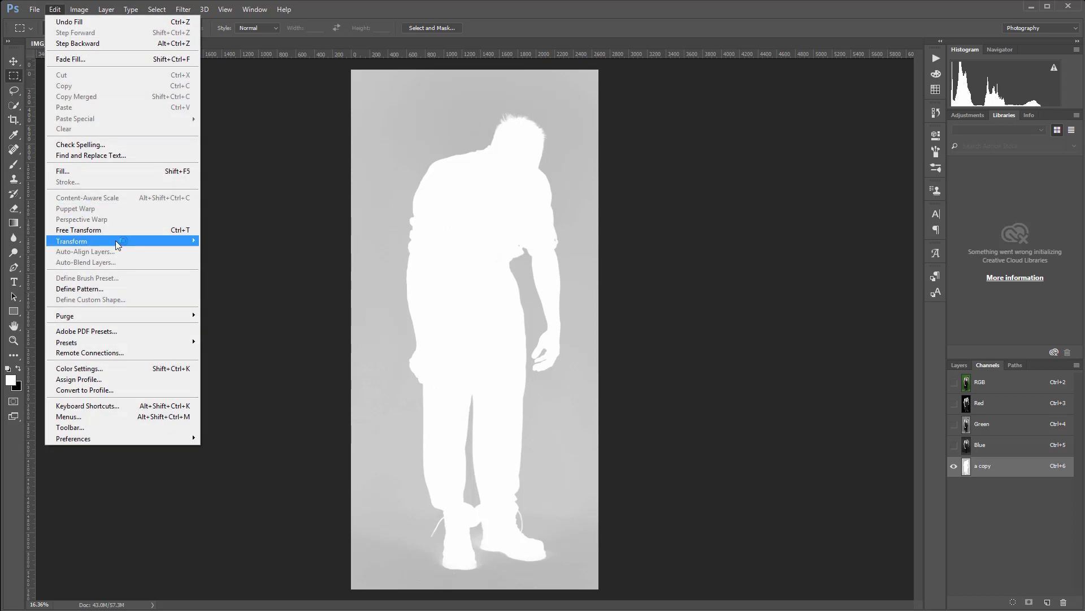
click(62, 170)
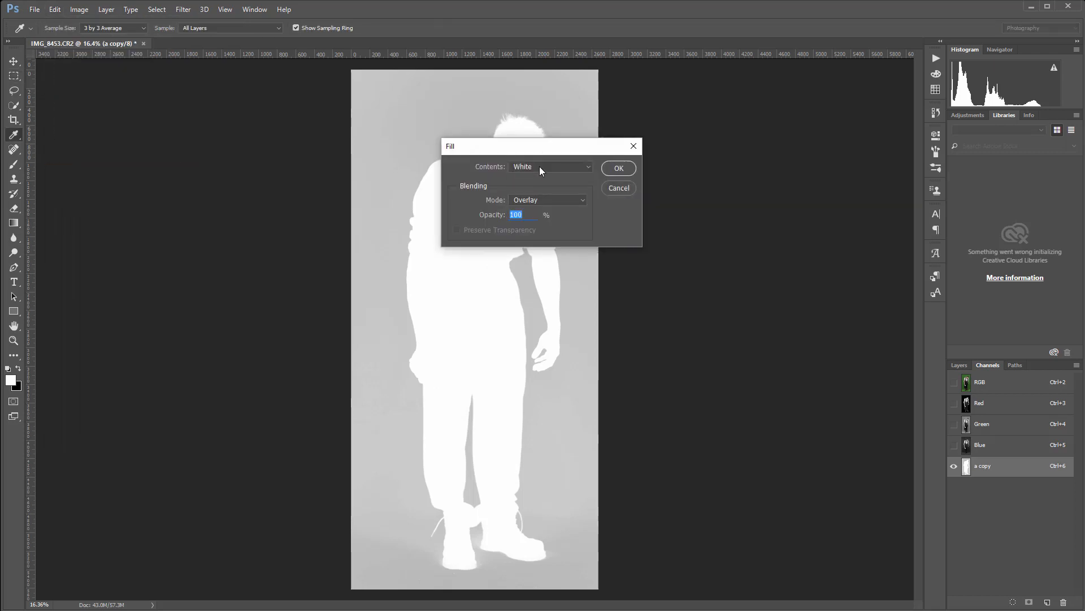
click(550, 167)
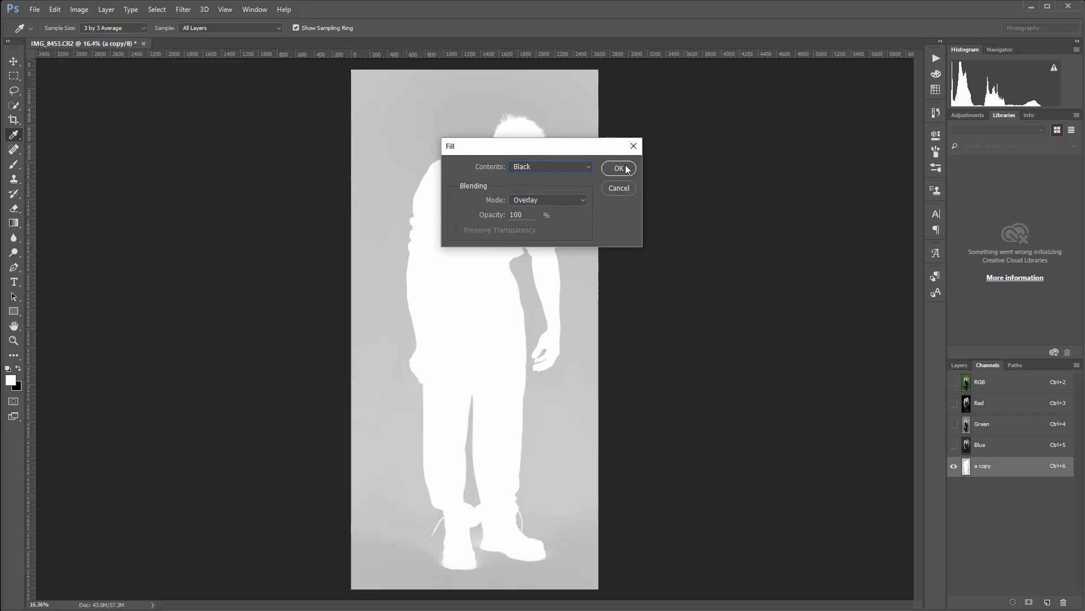
click(617, 168)
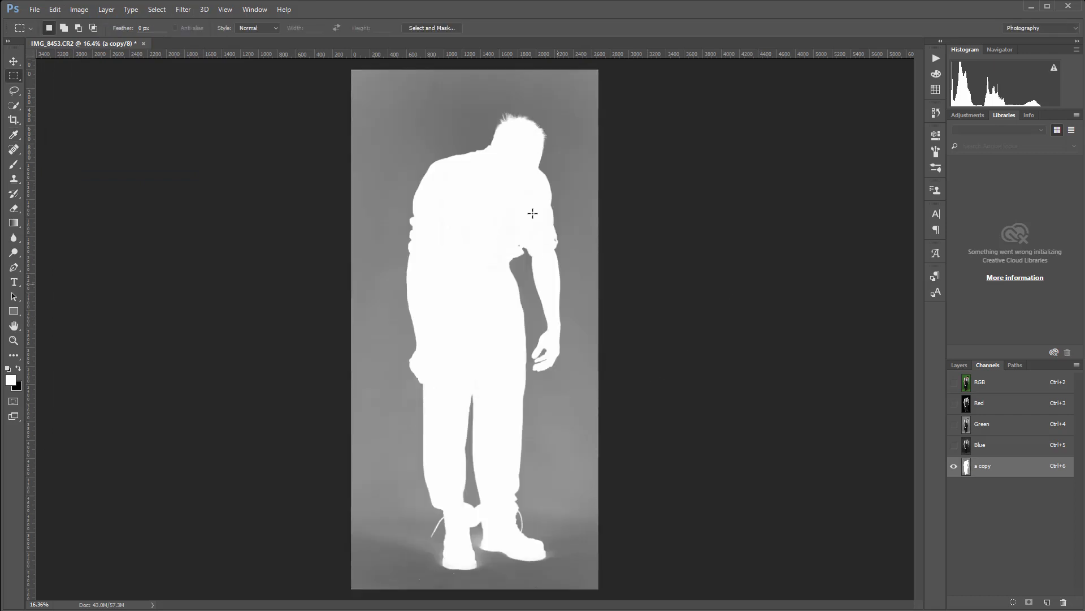
mouse_move(482, 324)
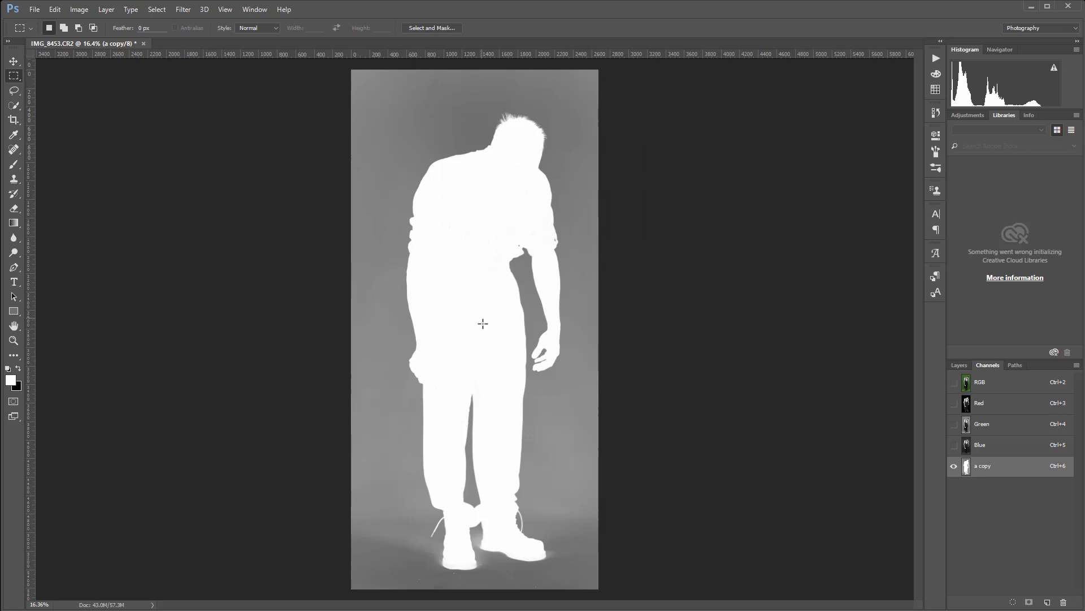
mouse_move(521, 532)
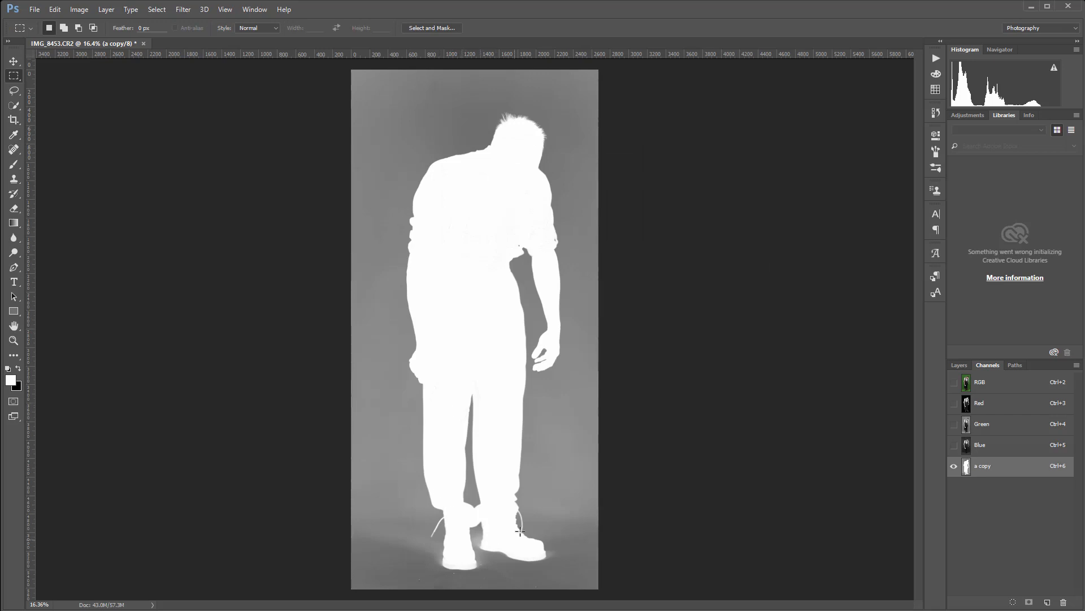
mouse_move(549, 158)
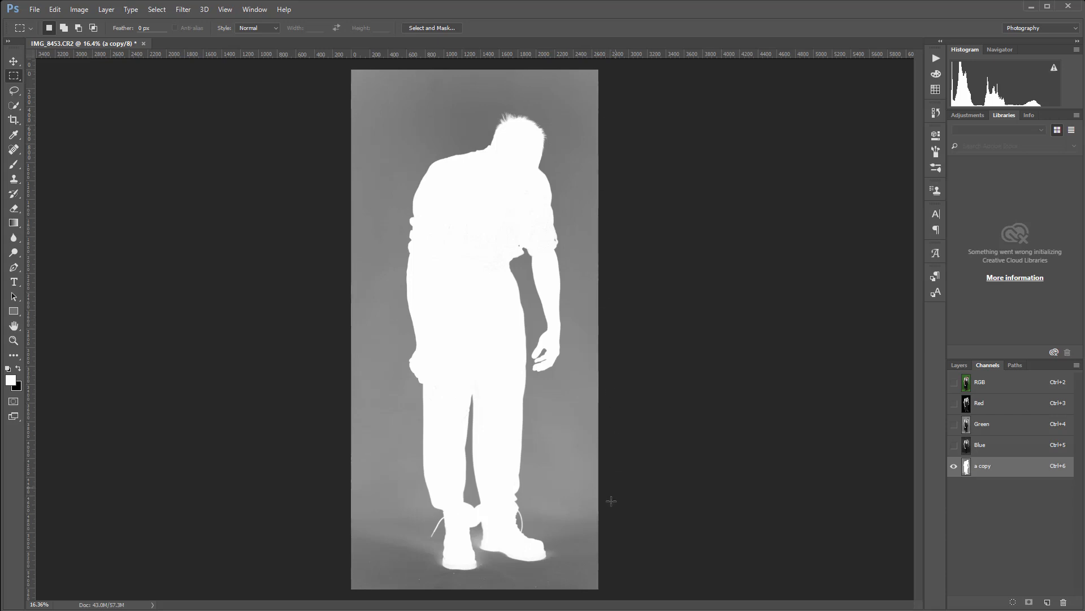
mouse_move(225, 77)
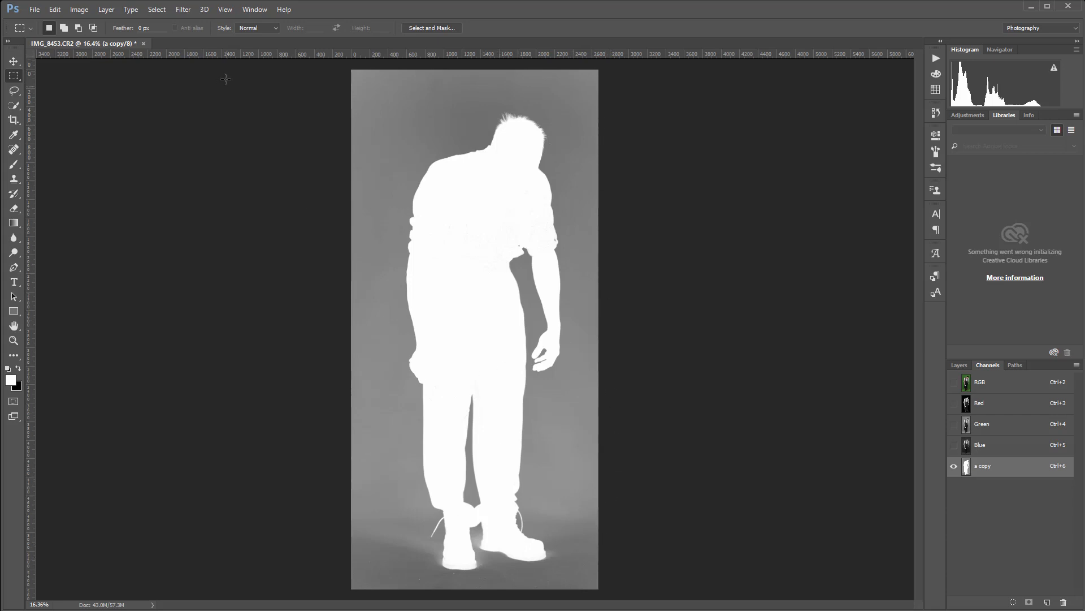
- Apply another black Overlay fill so 'a copy' becomes a solid white silhouette on black
click(54, 9)
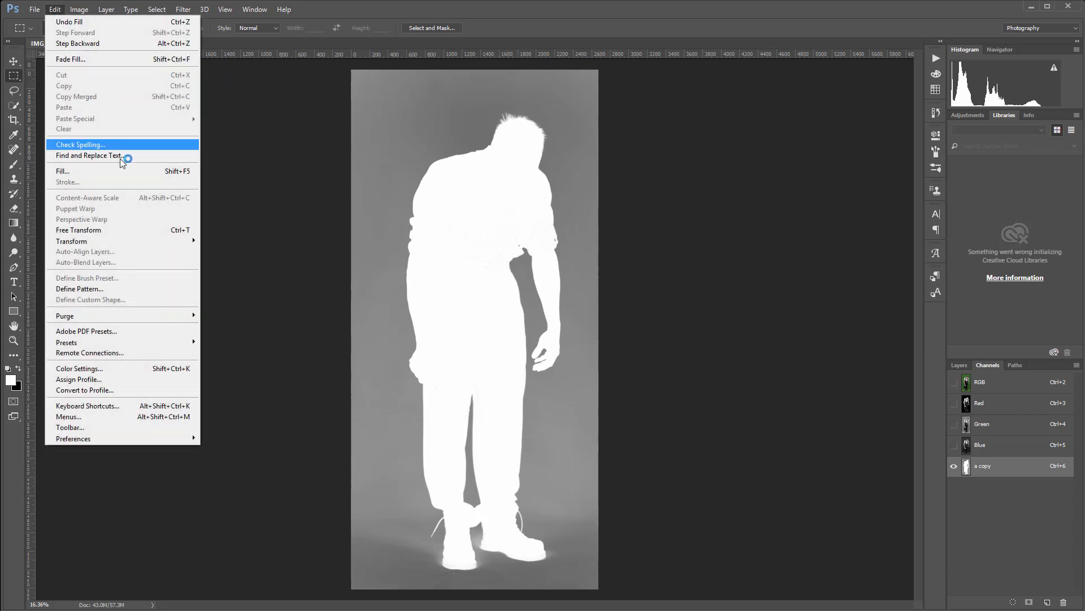
click(62, 171)
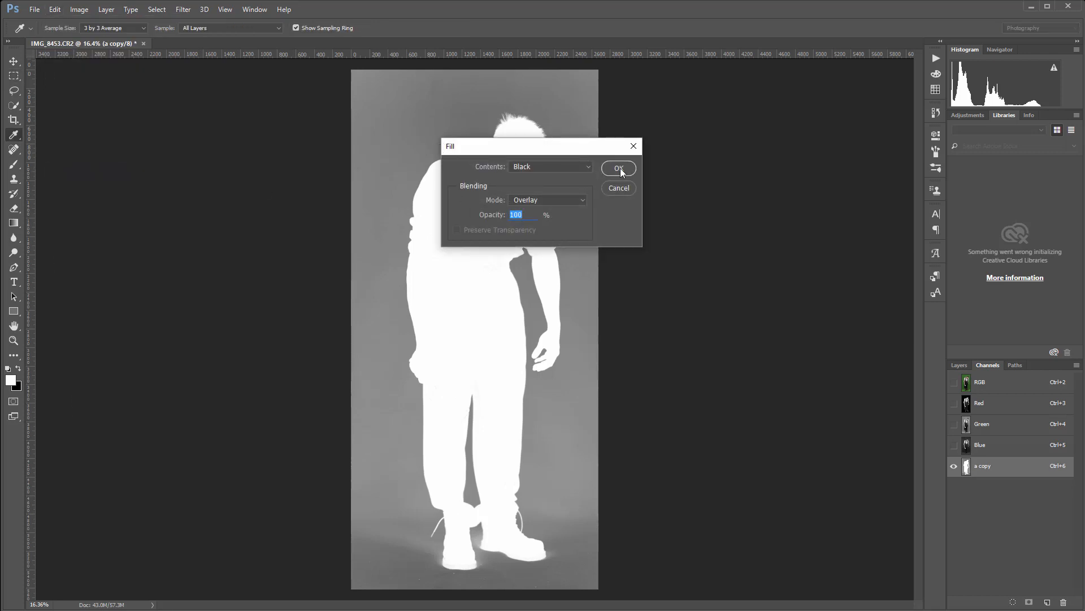
click(618, 167)
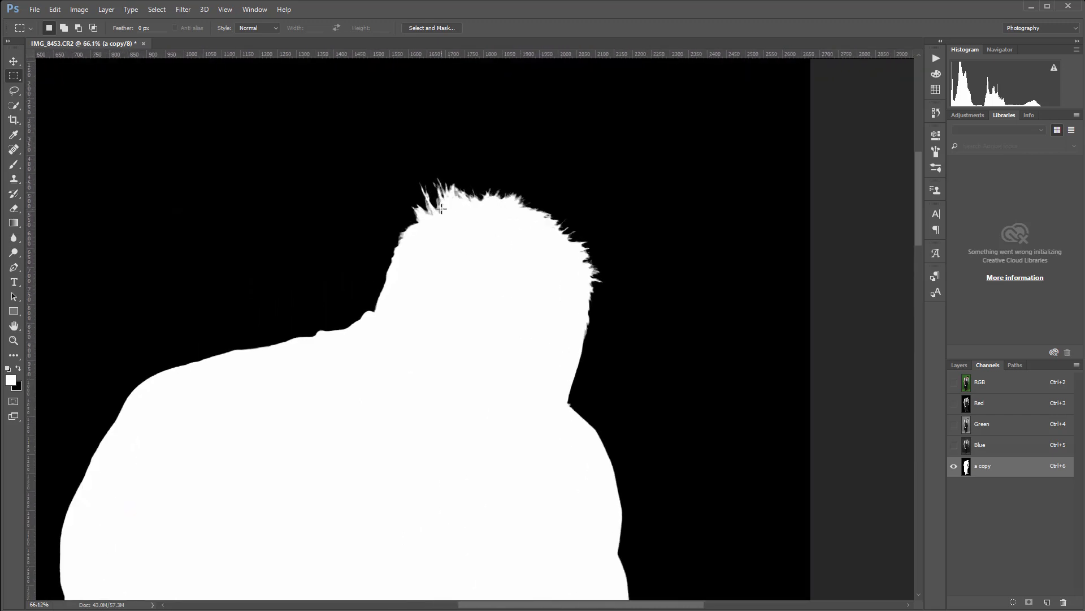
click(55, 9)
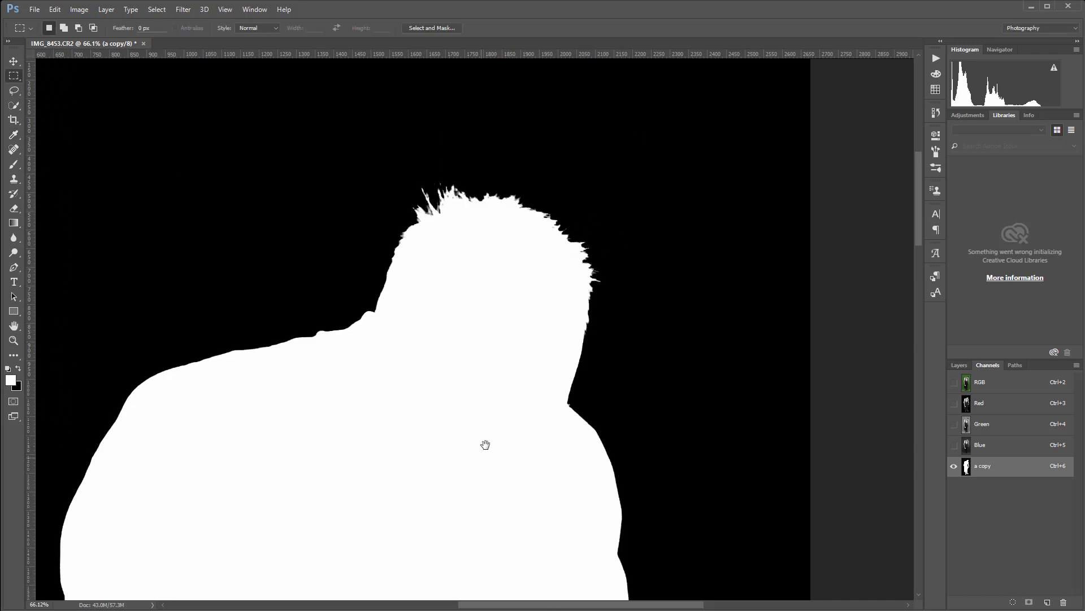
scroll(down, 3)
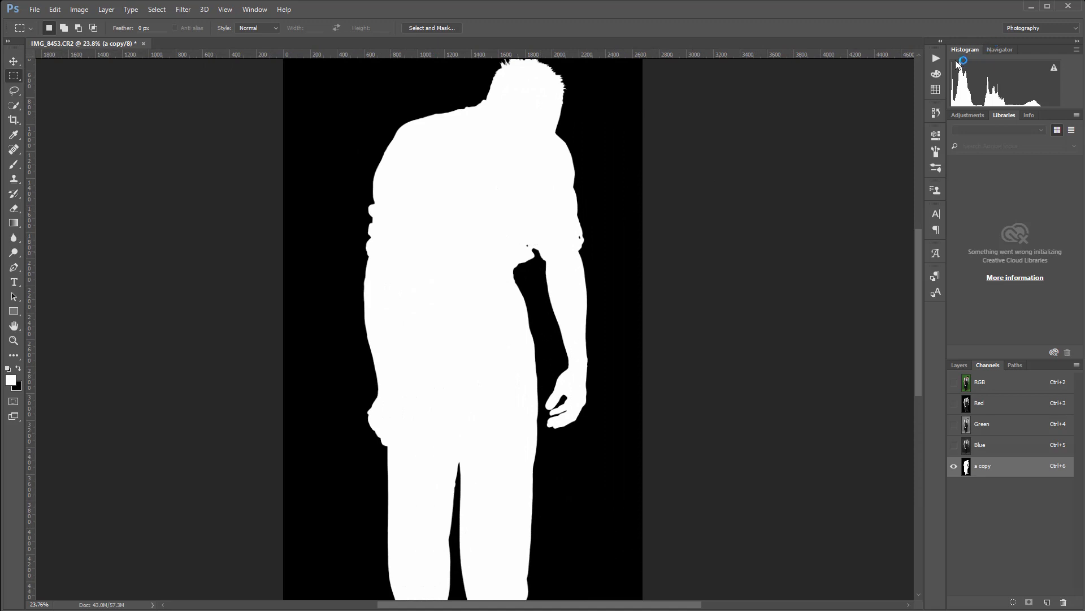
- Review the GreenScreen action's recorded steps in the Actions panel
click(935, 58)
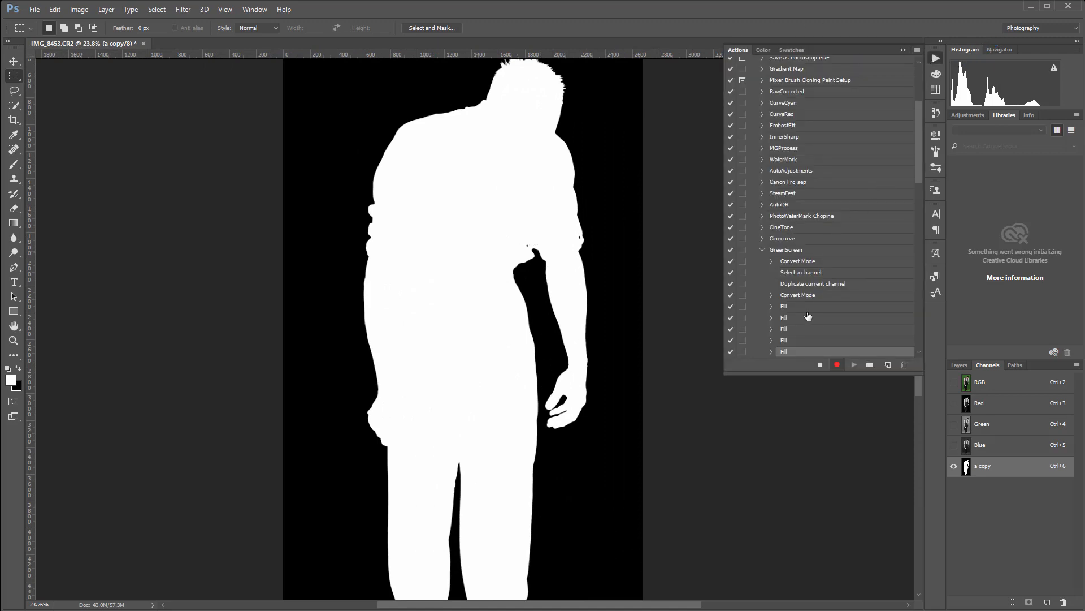
mouse_move(784, 281)
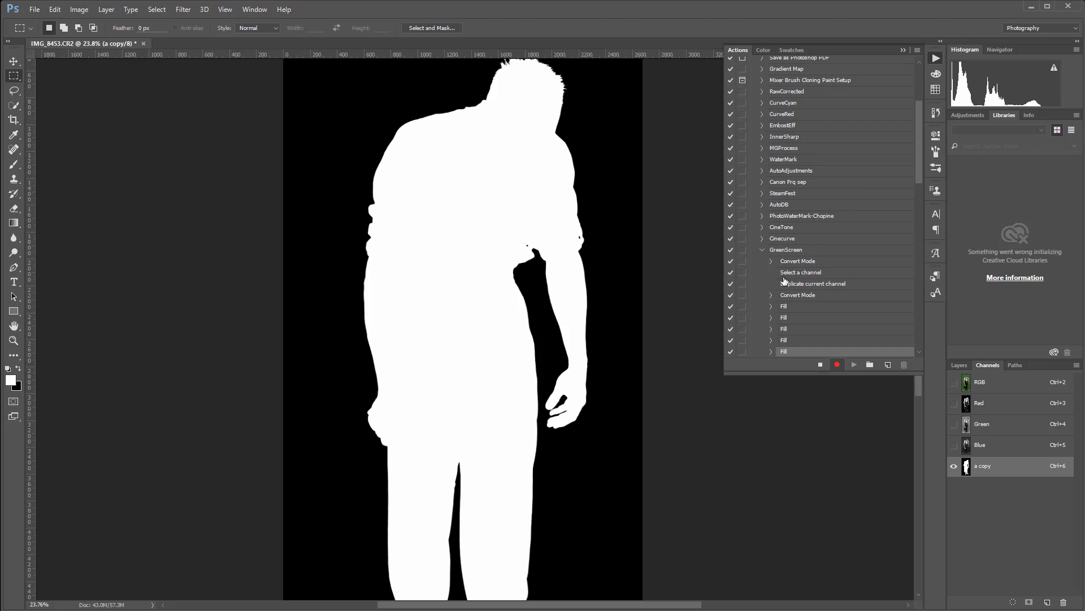
mouse_move(893, 201)
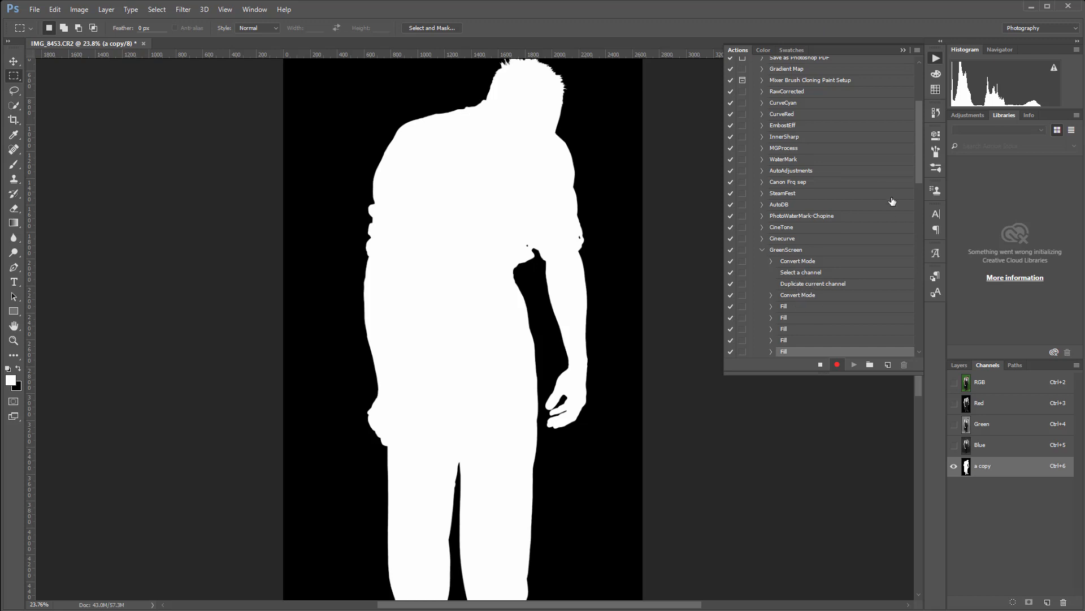
scroll(down, 3)
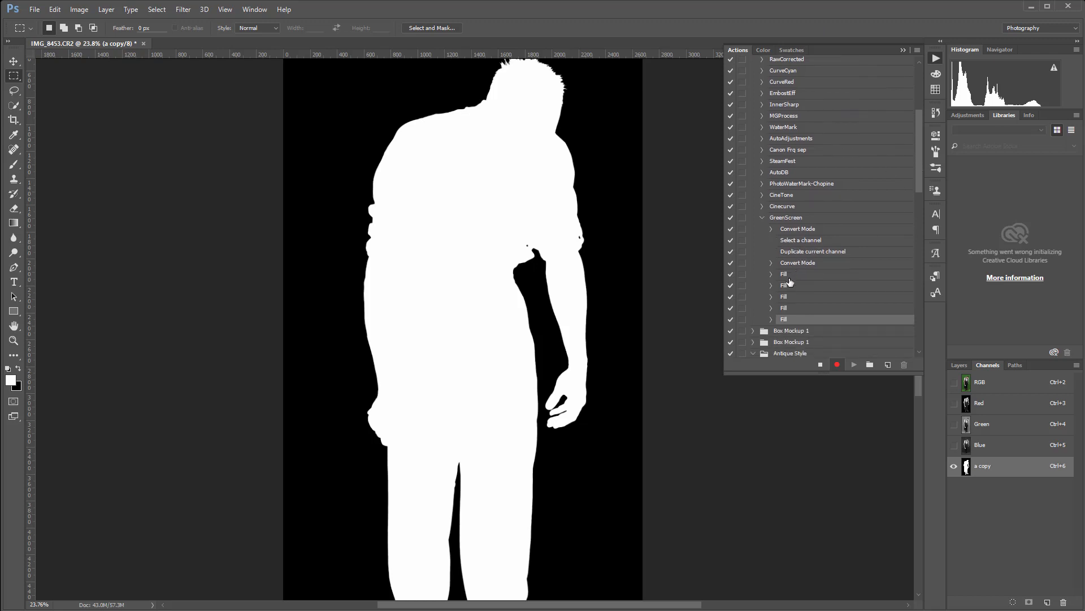
mouse_move(616, 204)
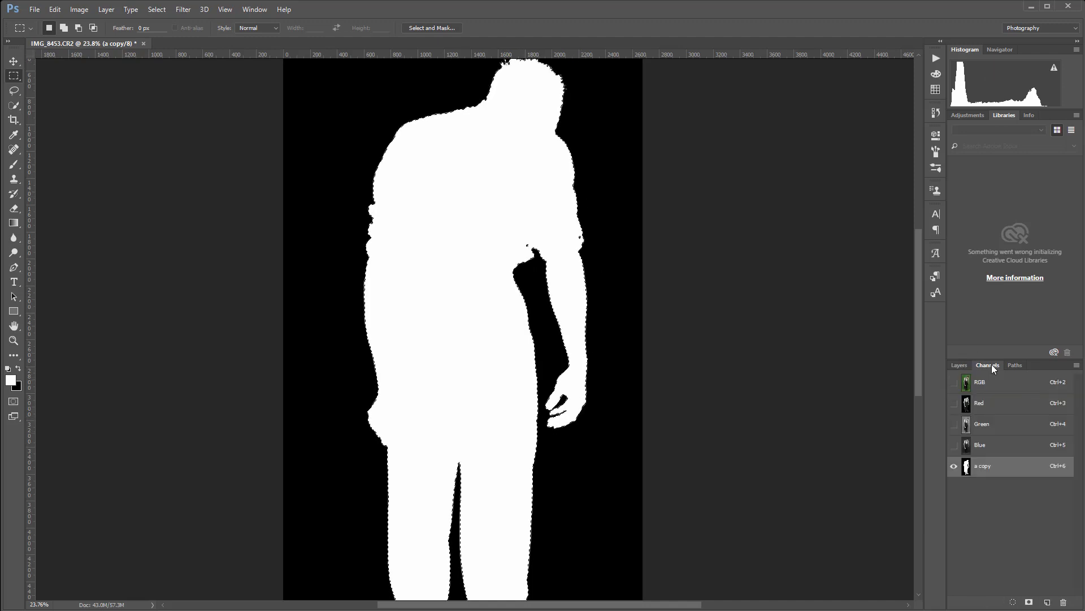
- Return to the RGB channel and add a layer mask to Layer 0 from the selection
click(980, 382)
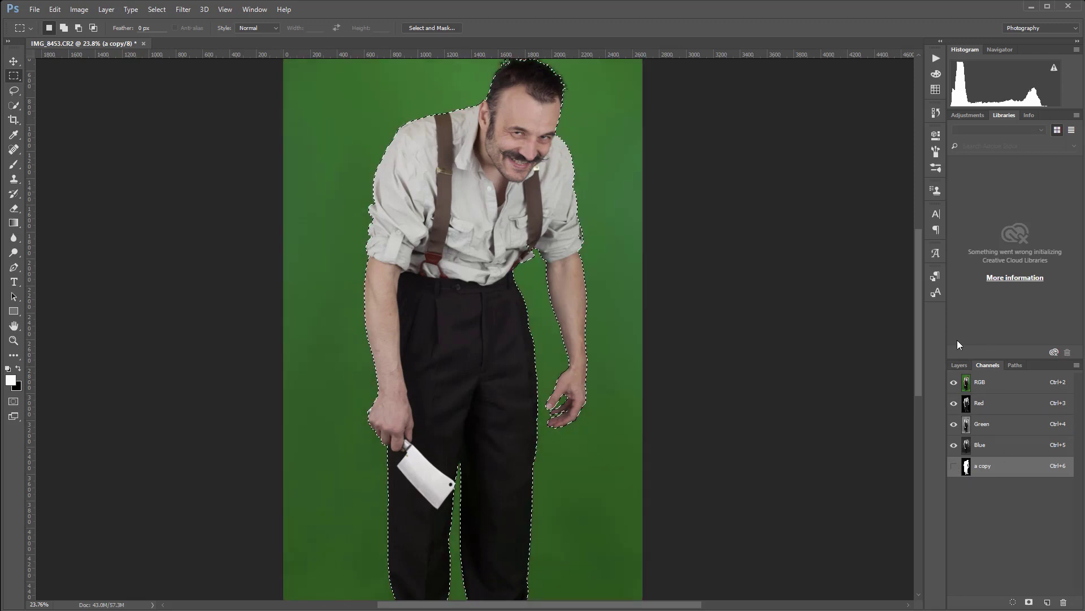
click(958, 364)
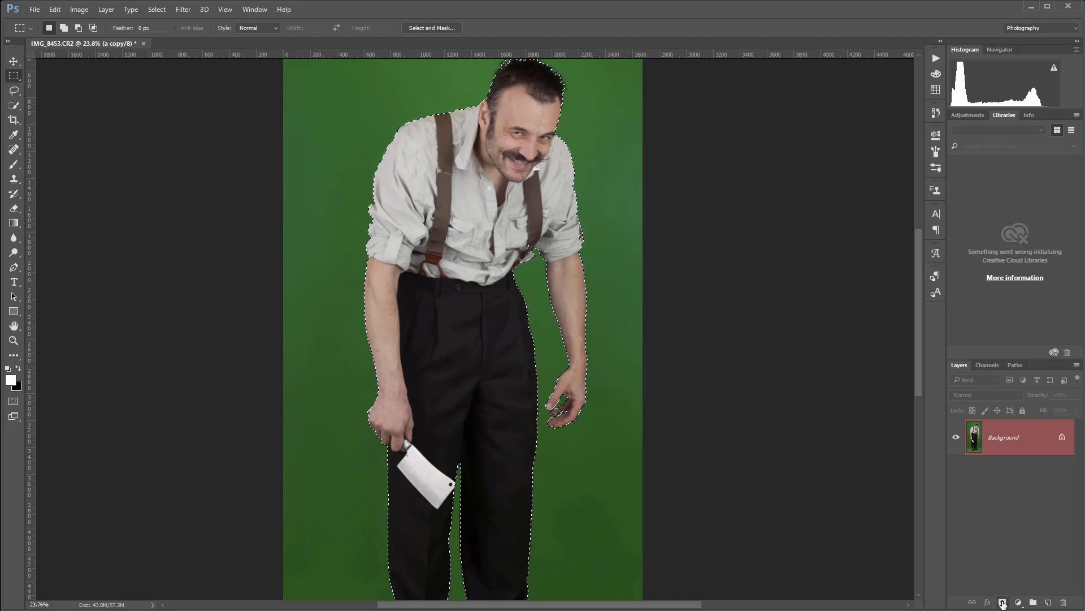
click(1018, 602)
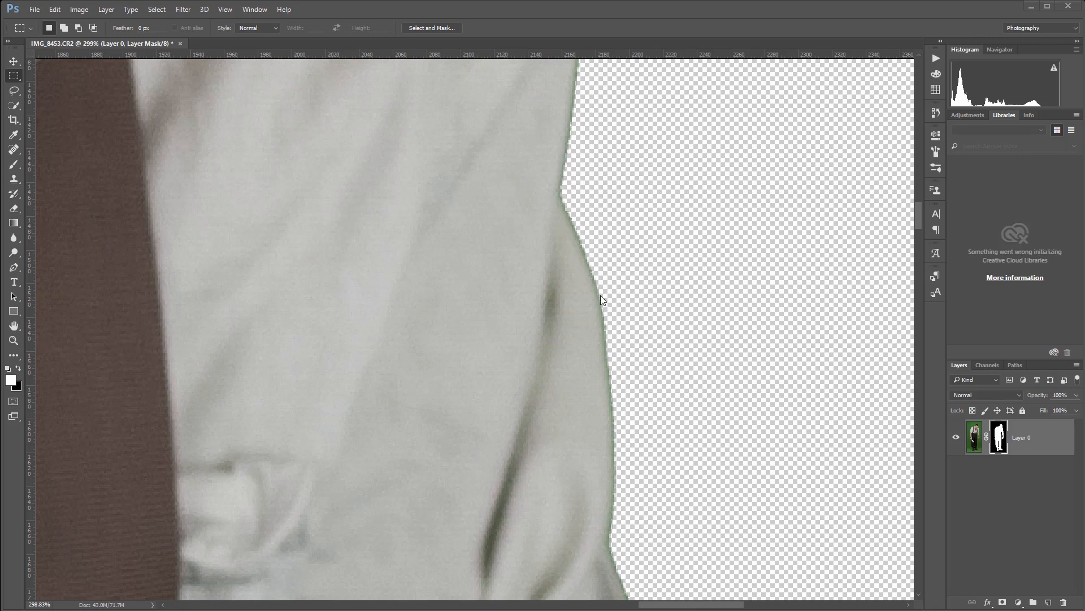
mouse_move(672, 316)
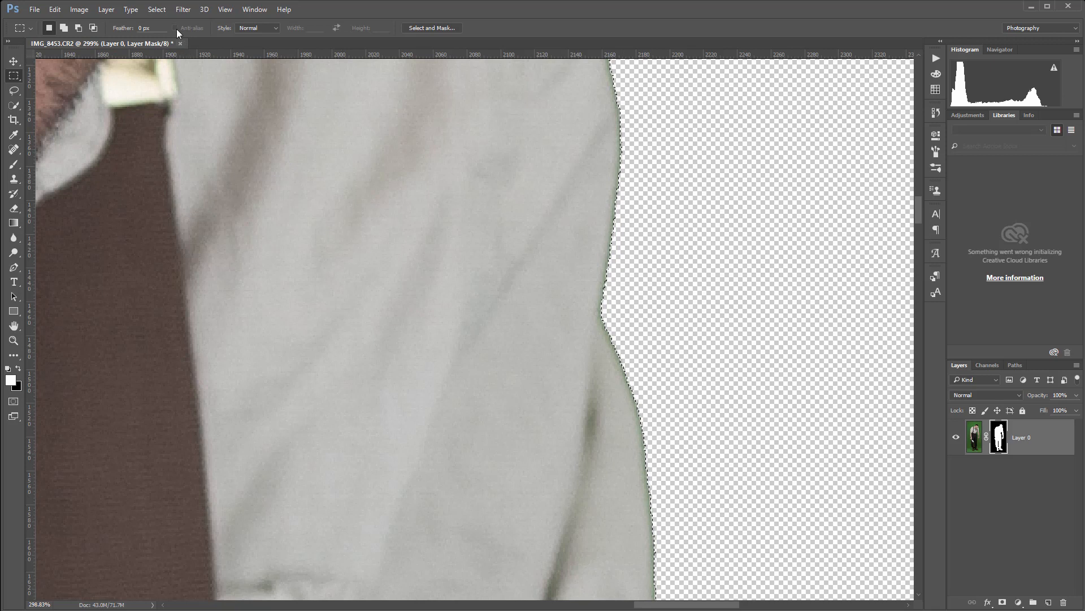
- Contract the selection by 2 px, then feather it by 1 px
click(157, 9)
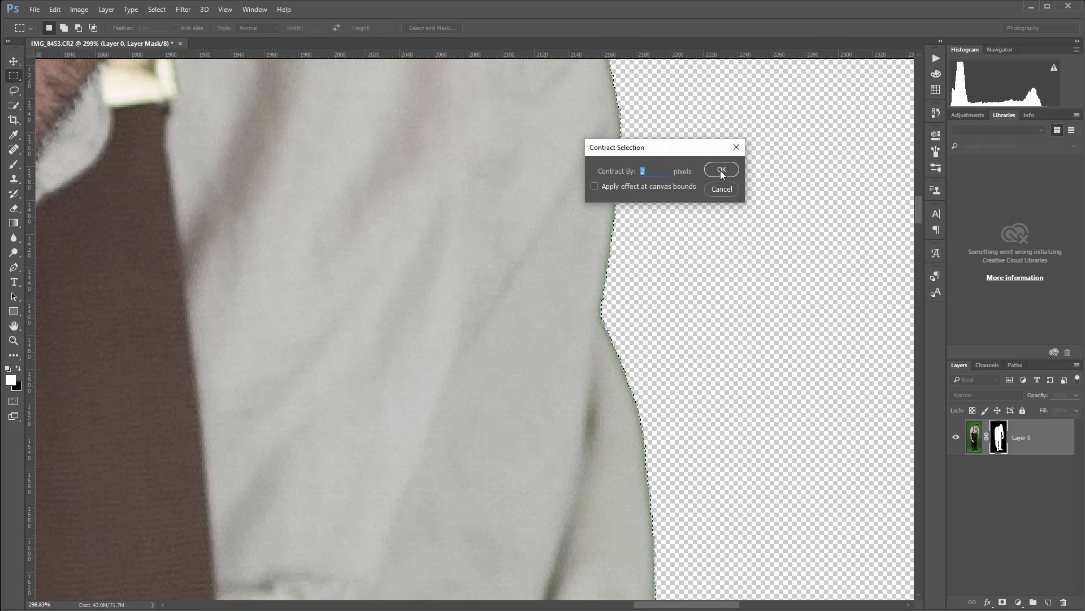
click(721, 170)
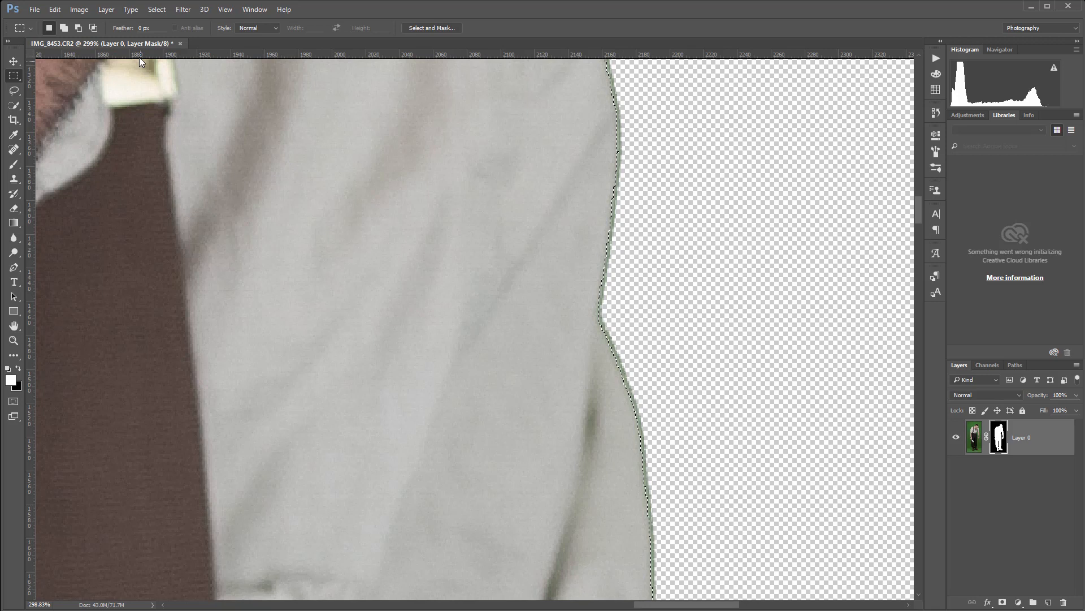
click(157, 10)
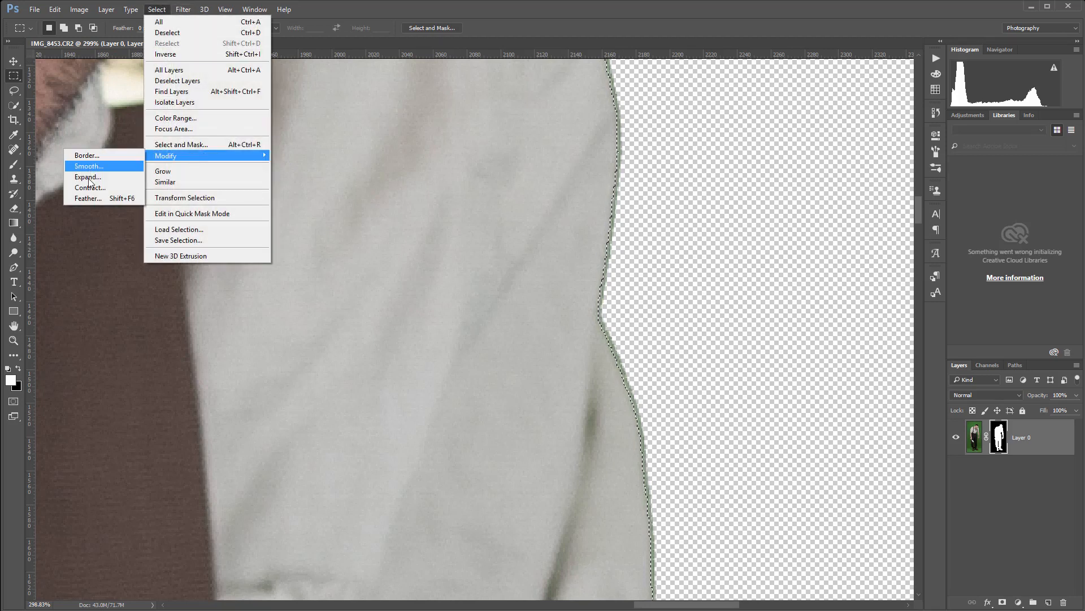
click(87, 198)
text(1)
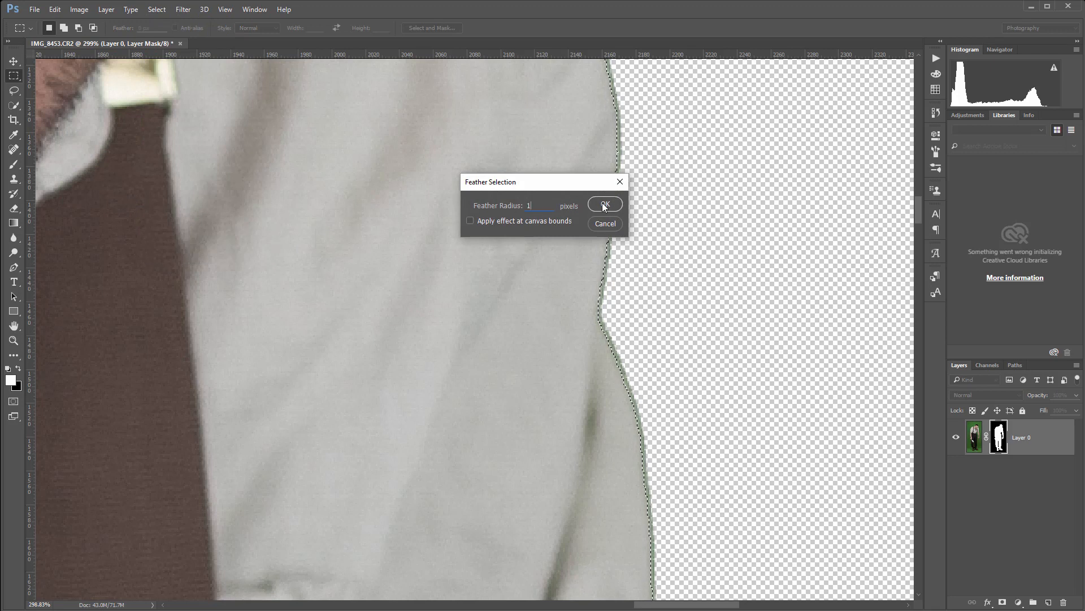
click(603, 204)
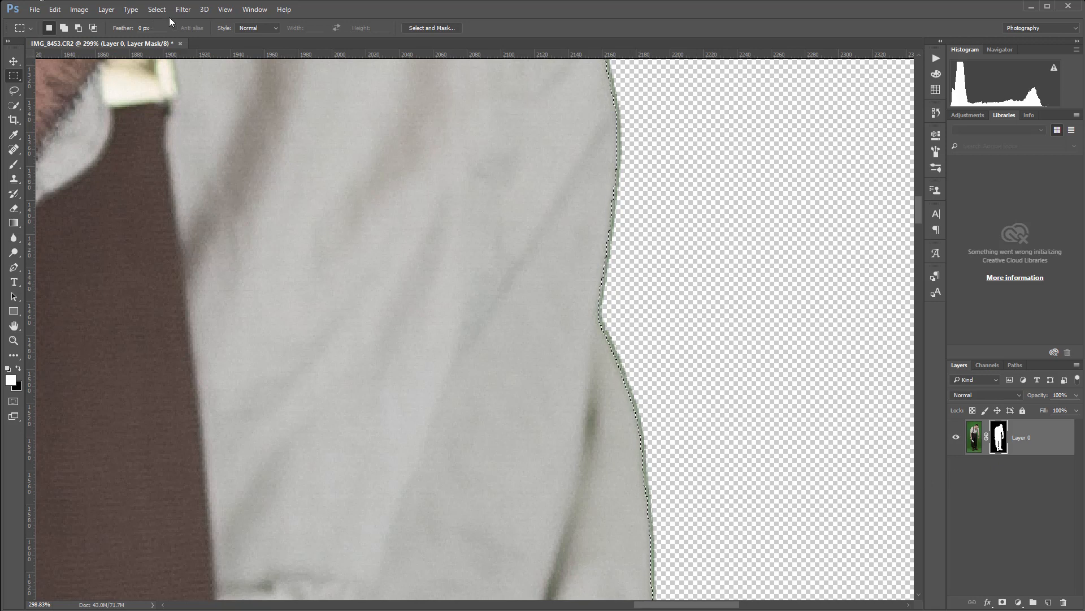
- Invert the selection and fill the outer edge with black in Overlay mode
click(157, 9)
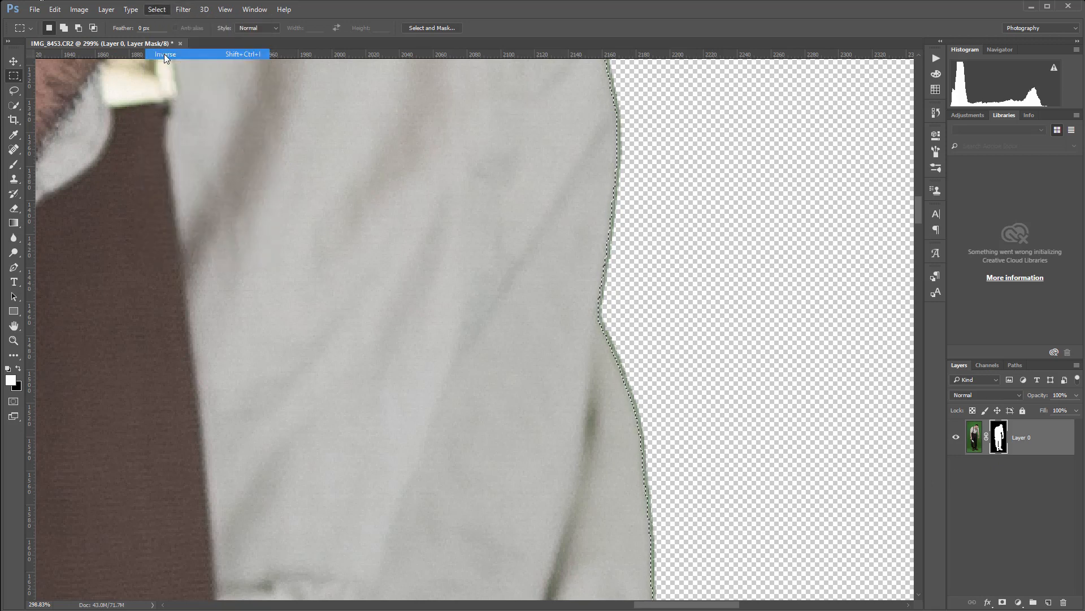
click(164, 54)
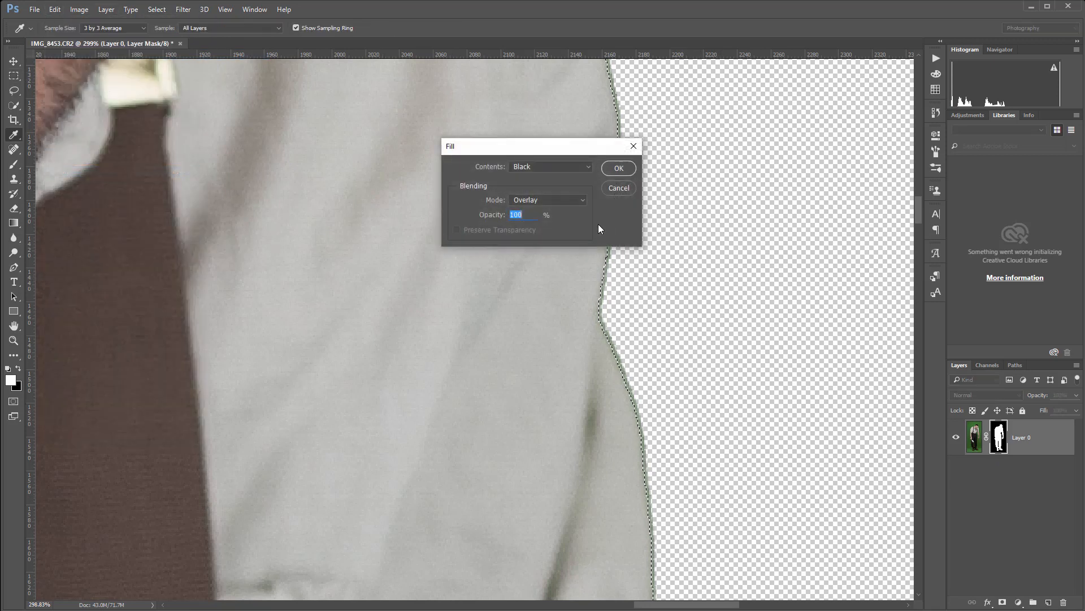
click(547, 199)
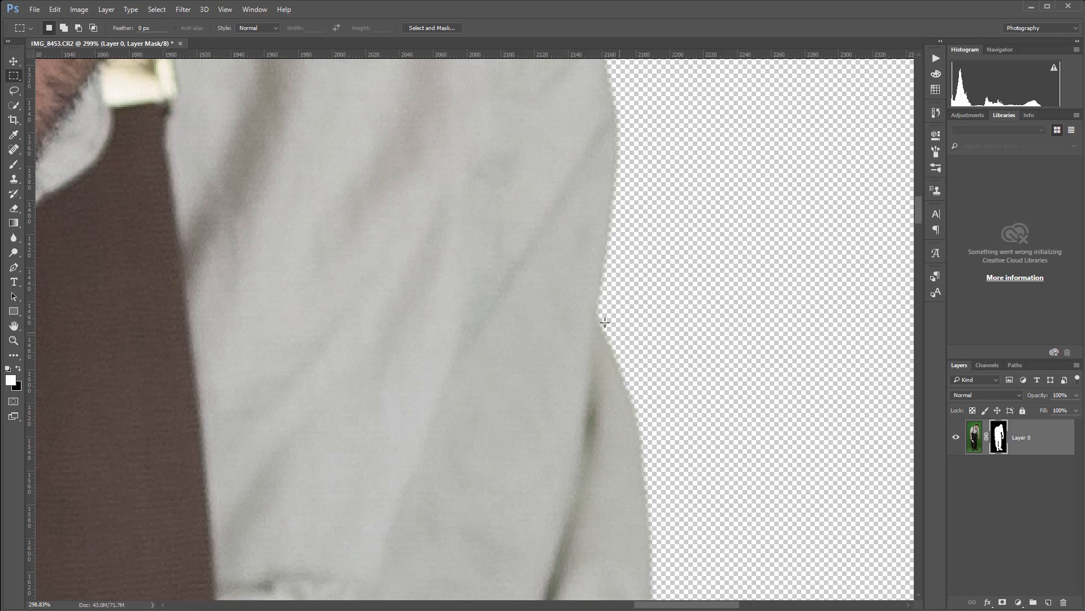
mouse_move(630, 133)
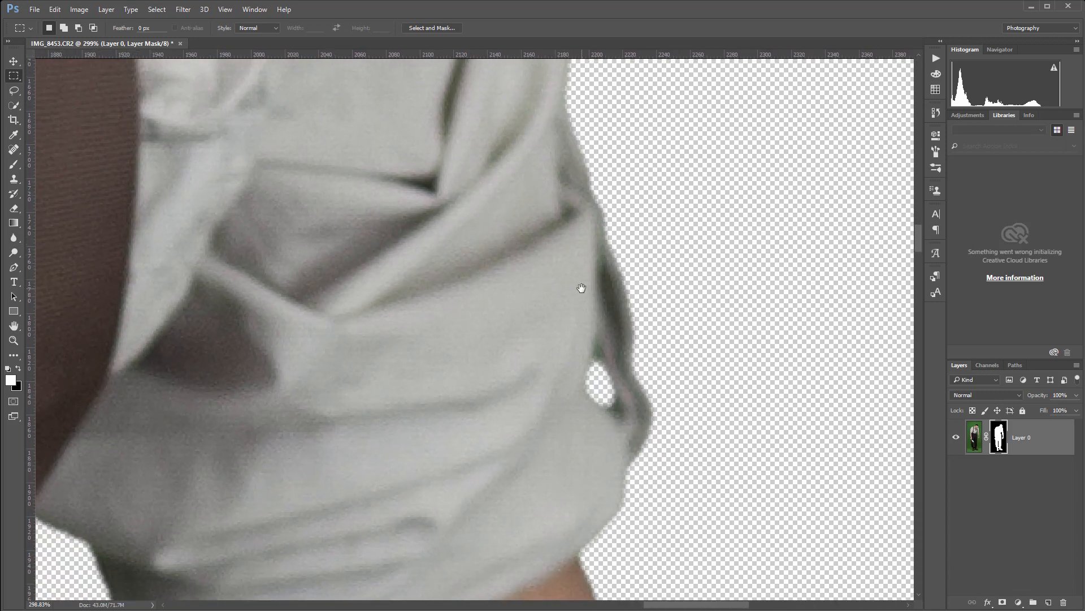
mouse_move(640, 230)
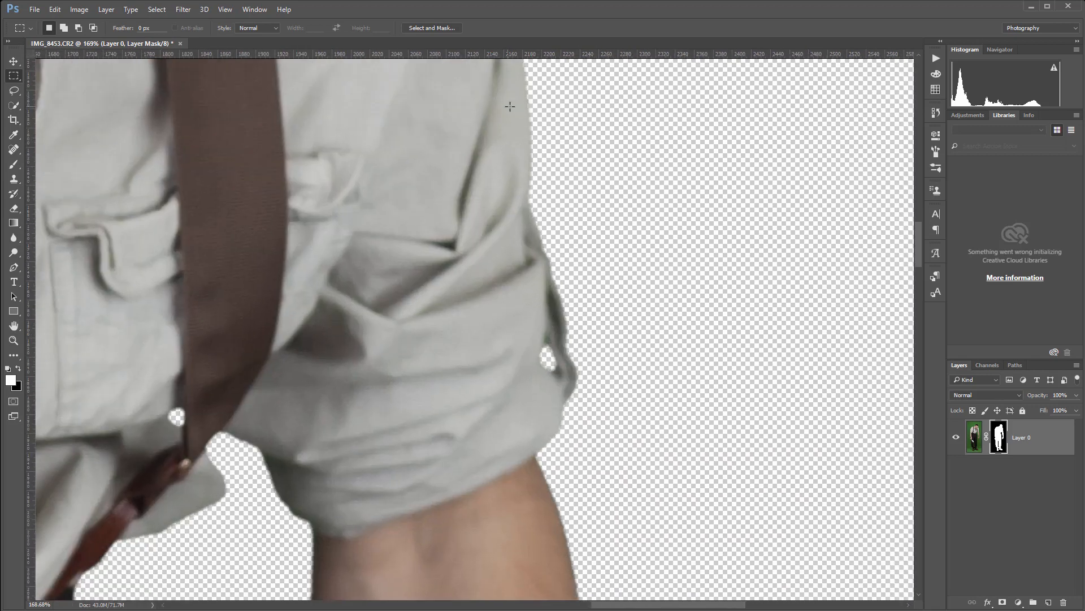
mouse_move(520, 105)
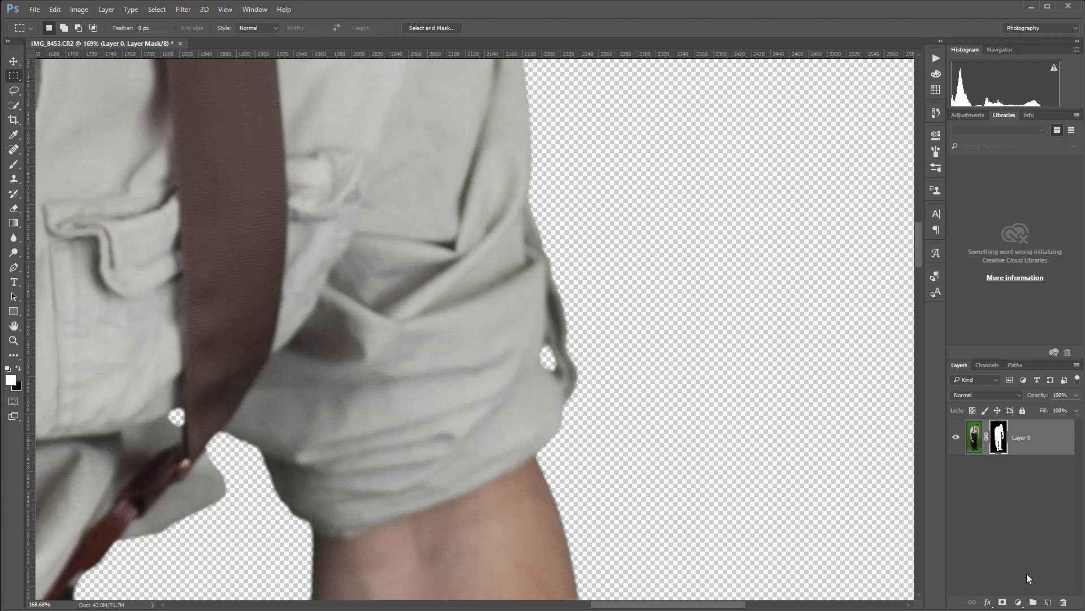
- Add a Black & White adjustment layer and load Layer 0's mask as a selection
click(1018, 600)
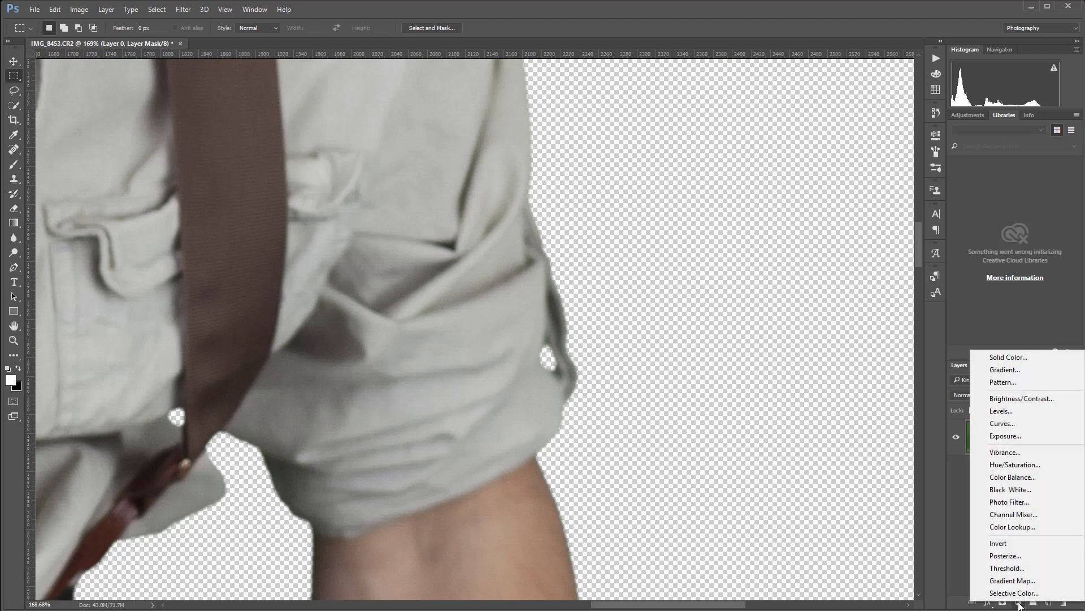
mouse_move(1013, 477)
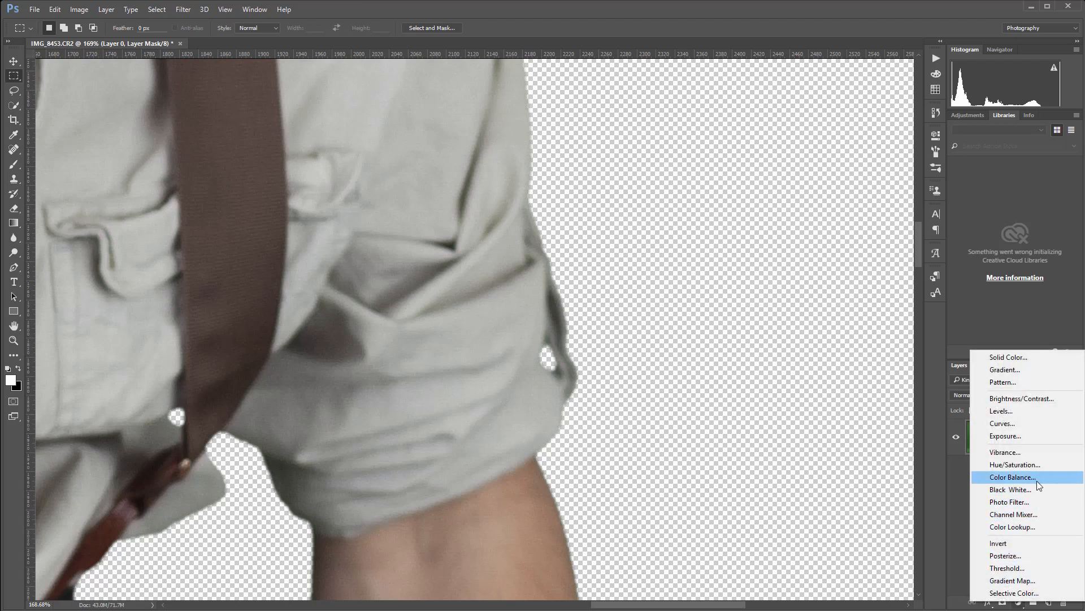
click(1009, 489)
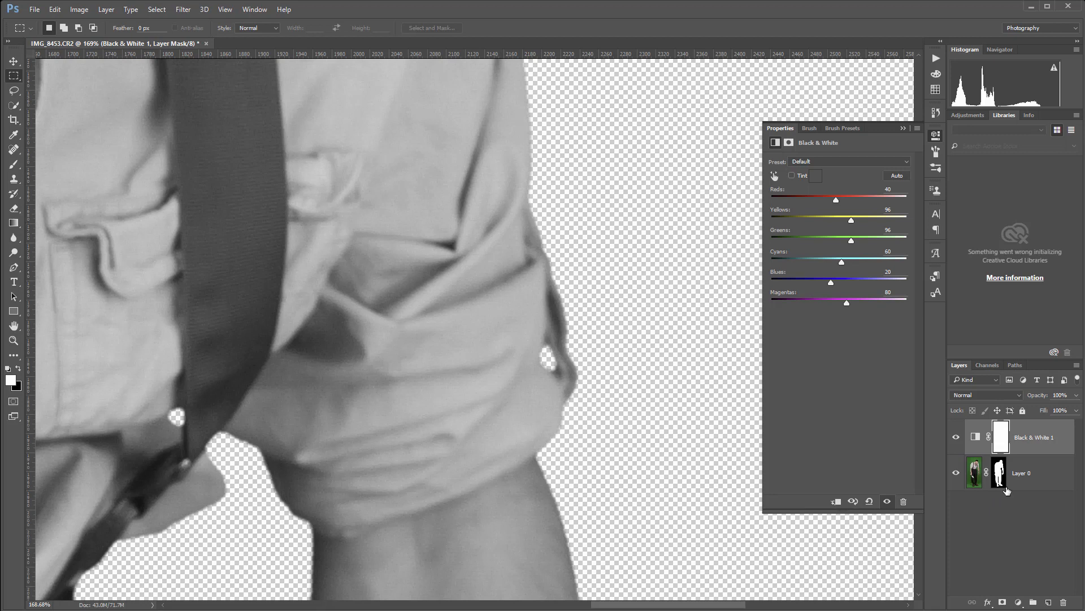
mouse_move(1002, 478)
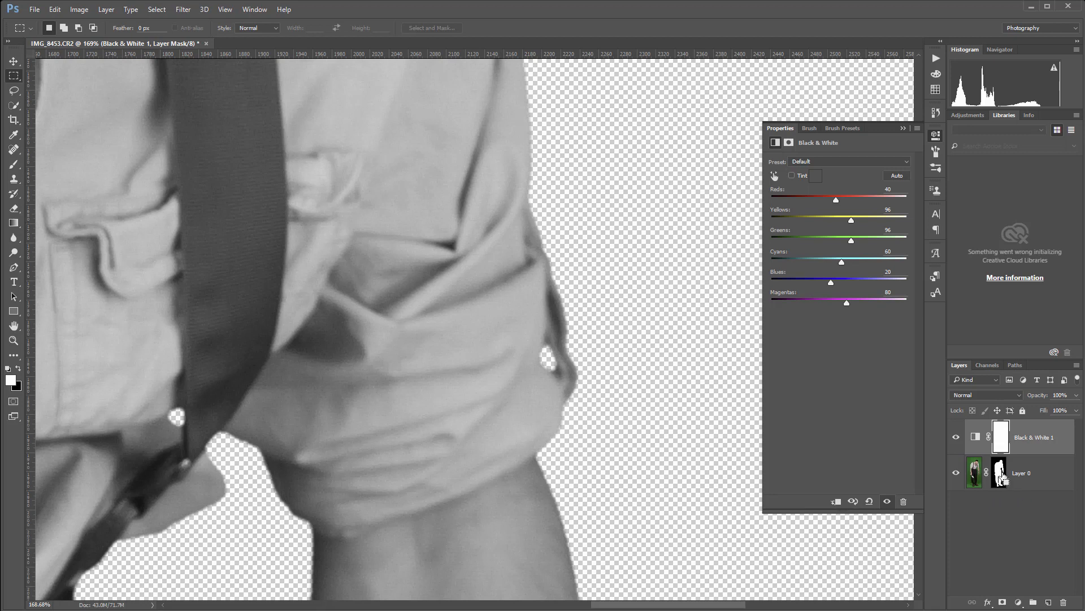
click(1002, 472)
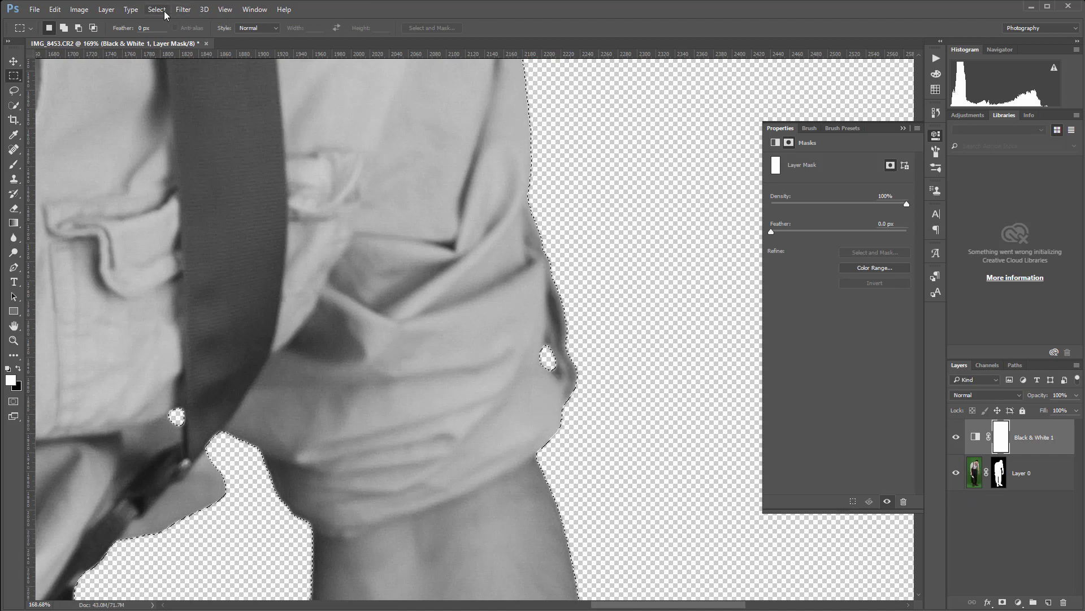
- Feather the selection, fill the Black & White mask with 100% black, and toggle the adjustment
click(156, 9)
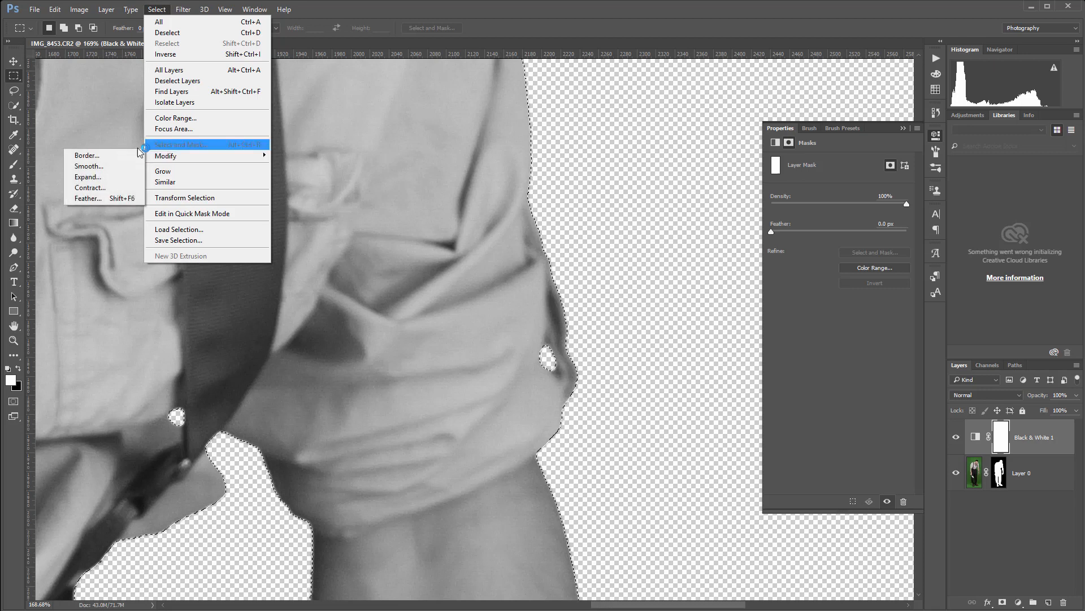
click(87, 198)
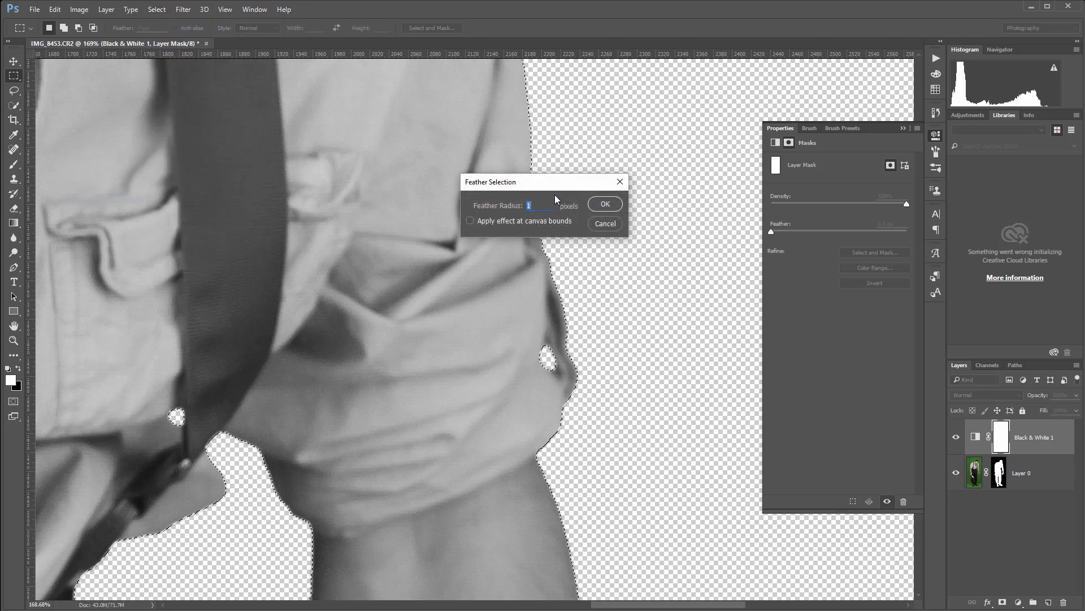
click(604, 204)
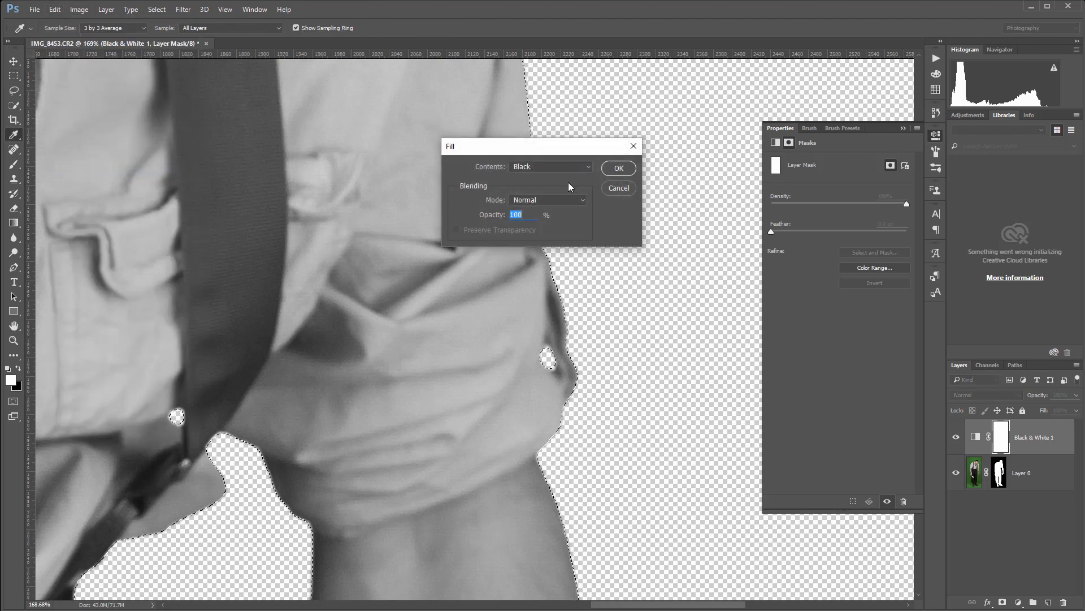
click(617, 167)
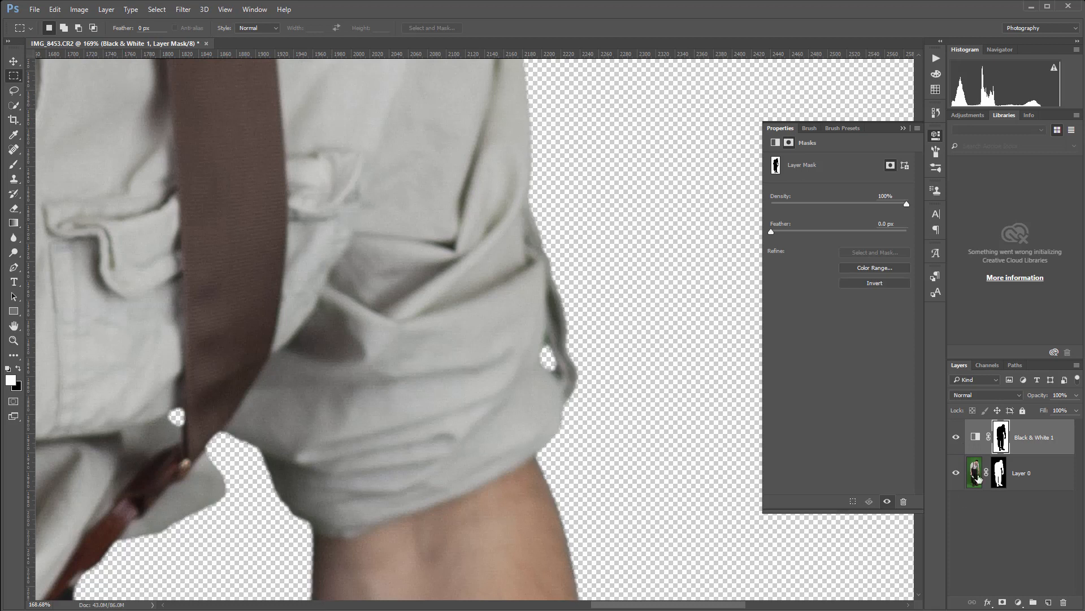
click(957, 437)
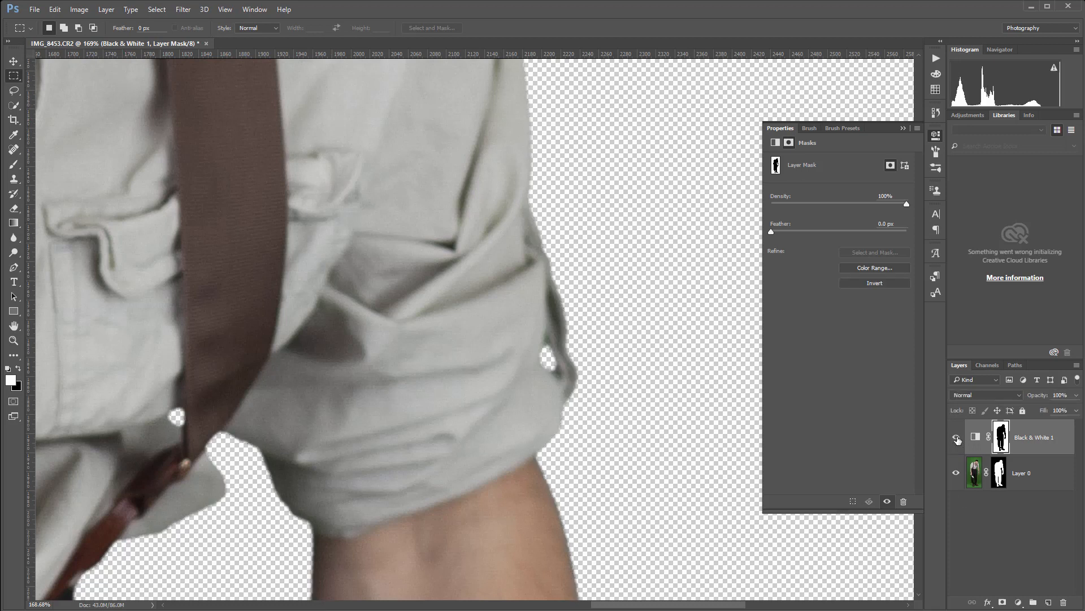
- Toggle the Black & White 1 layer's visibility to compare the man with and without it
click(957, 437)
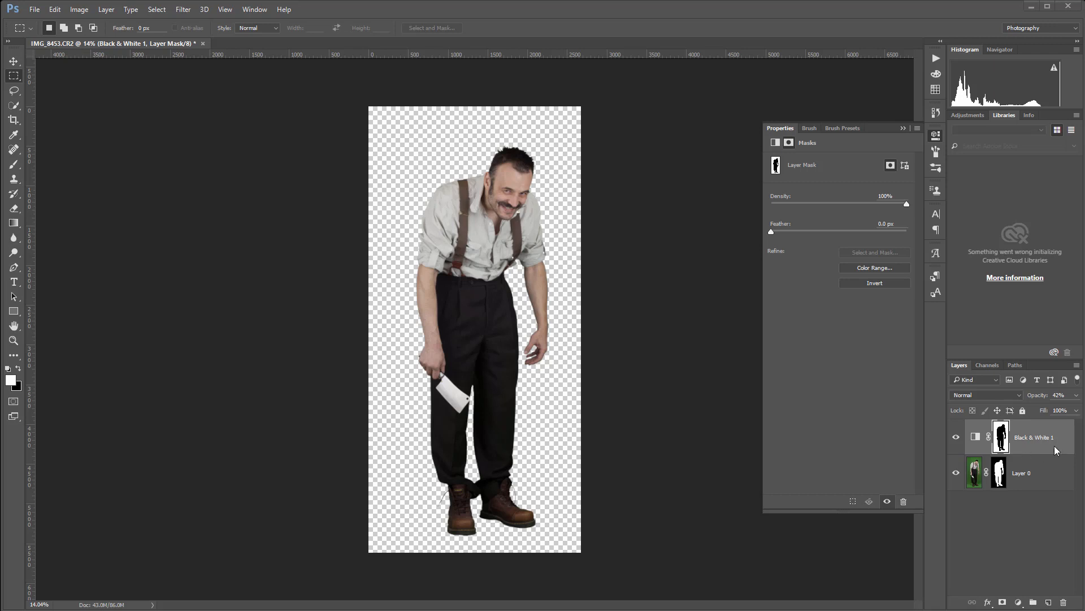
mouse_move(1047, 457)
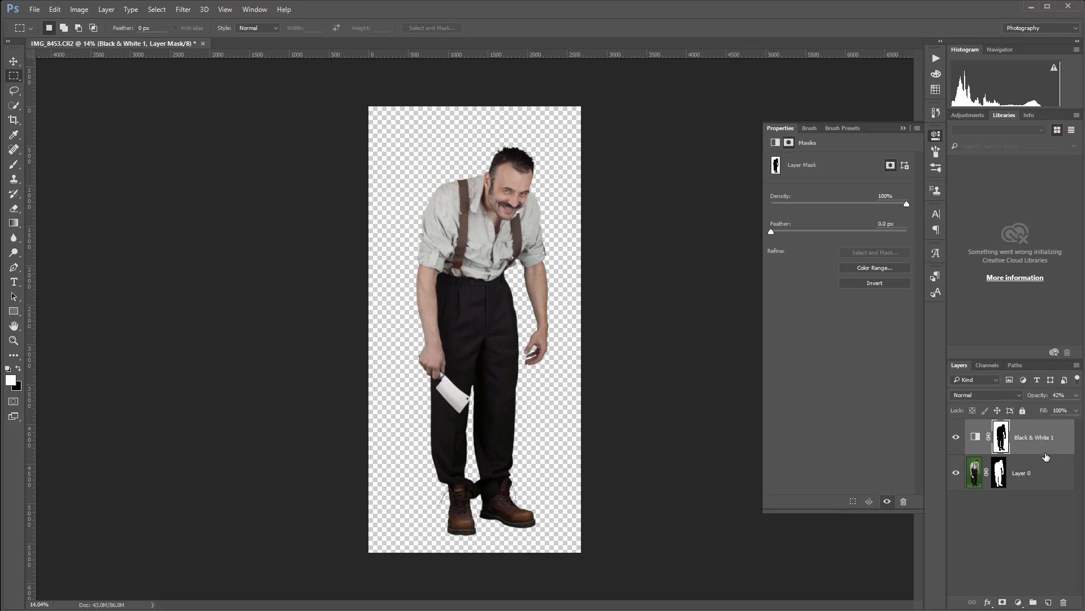
- Group the two layers as 'Model', stop recording GreenScreen, and collapse the action
click(1000, 435)
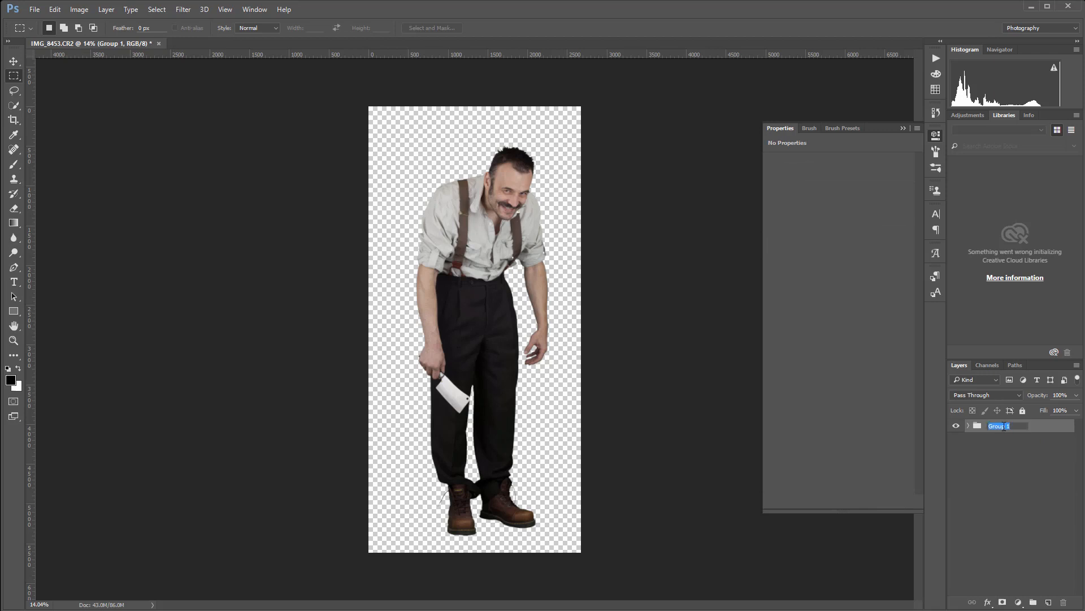
text(Model)
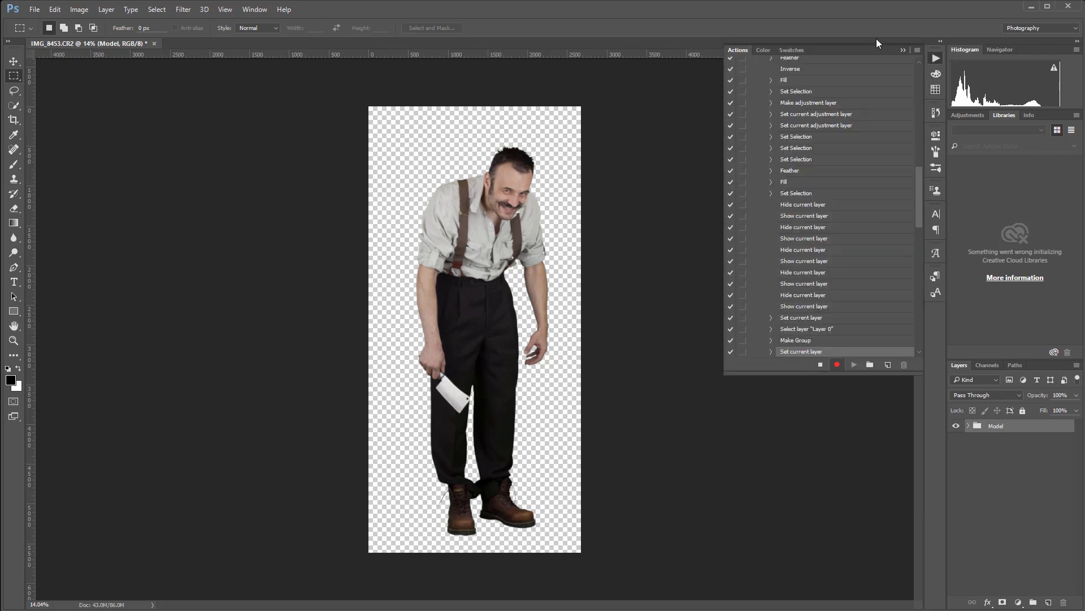
click(837, 364)
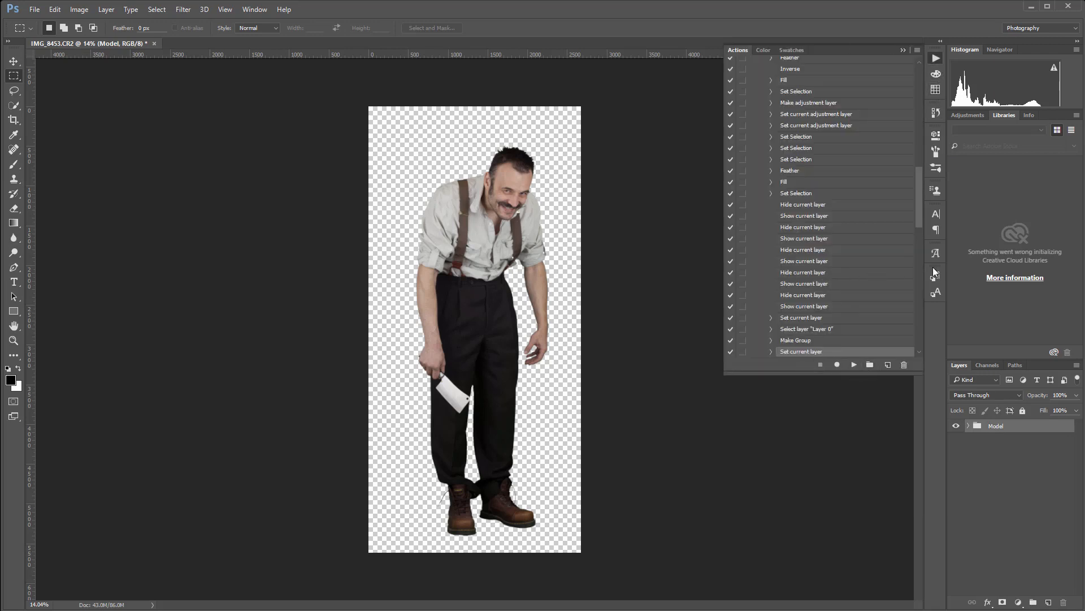
scroll(up, 3)
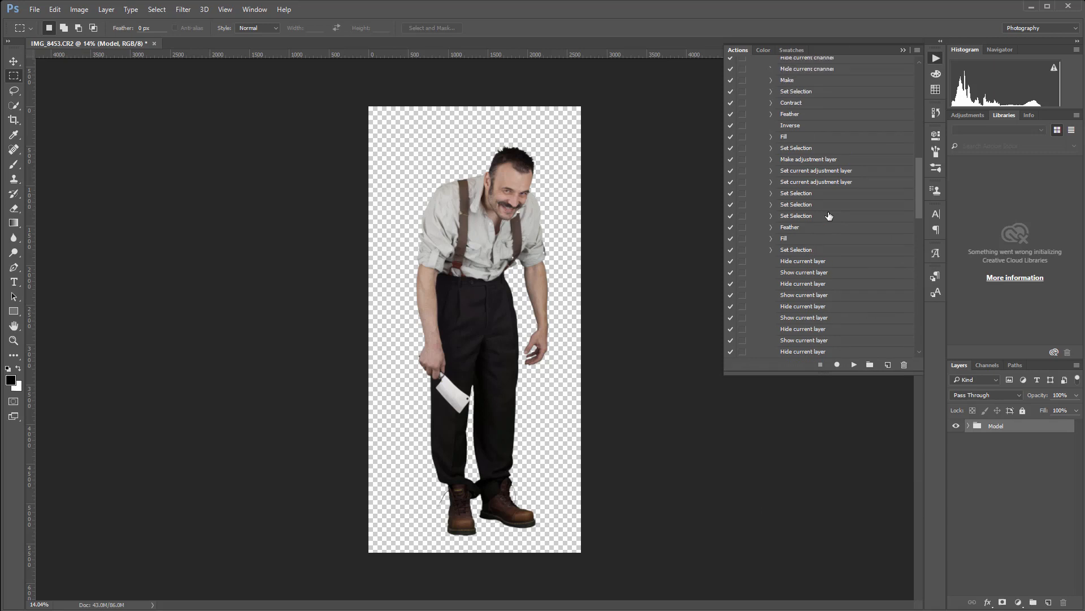
scroll(up, 3)
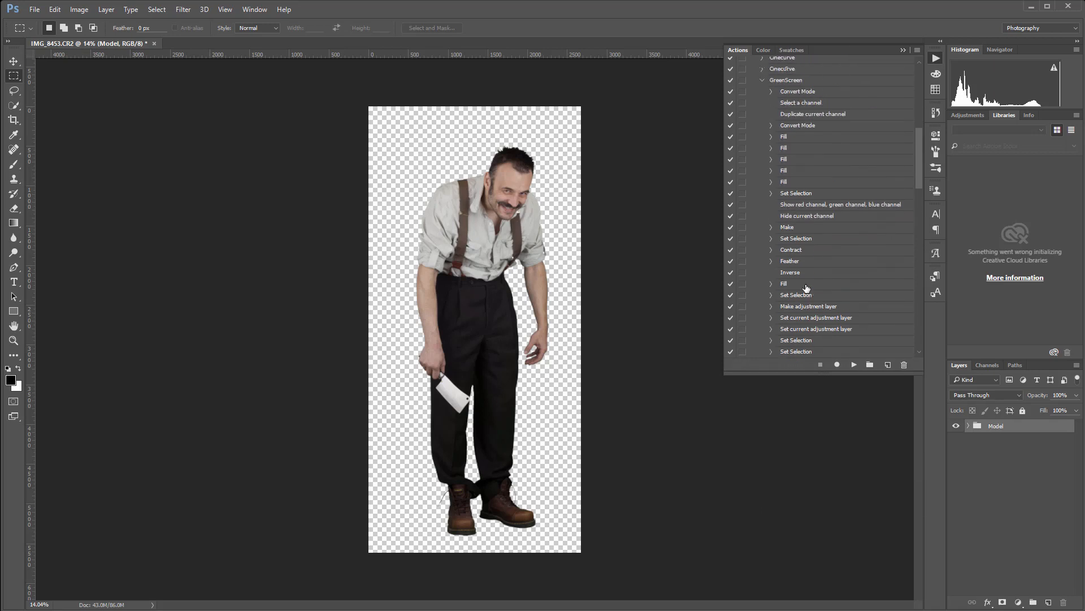
click(762, 170)
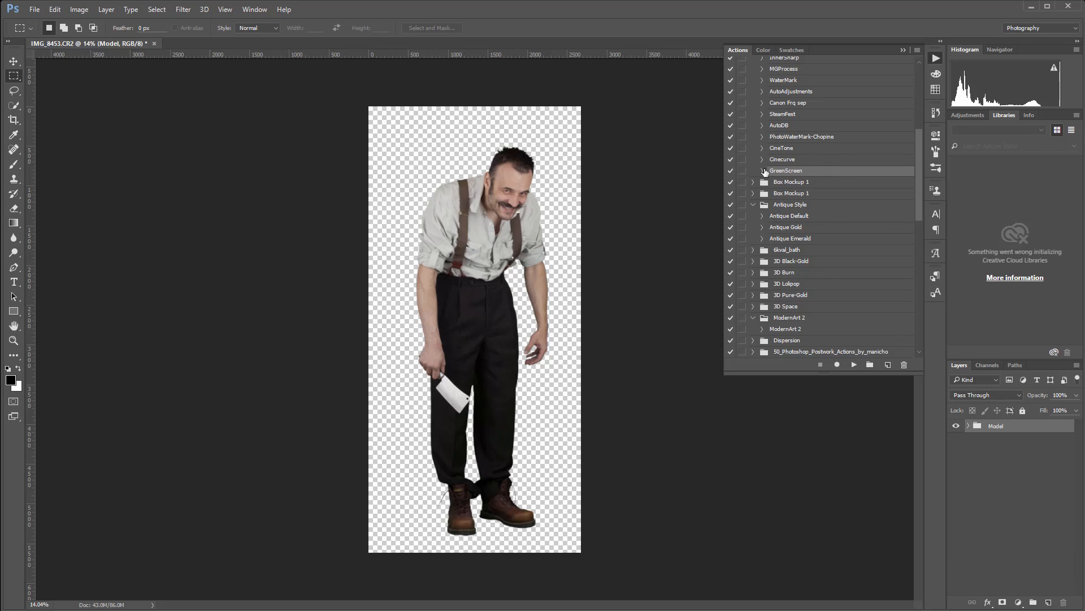
mouse_move(863, 167)
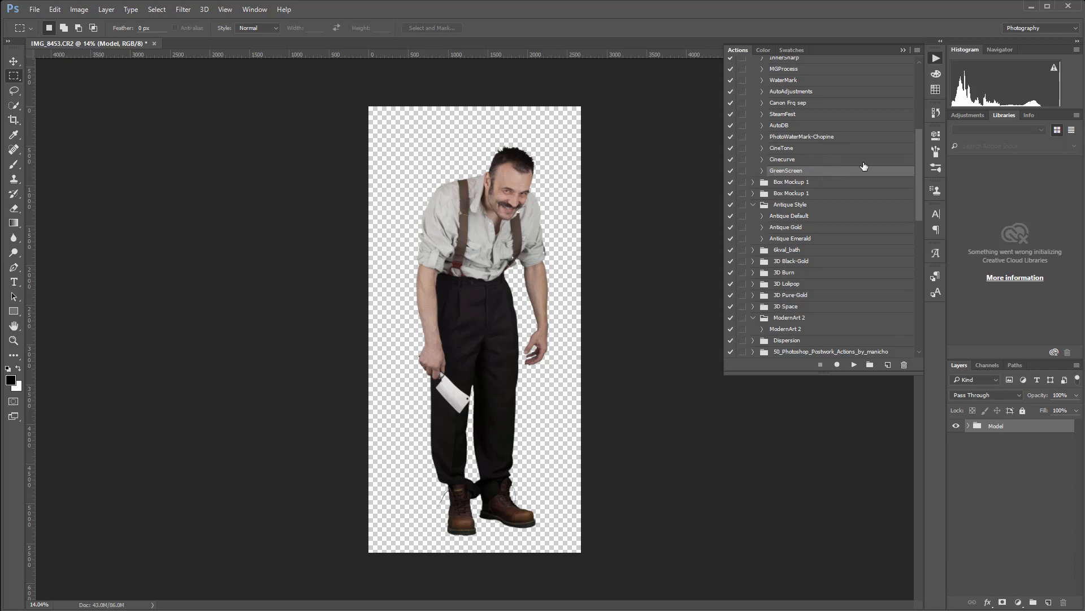
mouse_move(835, 180)
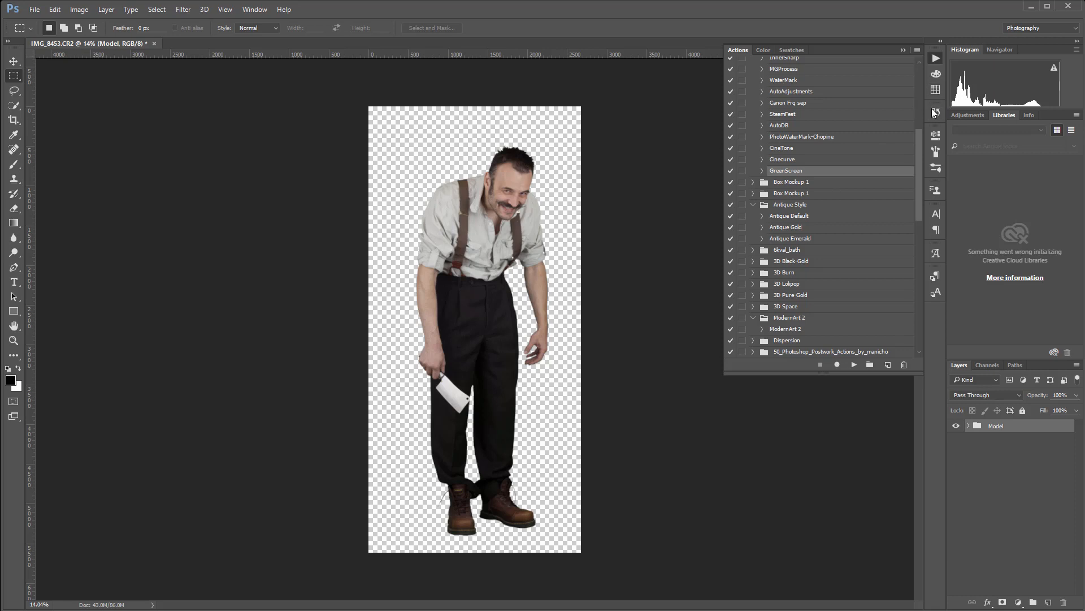
- Revert the document to the original green-screen photo from the History panel
click(935, 112)
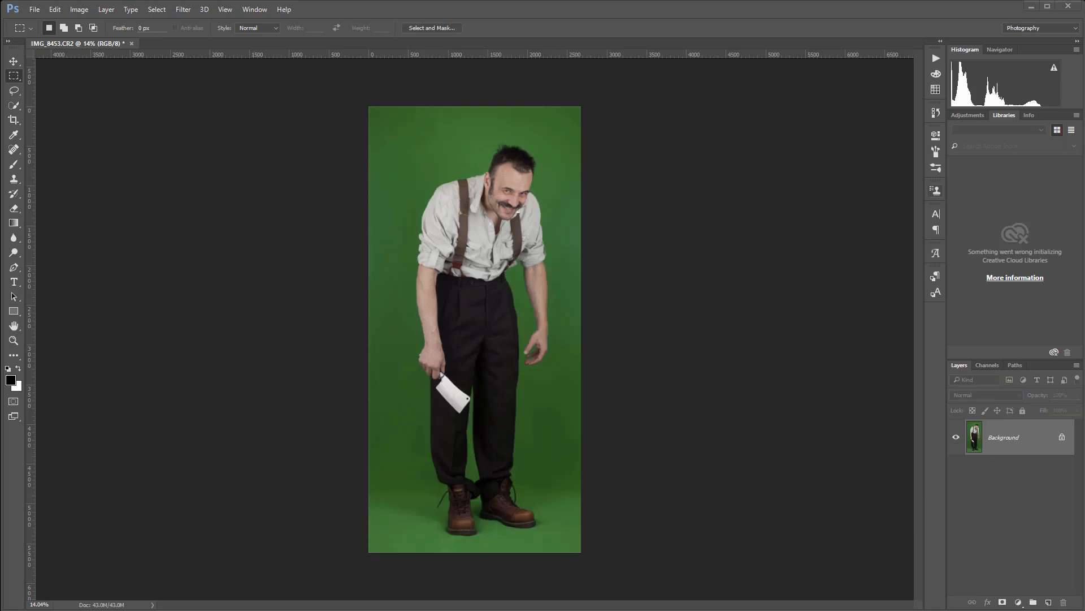
mouse_move(935, 58)
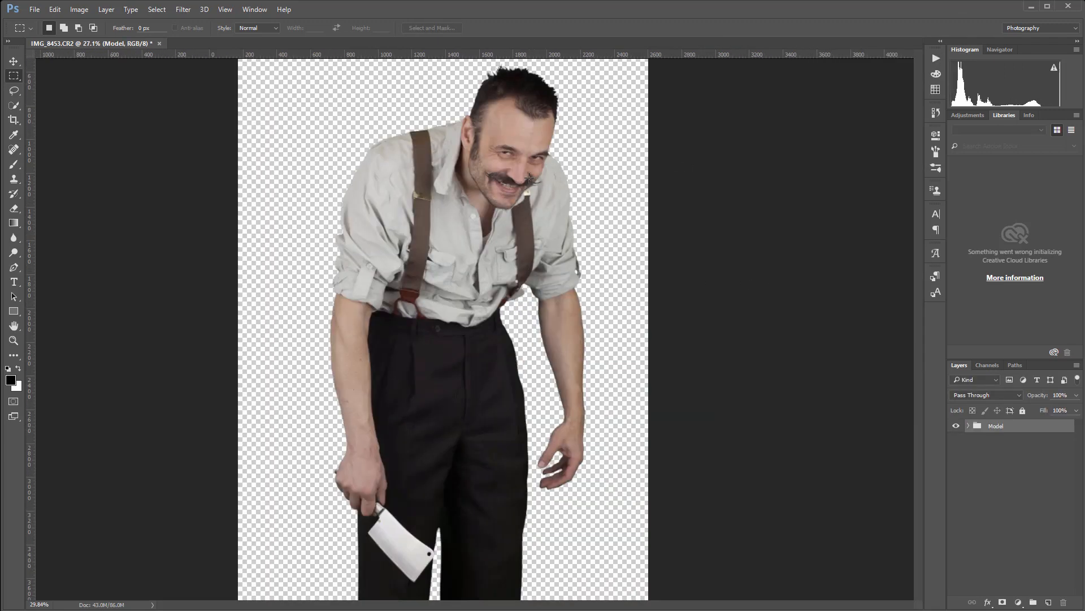
scroll(up, 3)
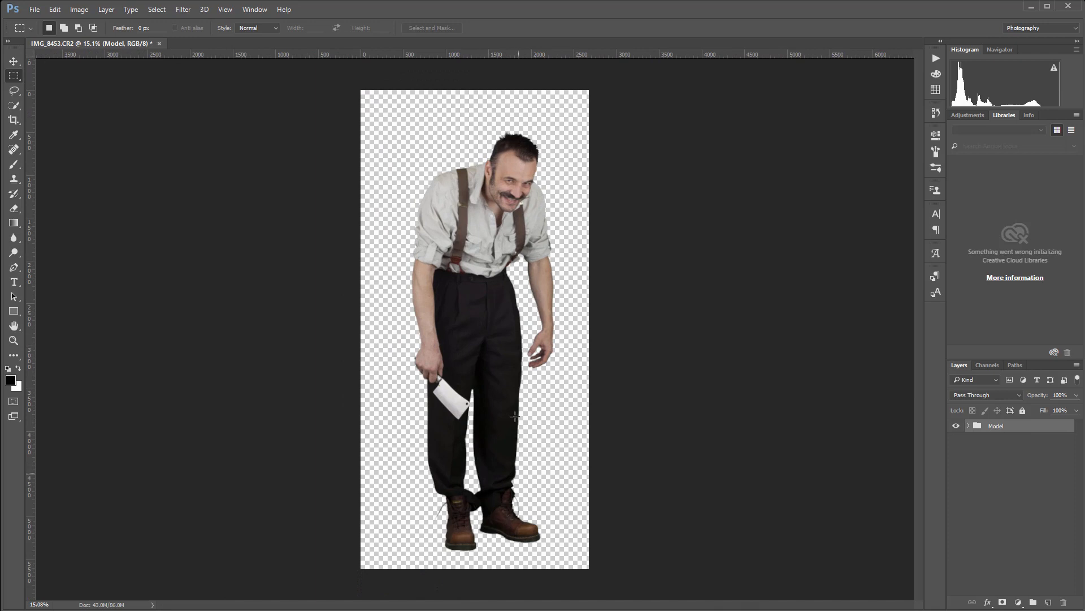
mouse_move(663, 234)
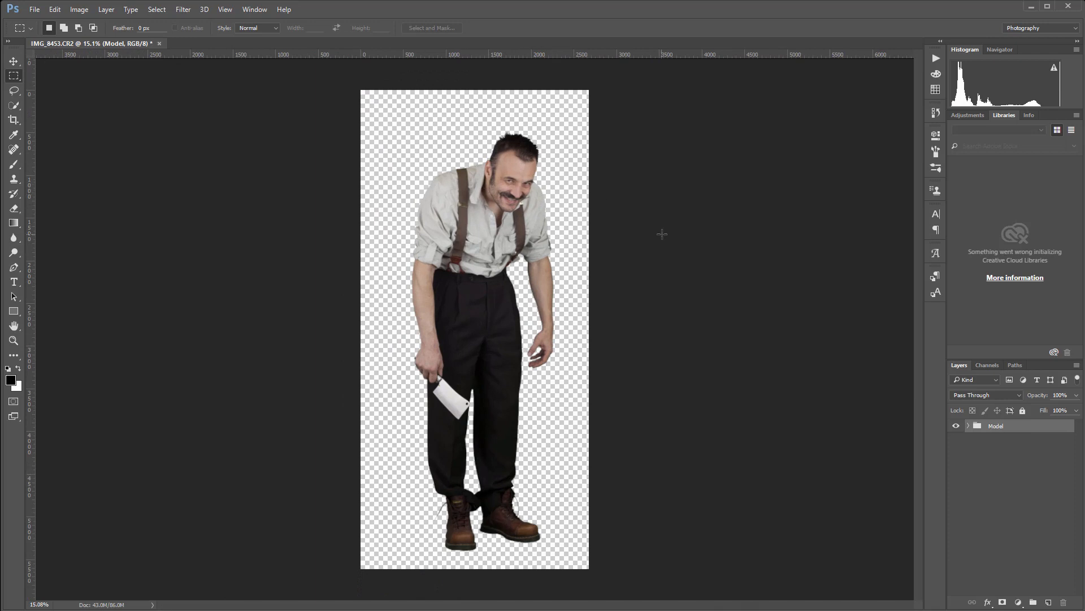
mouse_move(597, 272)
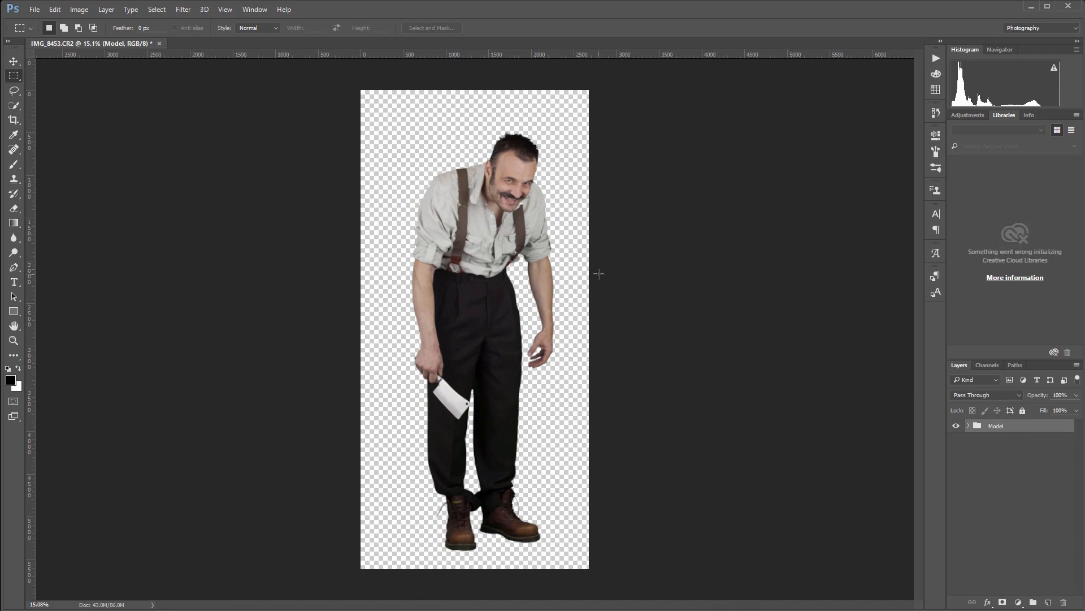
mouse_move(533, 134)
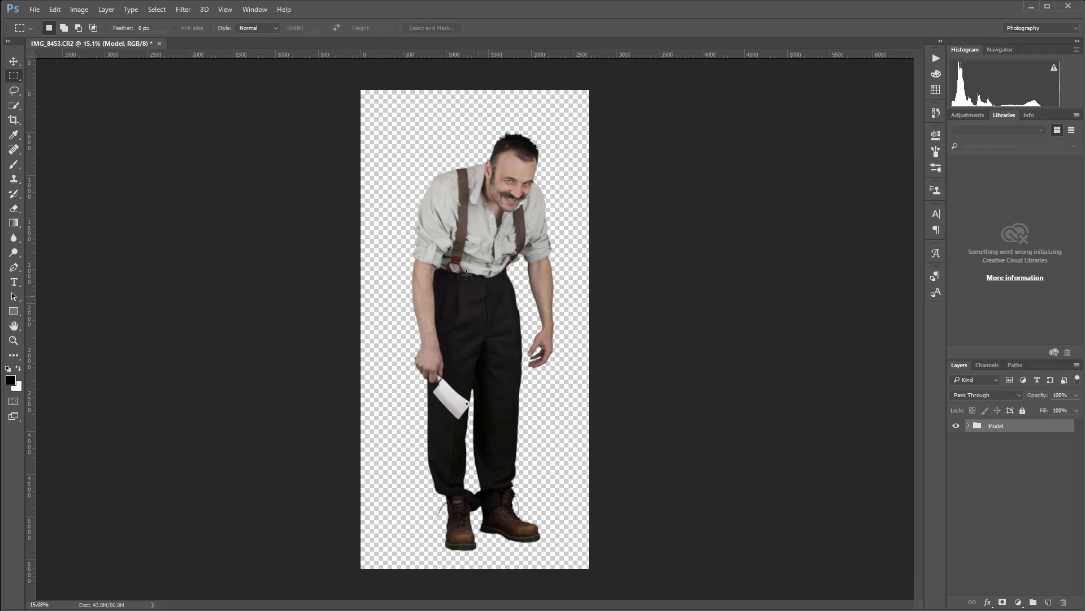
mouse_move(569, 374)
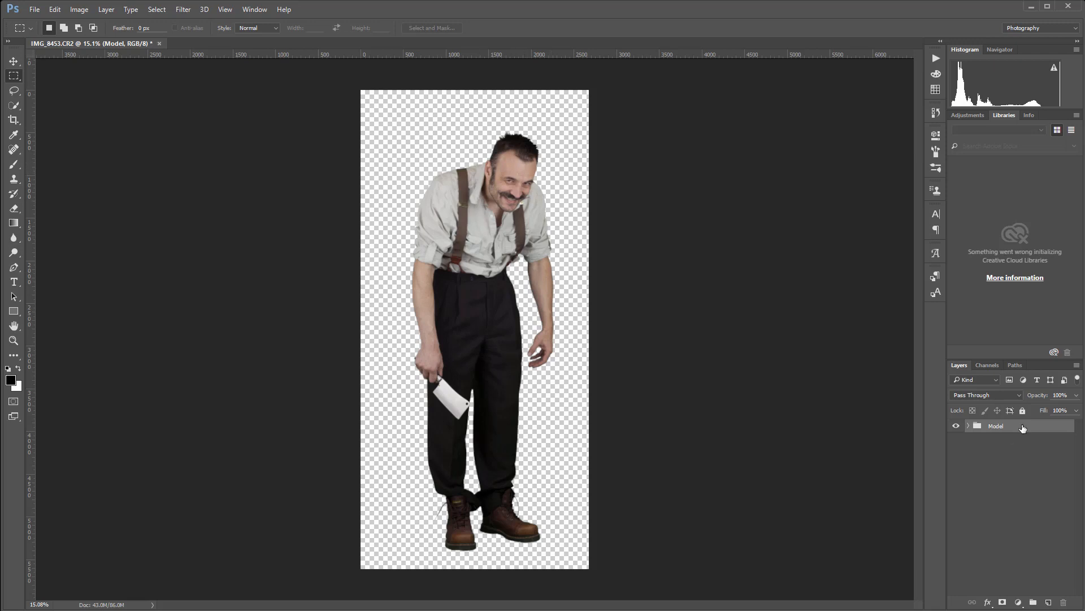
mouse_move(1015, 431)
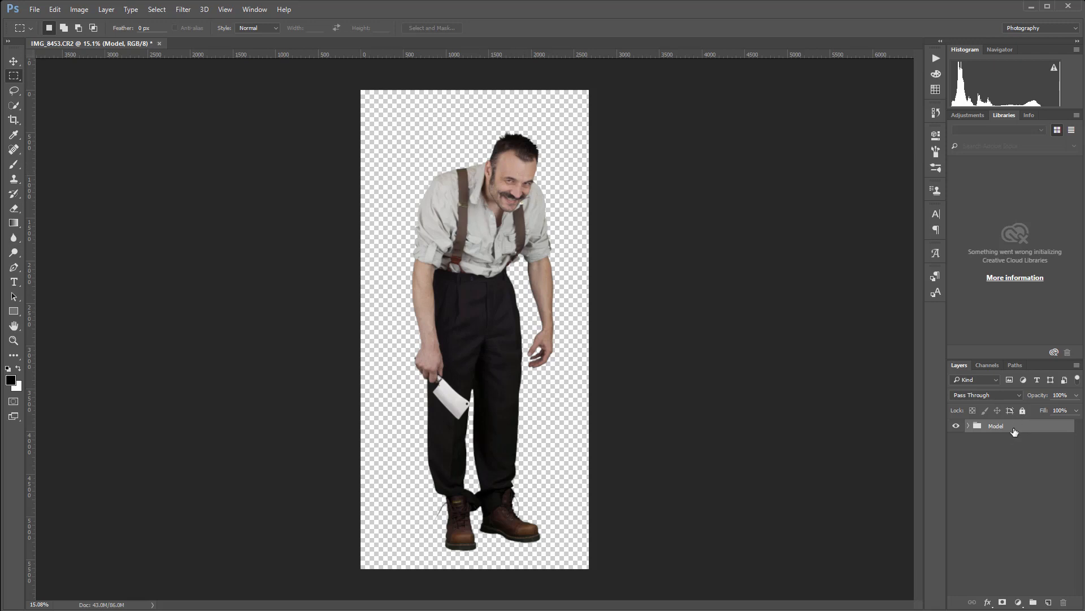
mouse_move(482, 172)
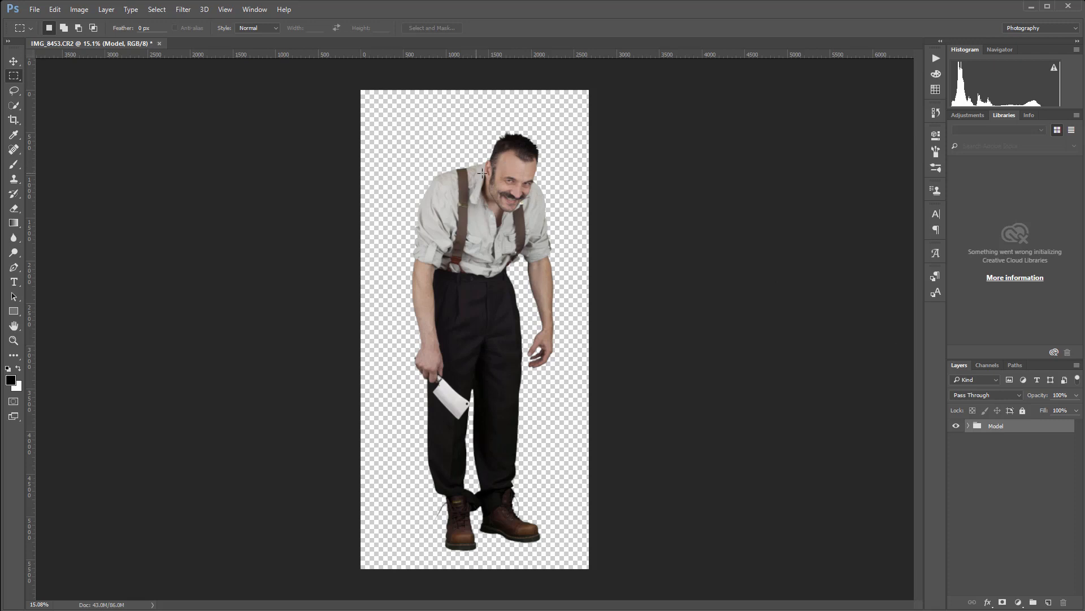
mouse_move(554, 369)
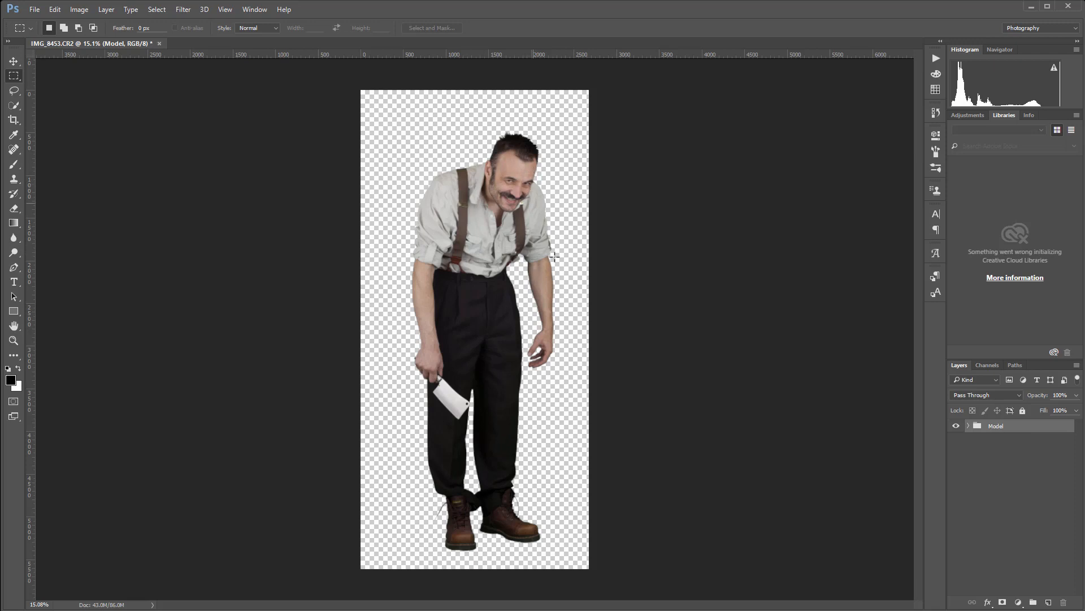
mouse_move(488, 270)
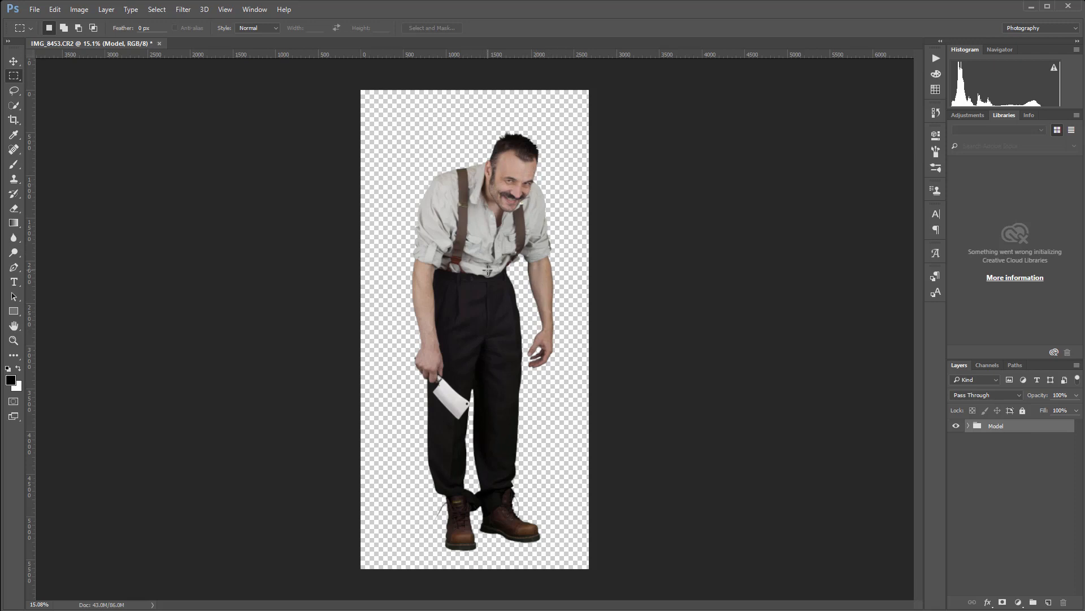
mouse_move(531, 364)
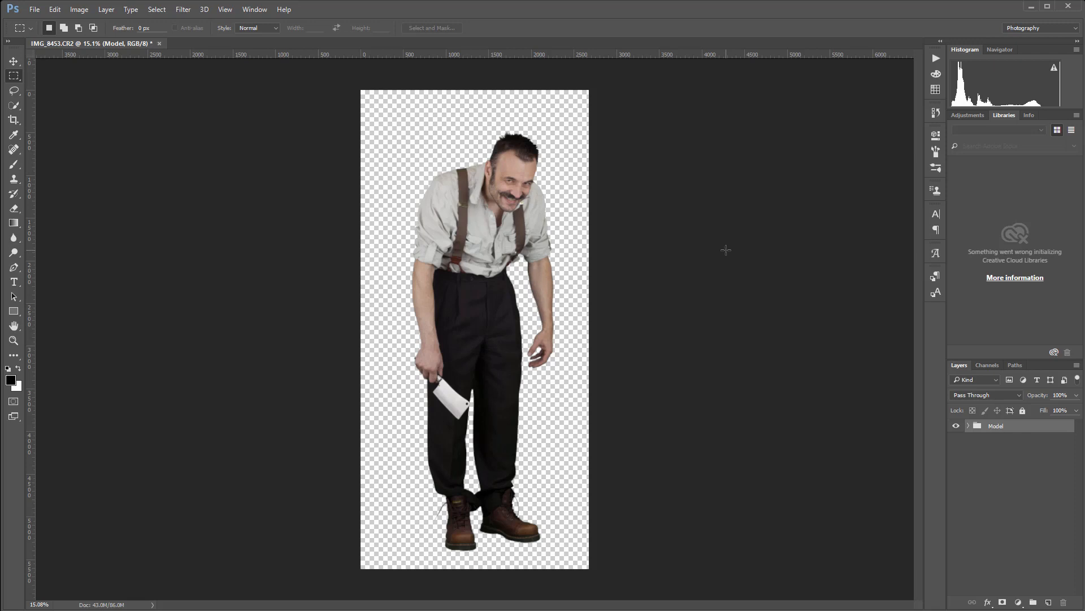
mouse_move(607, 202)
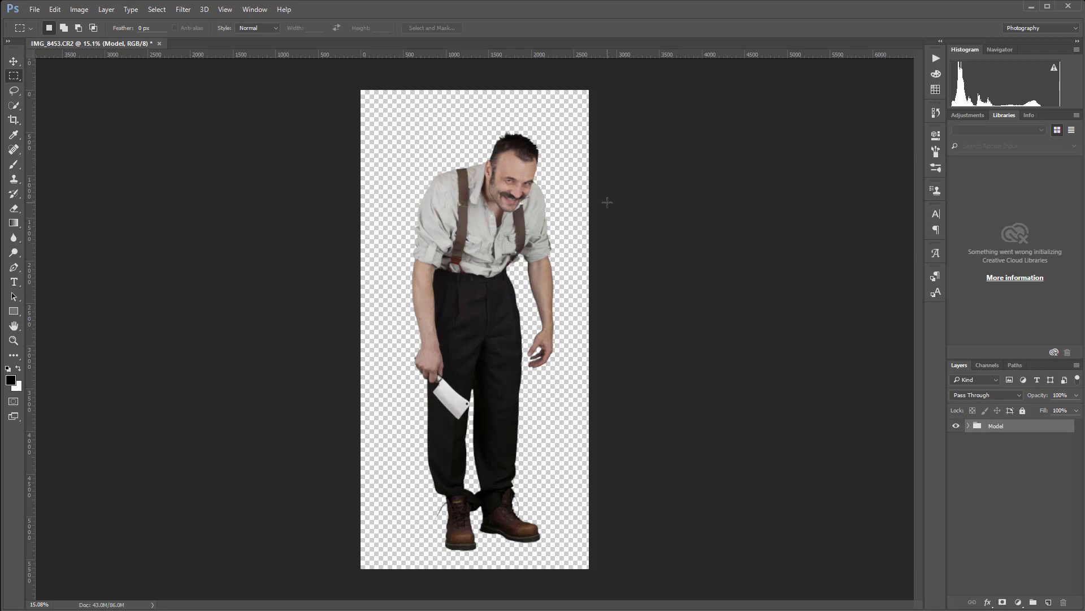